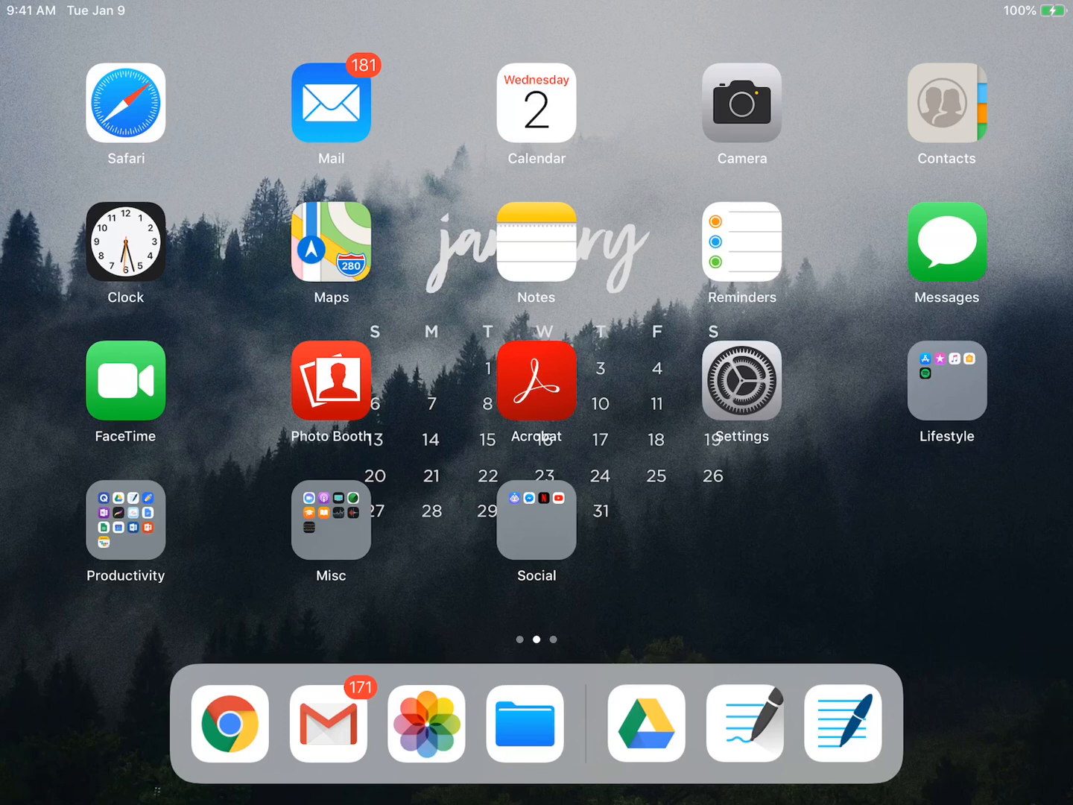
Step: Launch GoodNotes 5 from the Dock, showing its empty Documents library
left_click(844, 724)
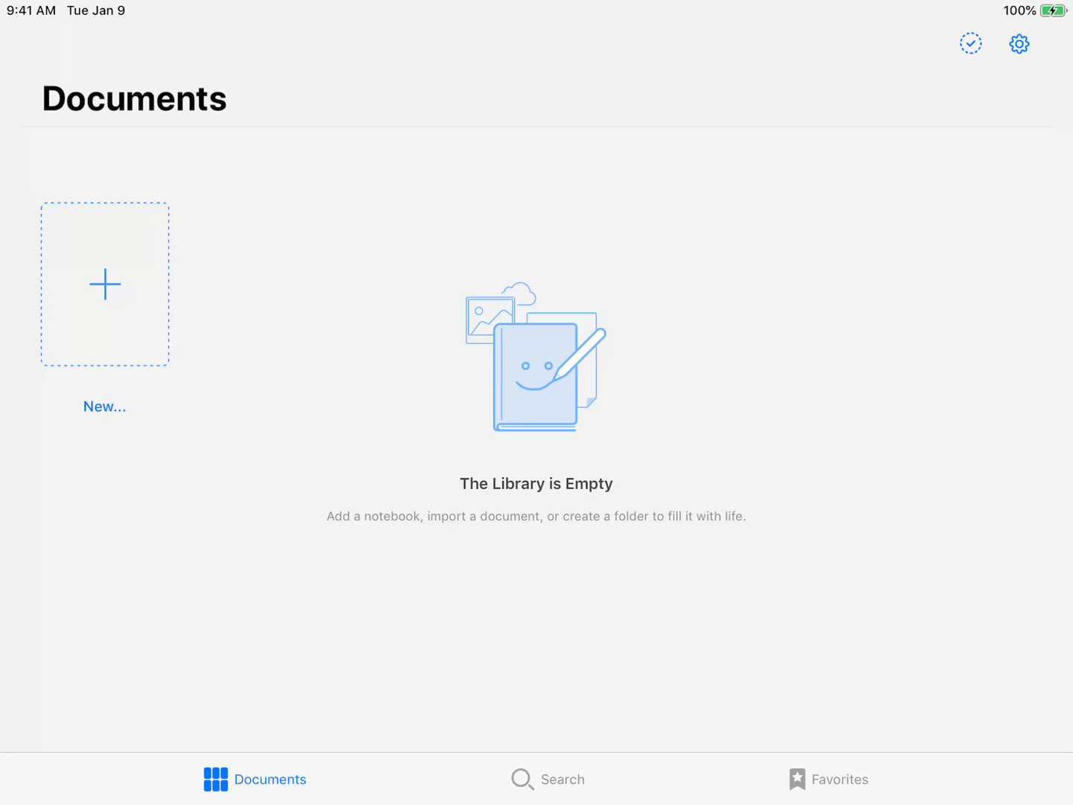
Step: Create a new 'Class A' folder in the library from the New… options
left_click(105, 283)
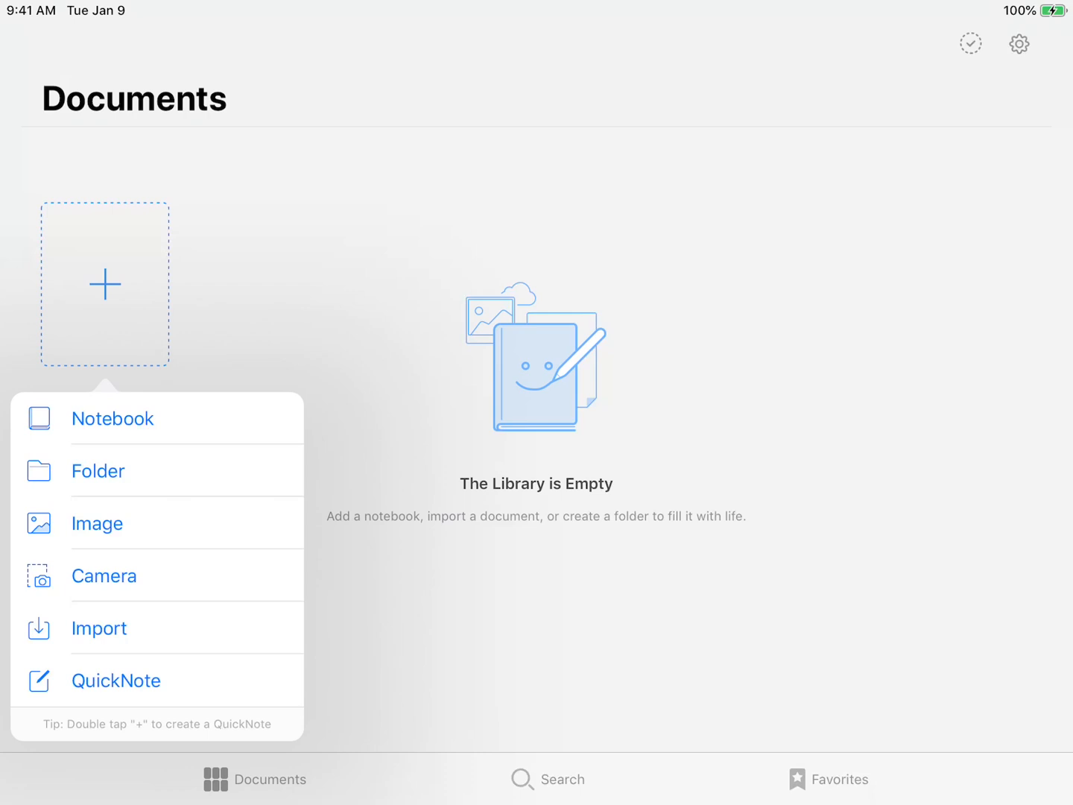
left_click(104, 283)
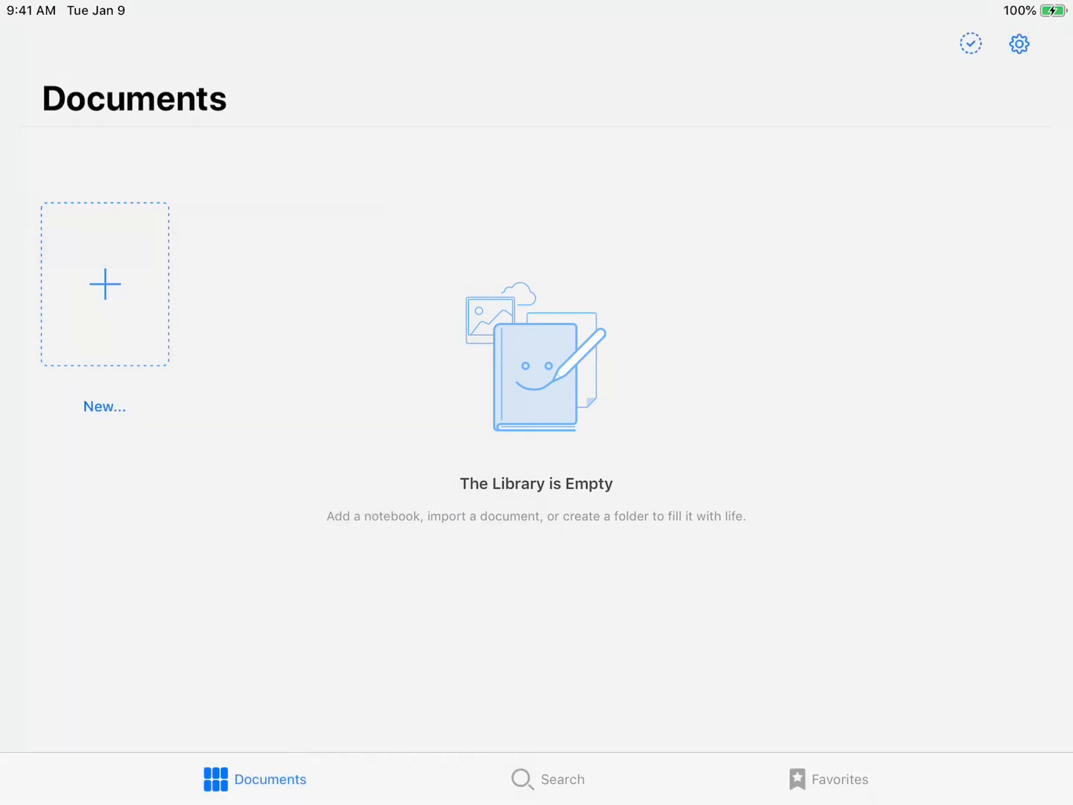
left_click(104, 284)
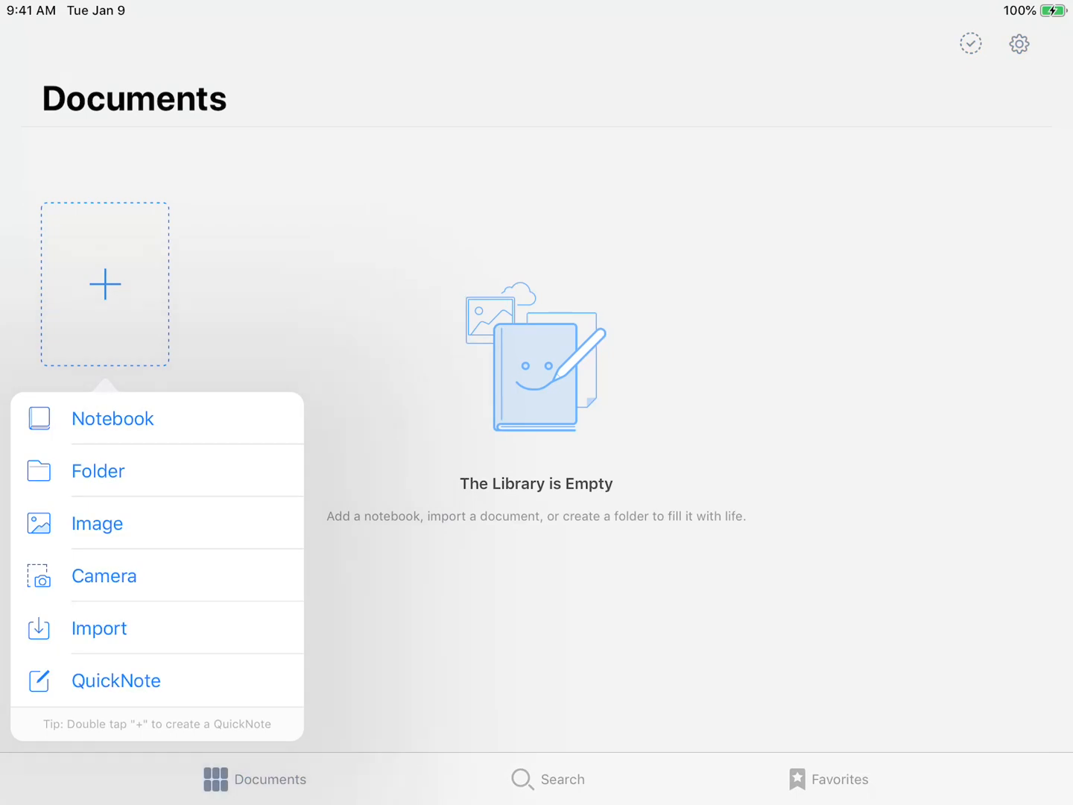
left_click(99, 471)
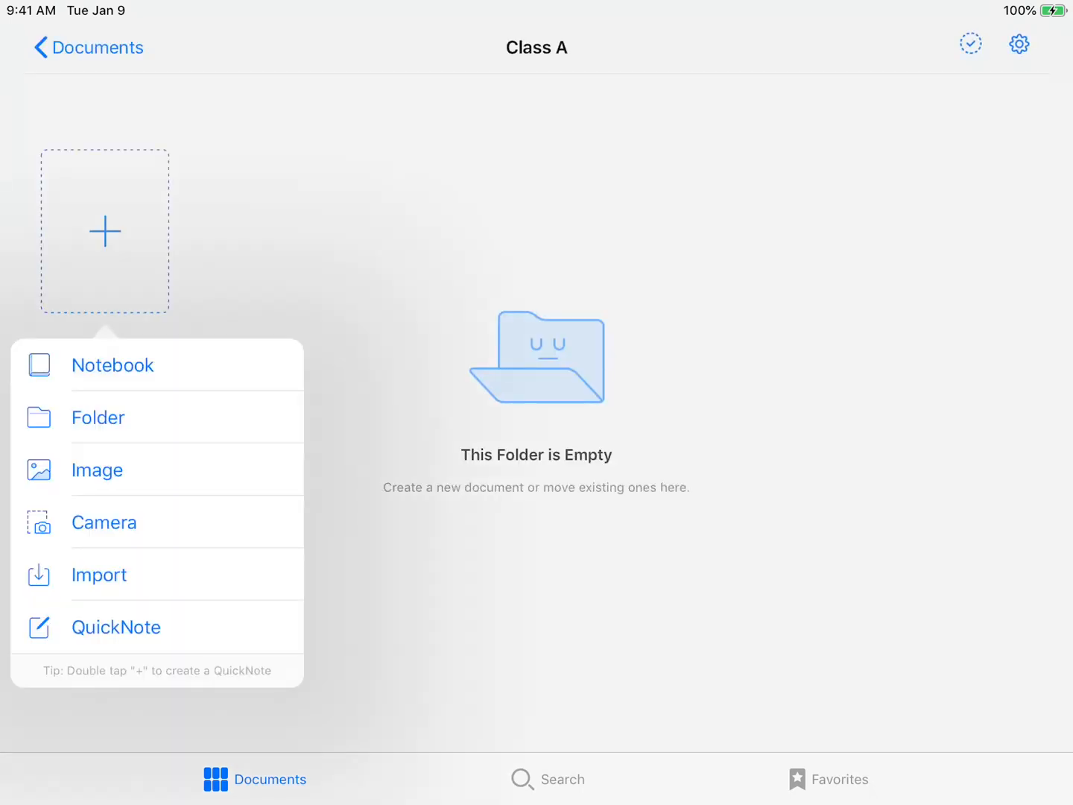
Step: Inside Class A, create nested 'Topic A' and 'Section' folders and finish naming them
left_click(99, 417)
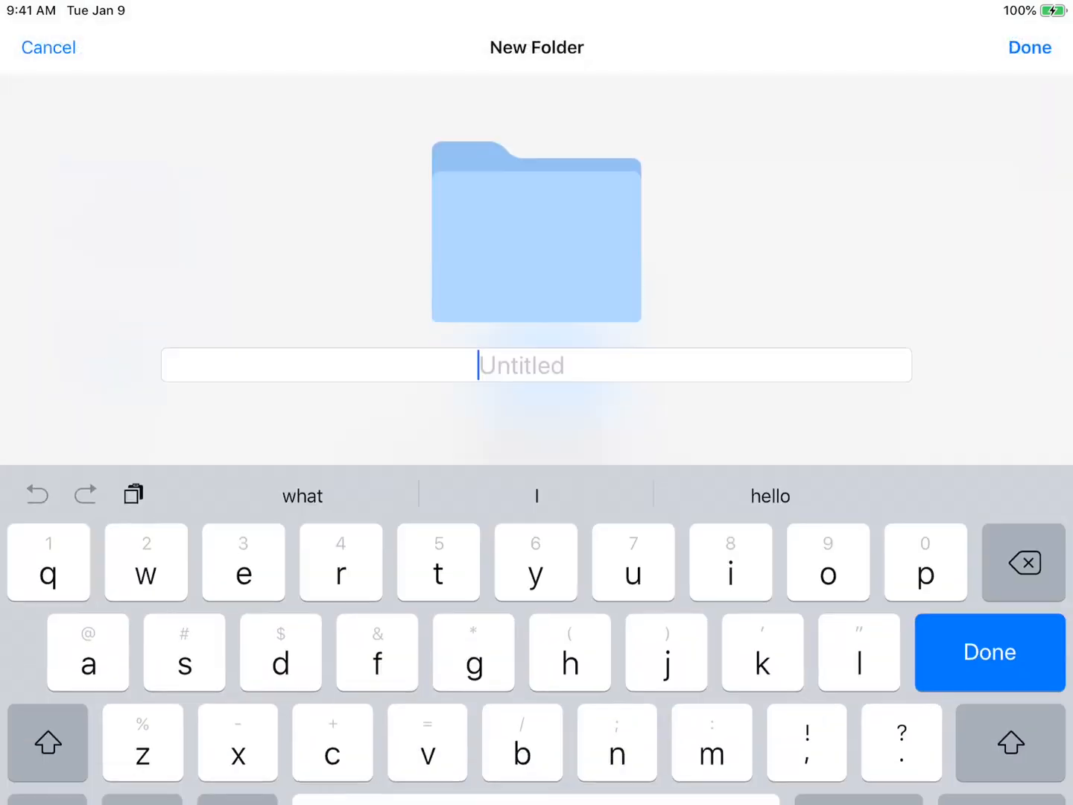
type("Topic")
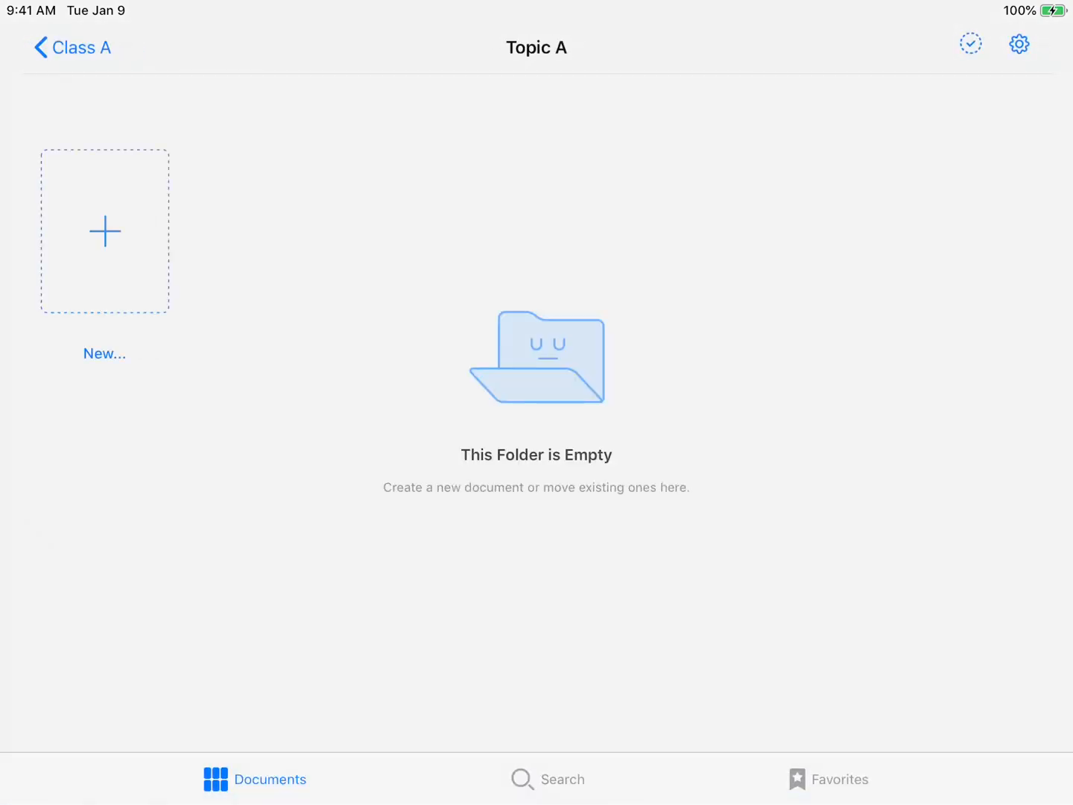
left_click(104, 230)
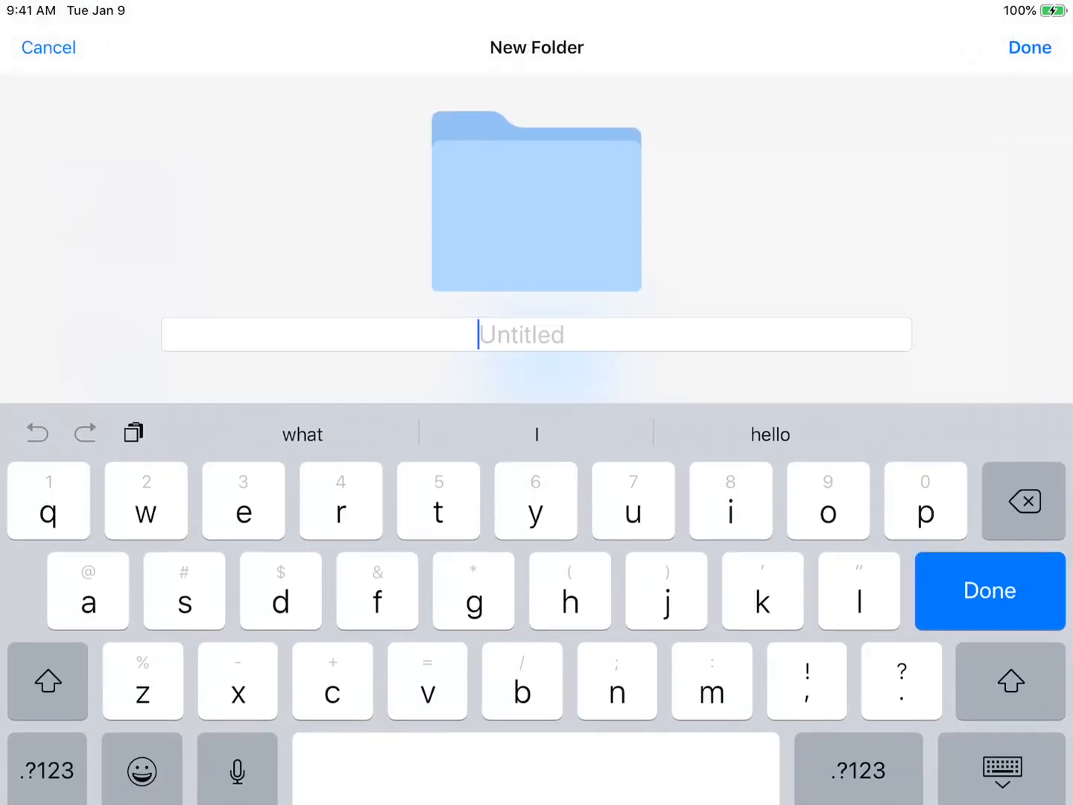
type("Section")
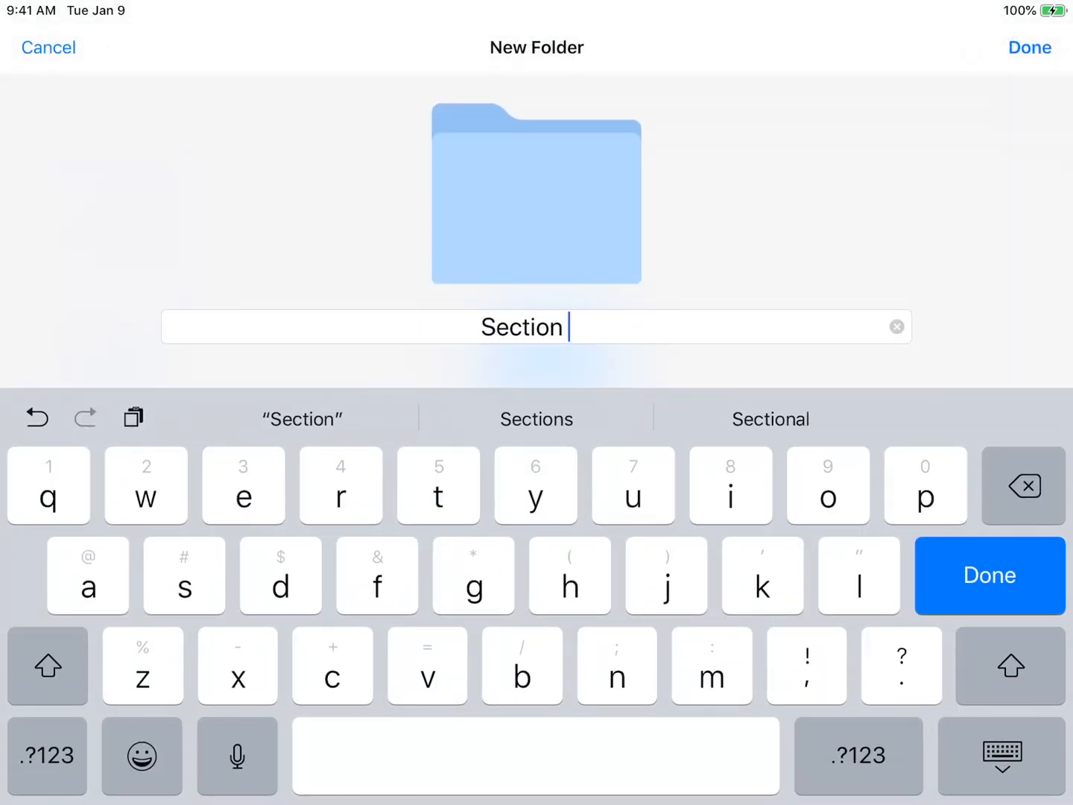
left_click(1028, 48)
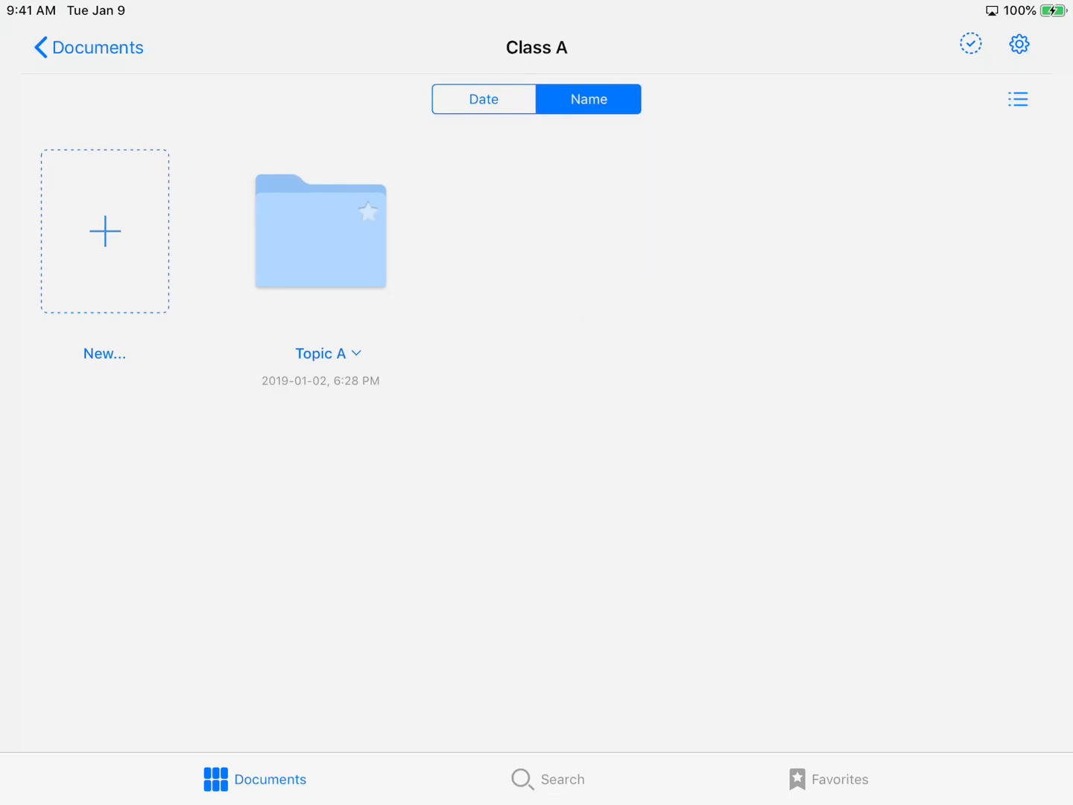
Step: Start a new notebook in Class A and try yellow paper before returning to white
left_click(104, 230)
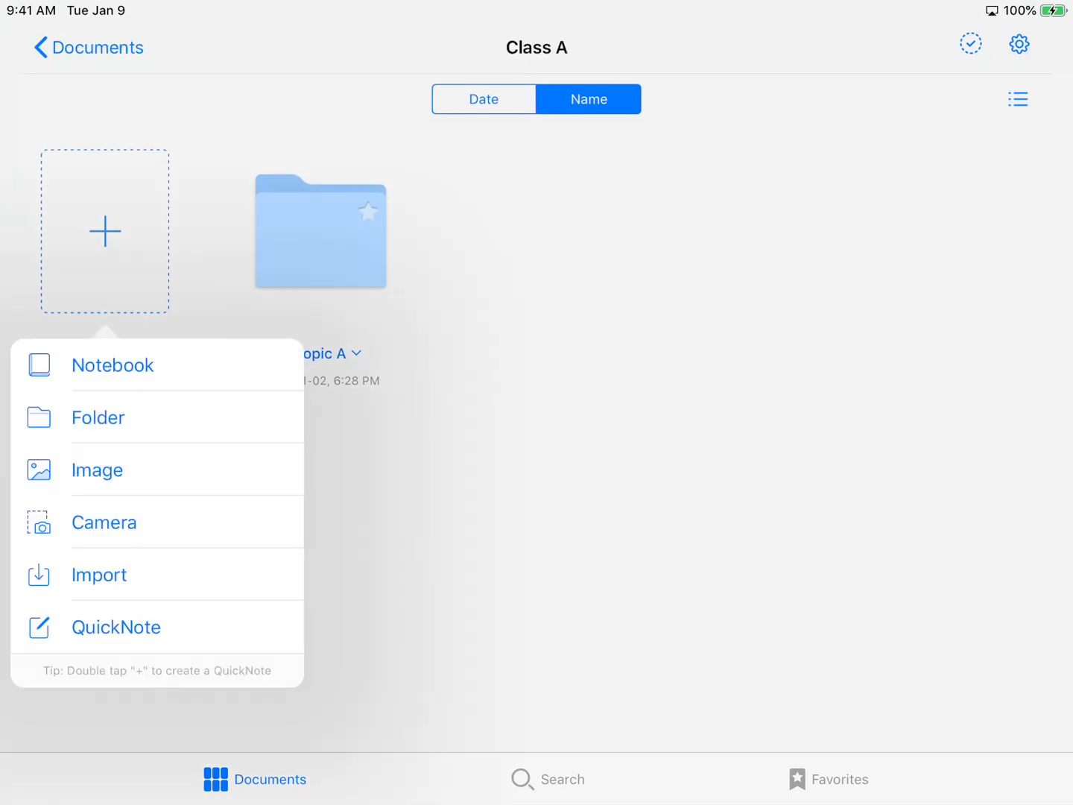
left_click(113, 365)
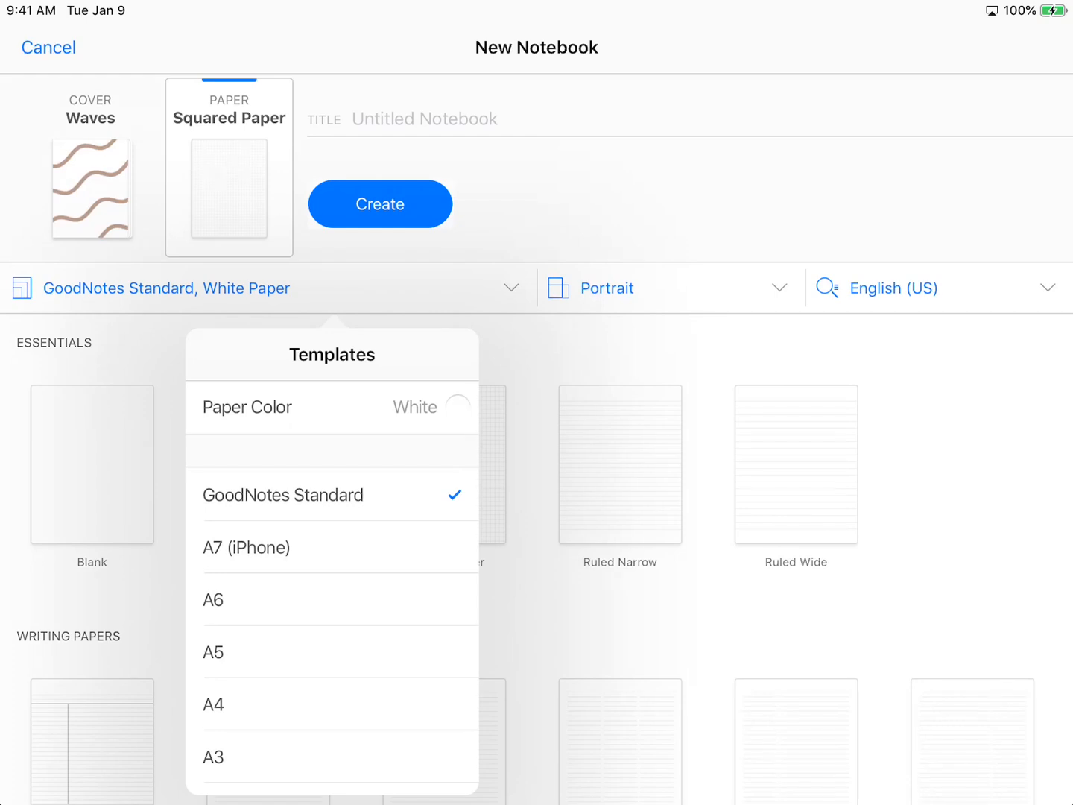
left_click(459, 407)
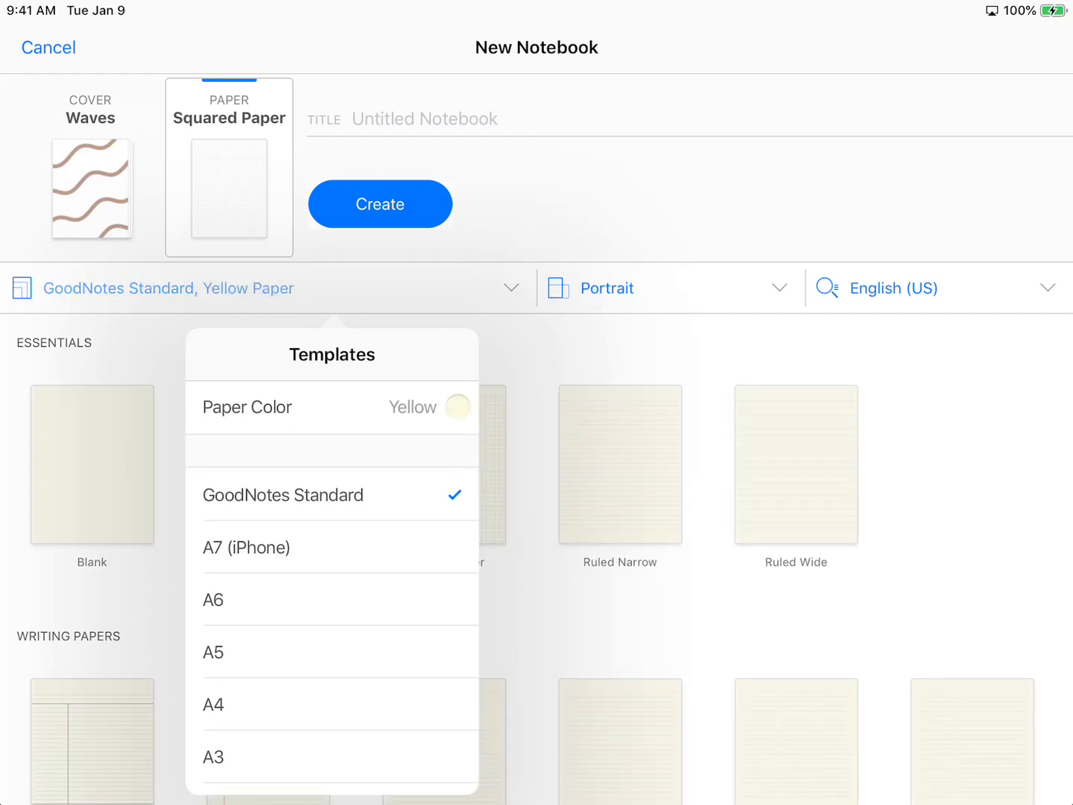
left_click(457, 407)
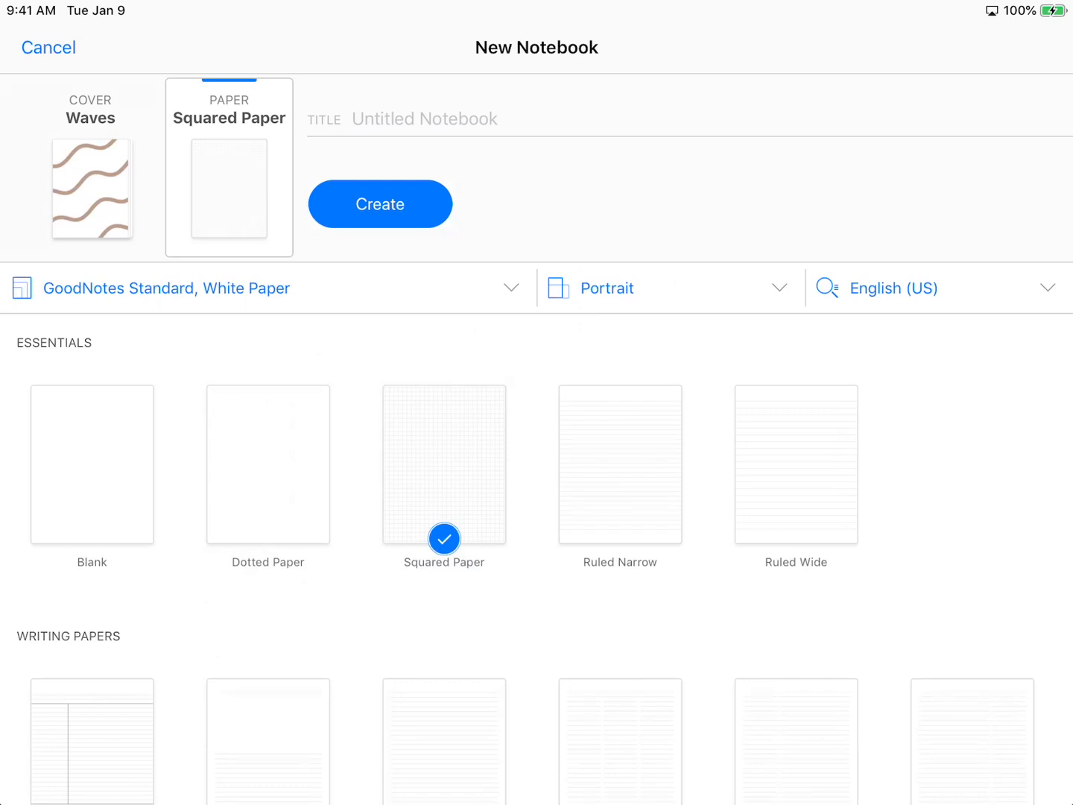
Step: Browse paper templates, trying Monthly Planner C and Todos, then bring up the cover choices
scroll("down", 3)
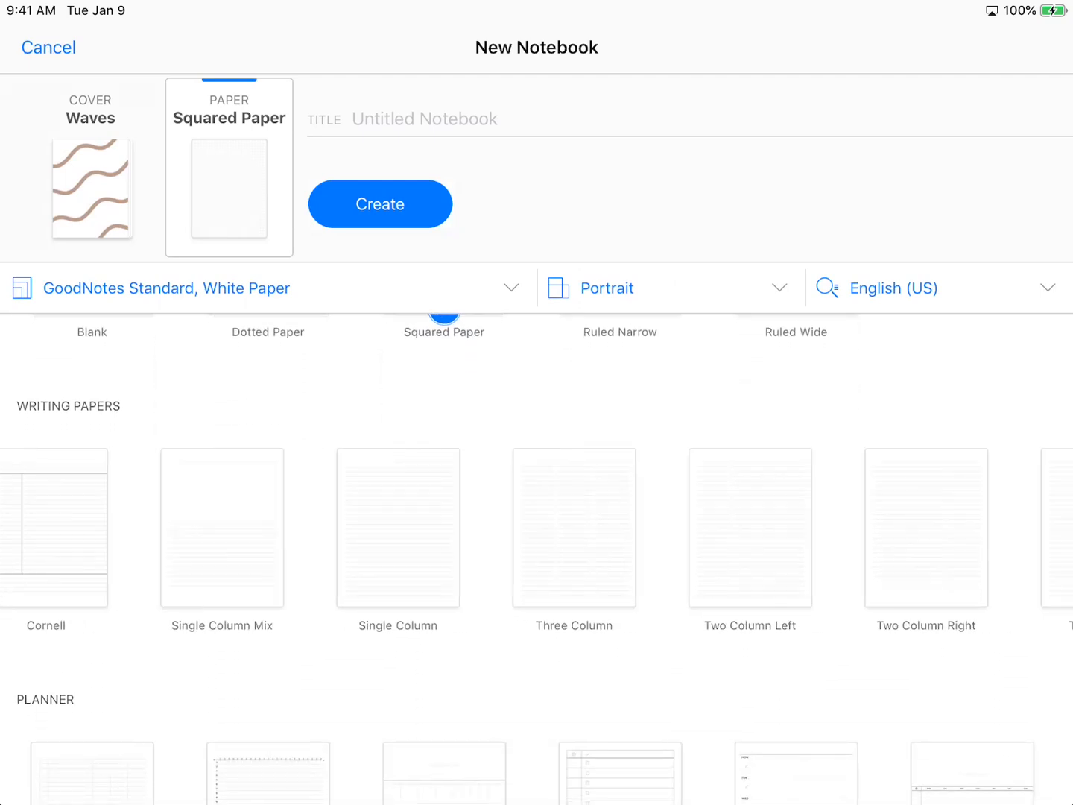
scroll("down", 3)
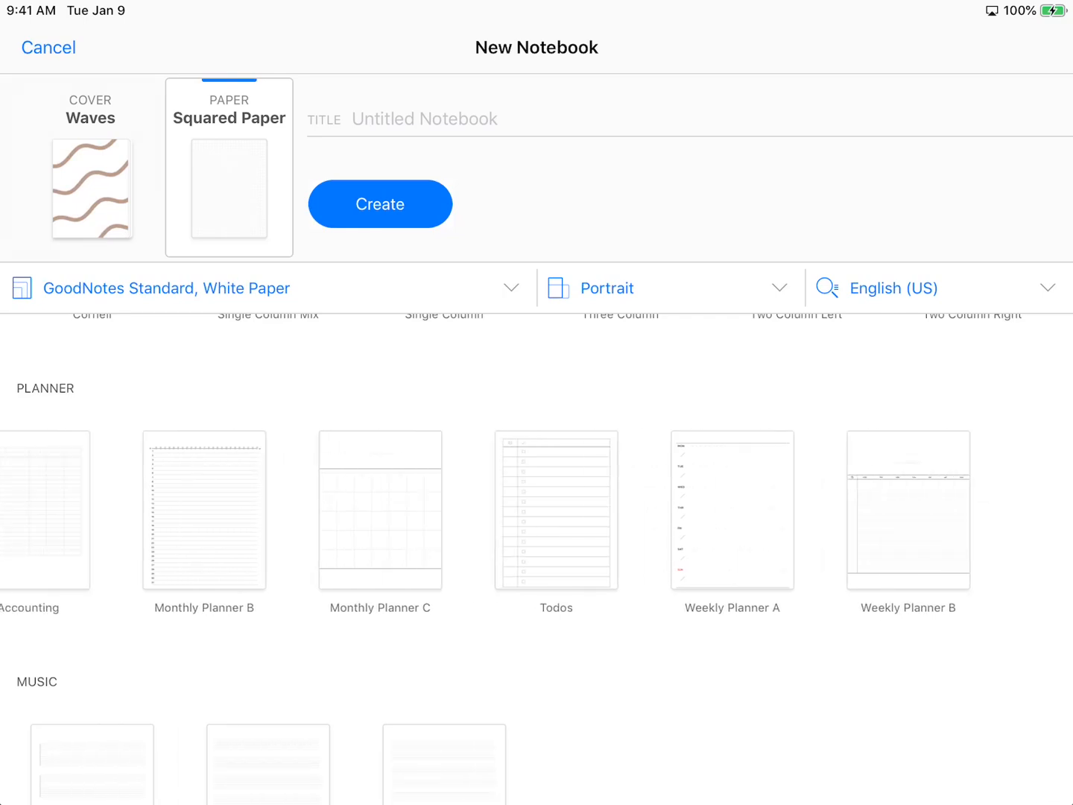
left_click(444, 510)
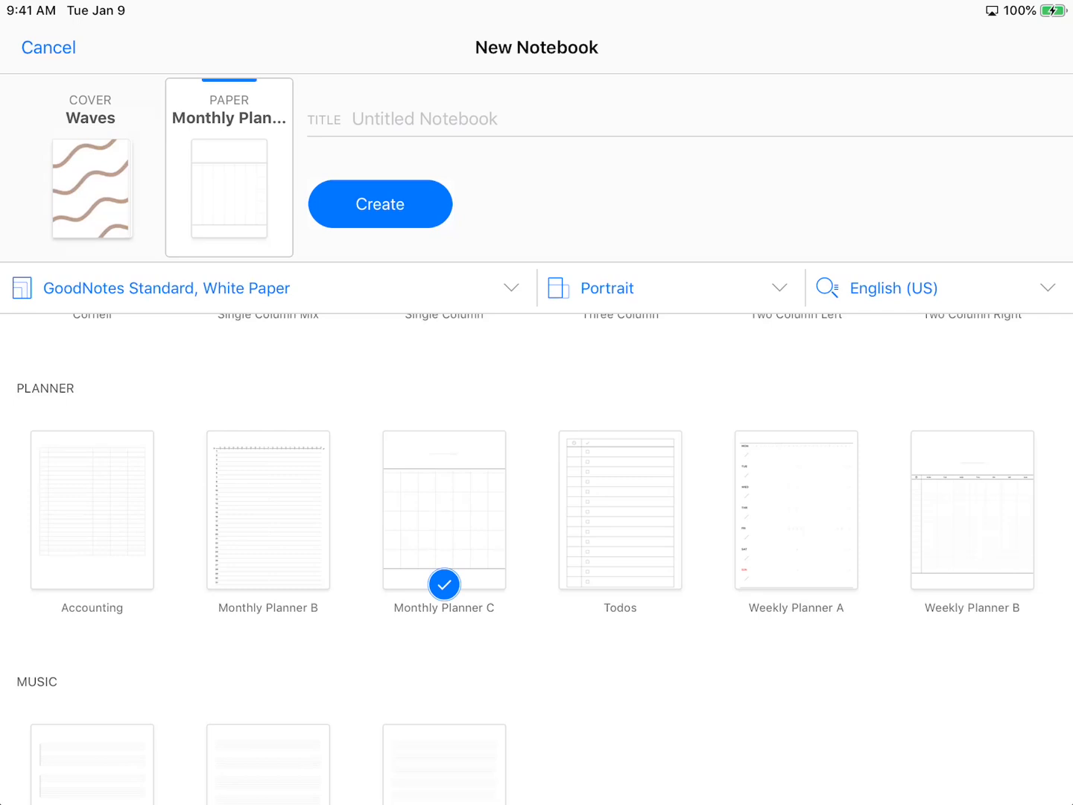
left_click(618, 509)
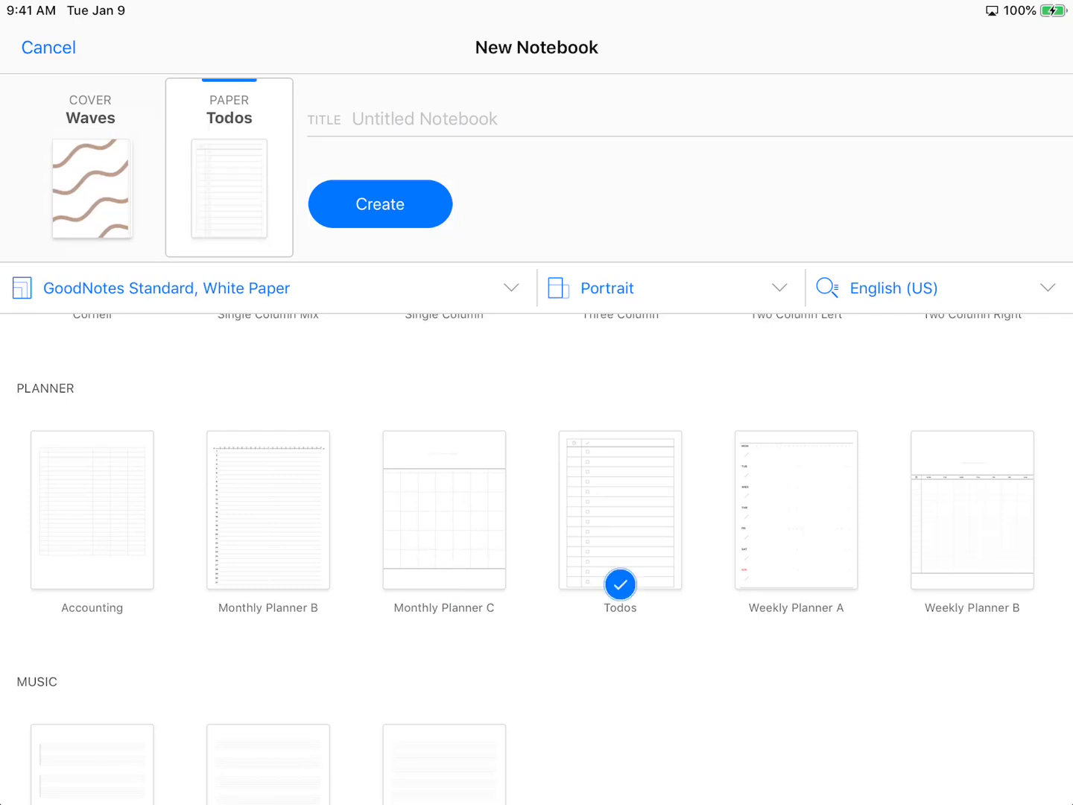
left_click(444, 510)
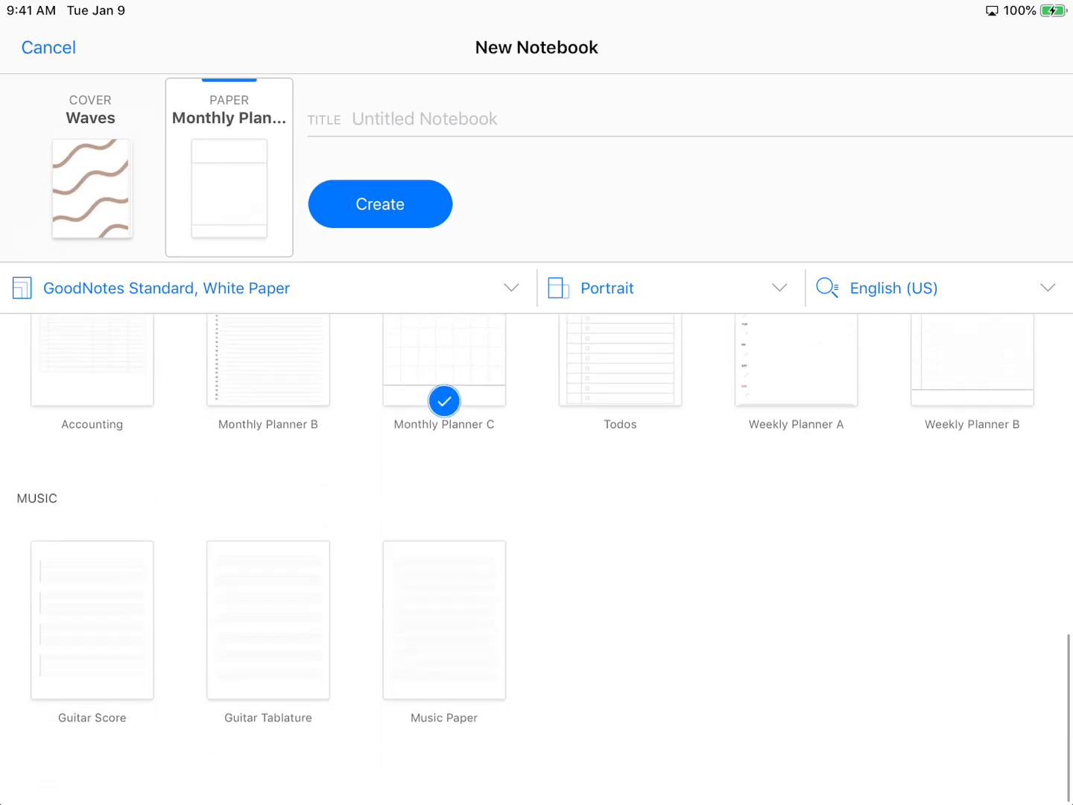
left_click(91, 109)
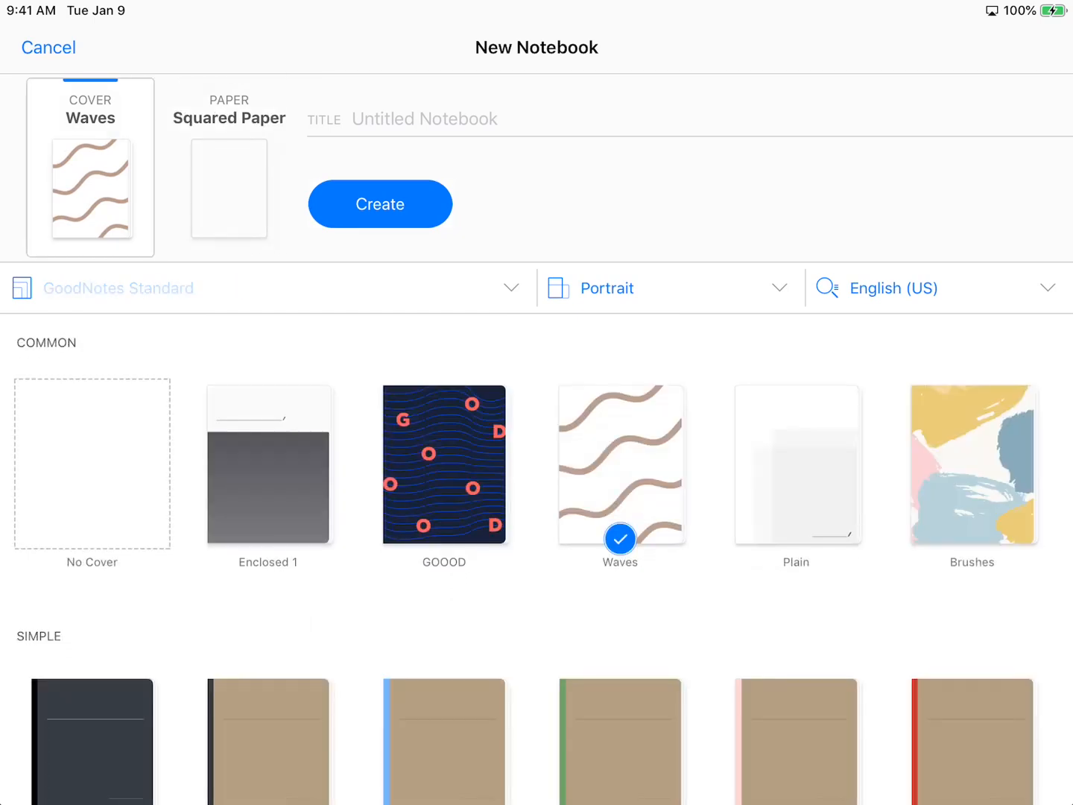
Step: Scroll through the cover gallery and return to paper templates with orientation set to Landscape
scroll("down", 3)
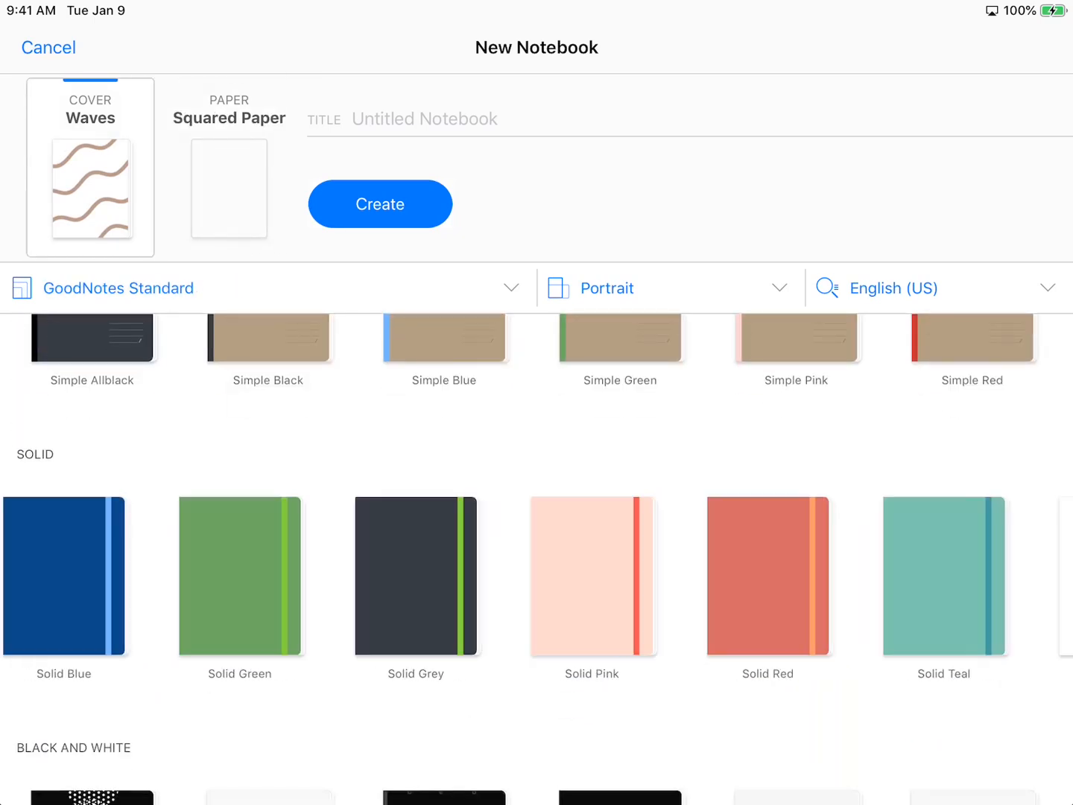
scroll("down", 3)
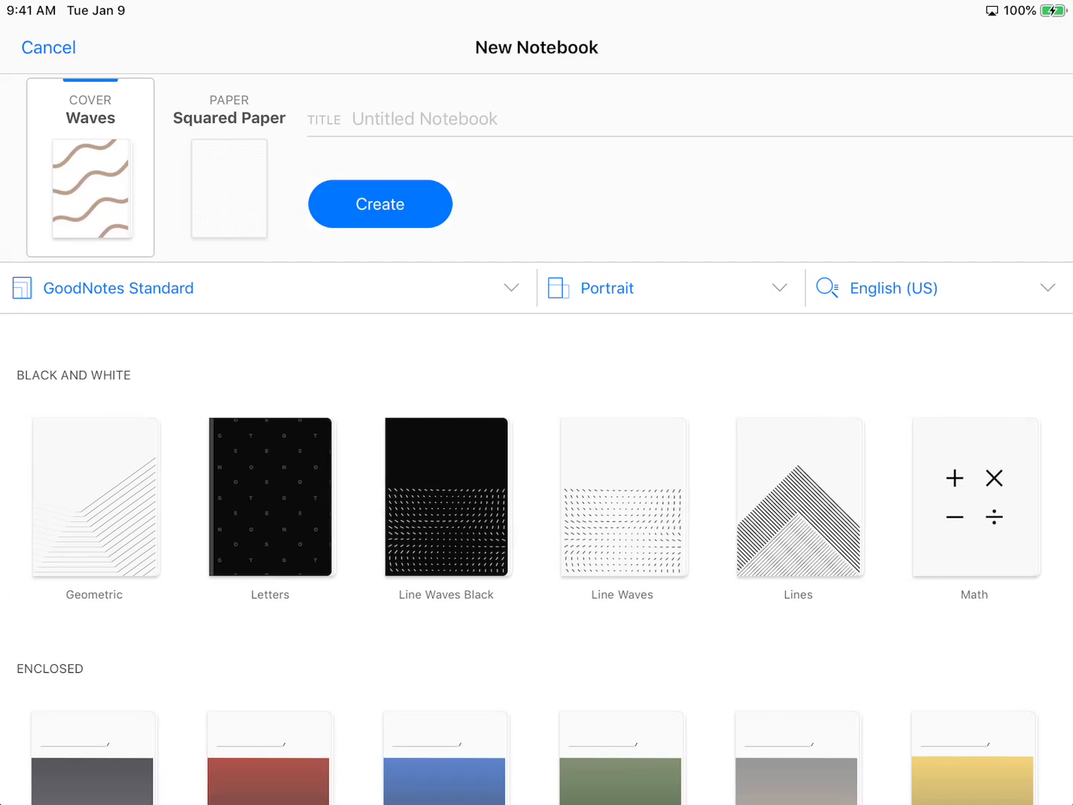
scroll("down", 3)
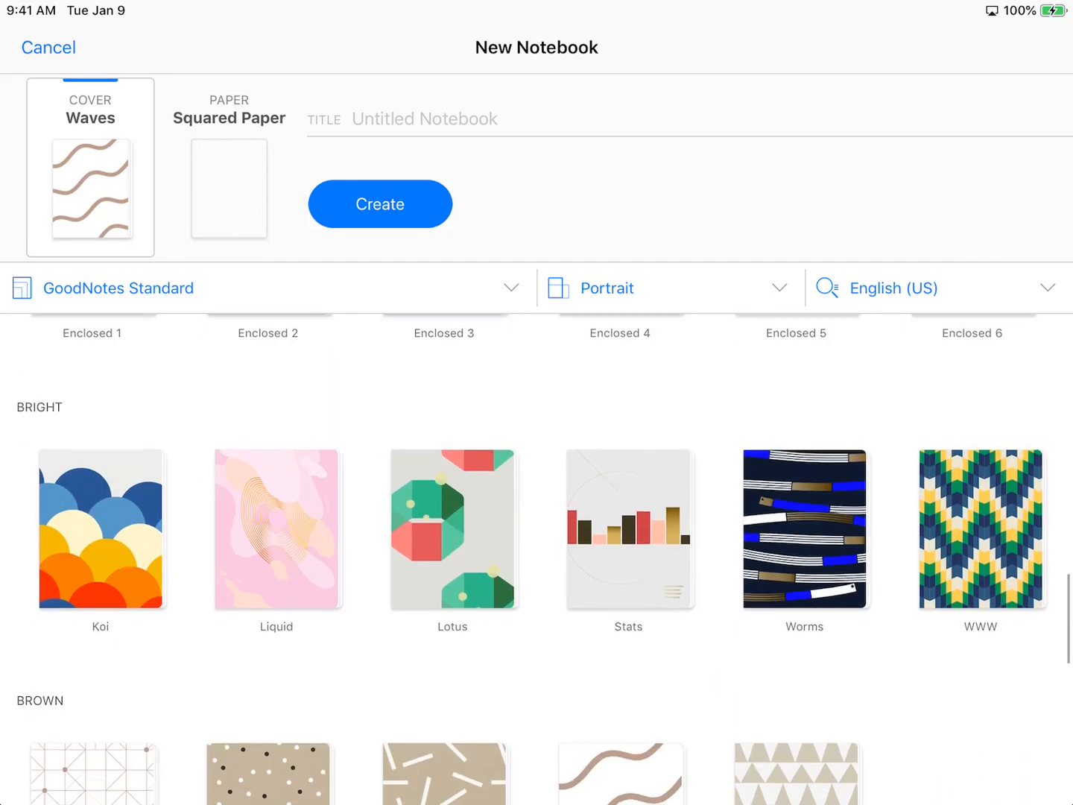
scroll("down", 3)
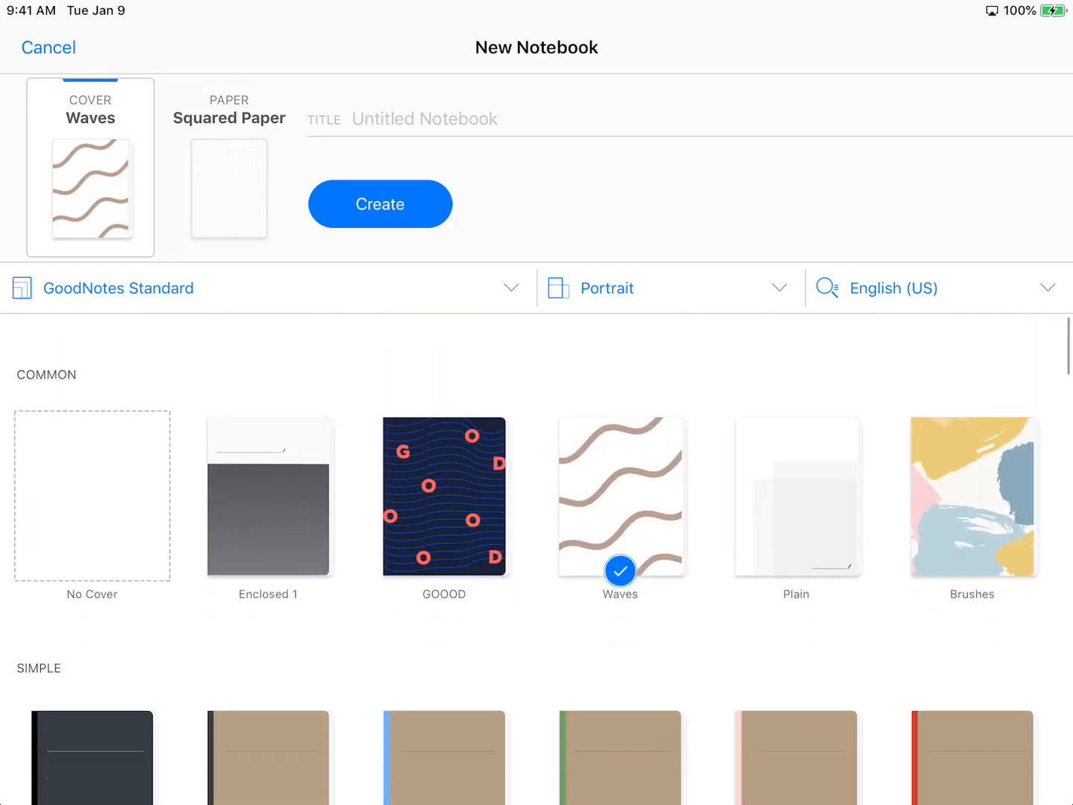
left_click(664, 289)
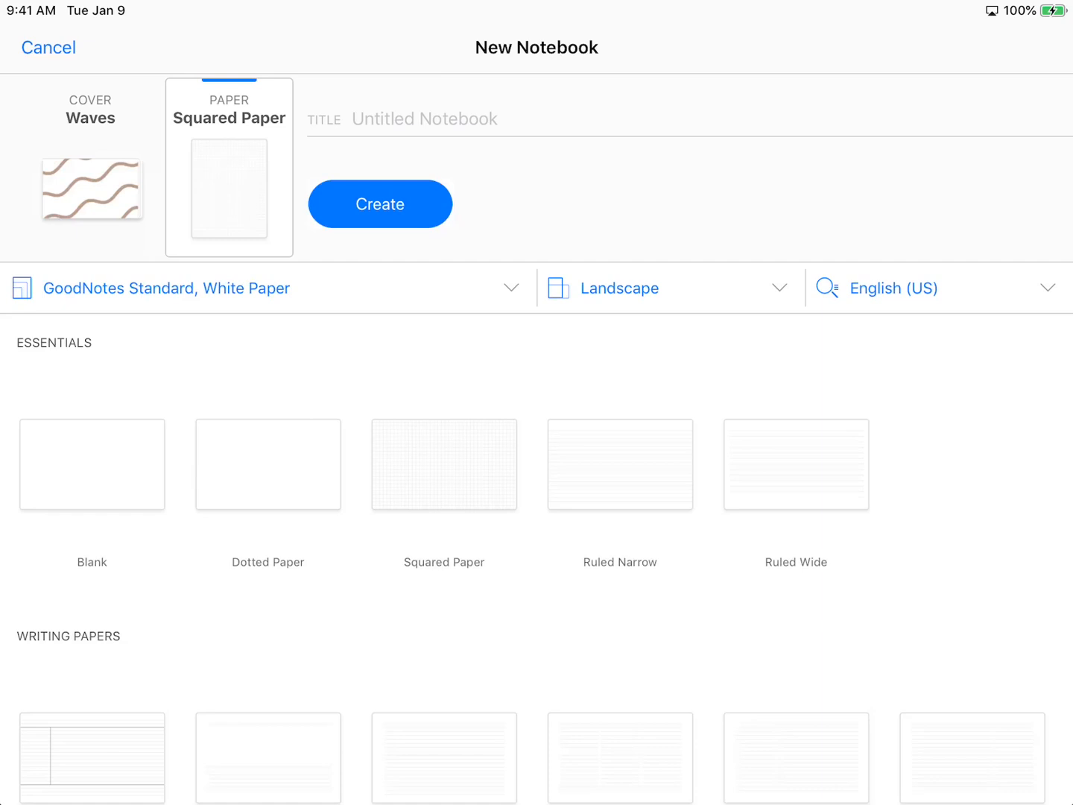
Step: Check the recognition language, title the notebook 'Test' and create it
left_click(936, 289)
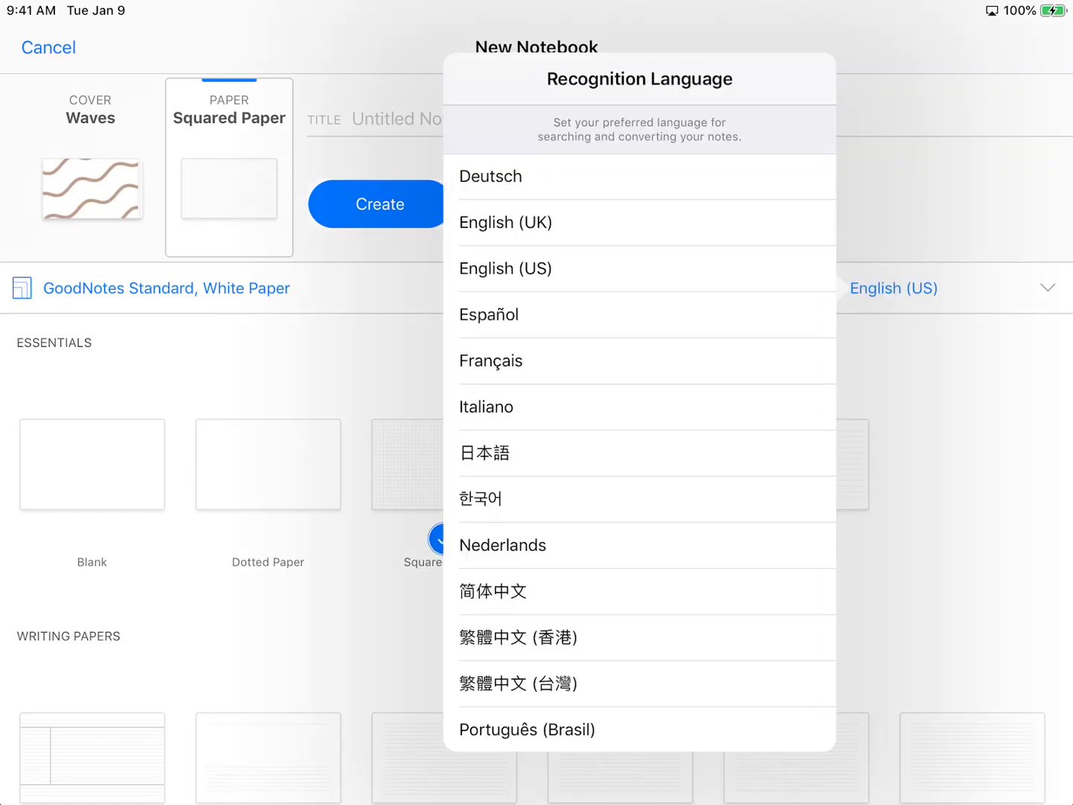
type("Tes")
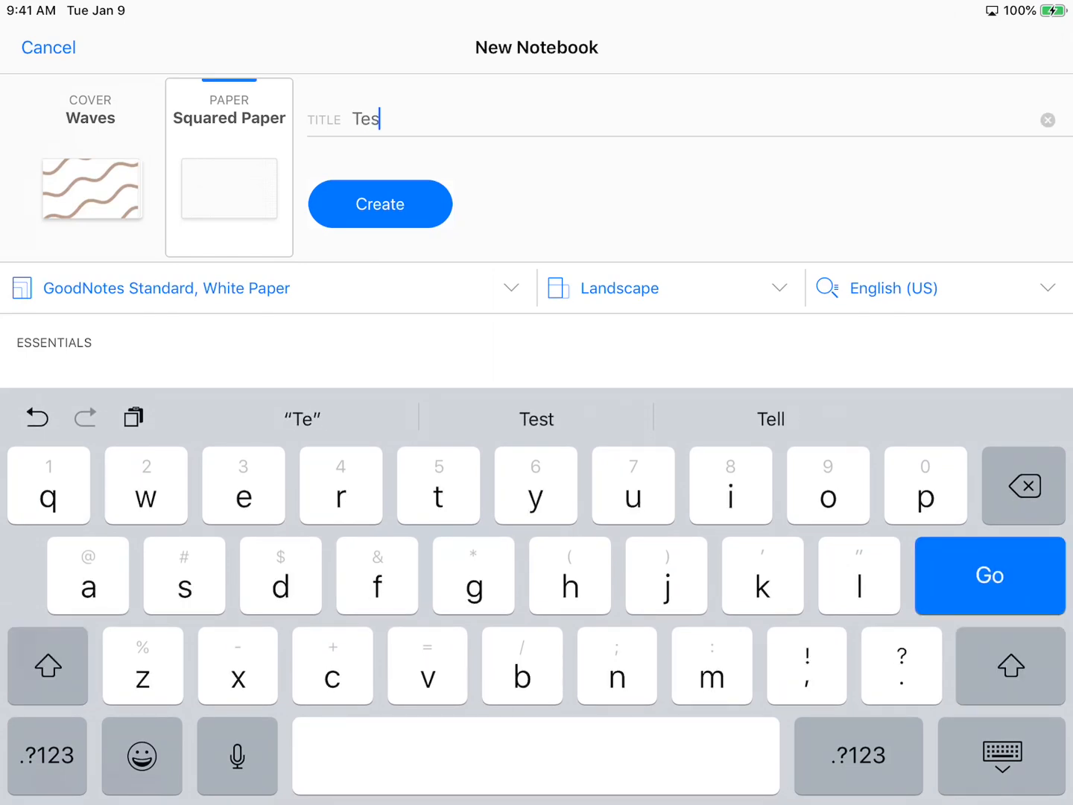
left_click(380, 202)
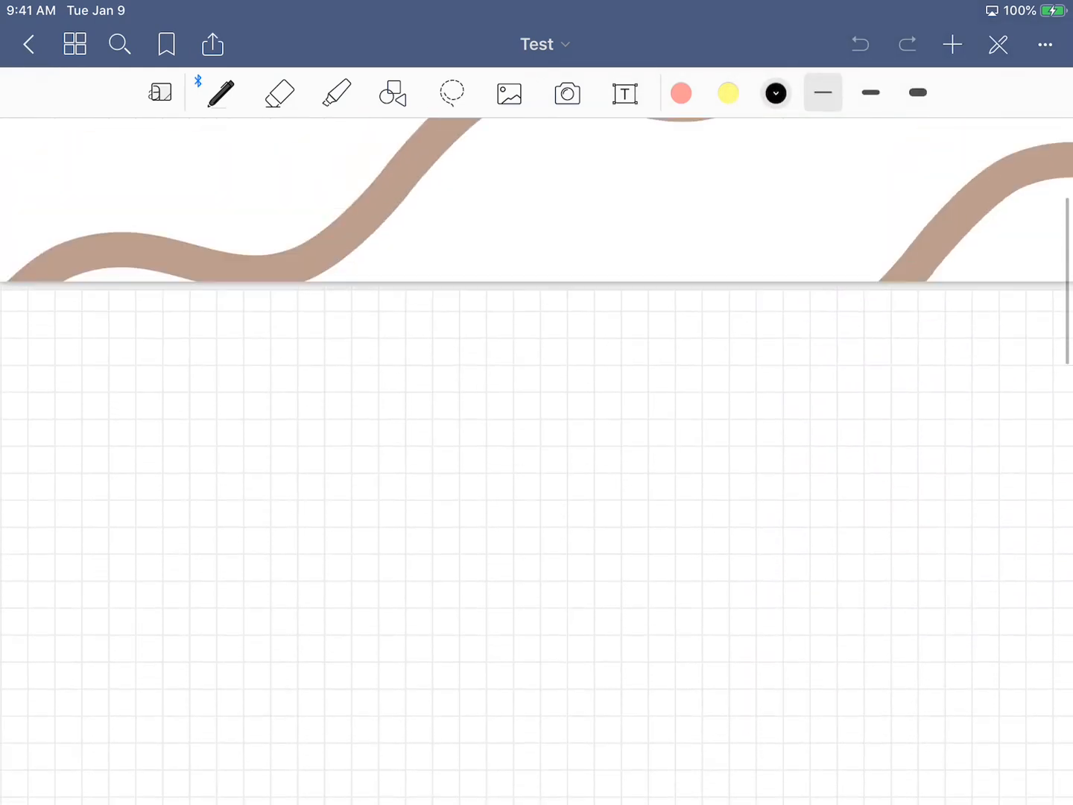
Step: Browse the Test notebook's page thumbnails and favorites in the page overview
scroll("down", 3)
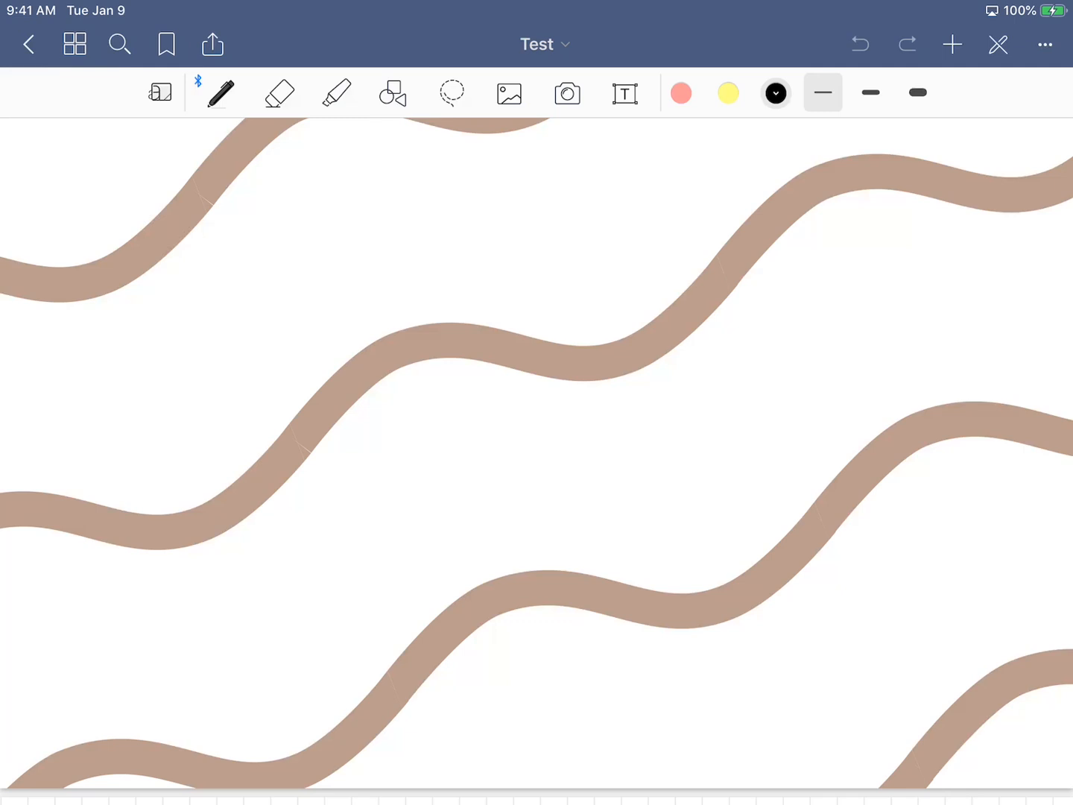
left_click(74, 45)
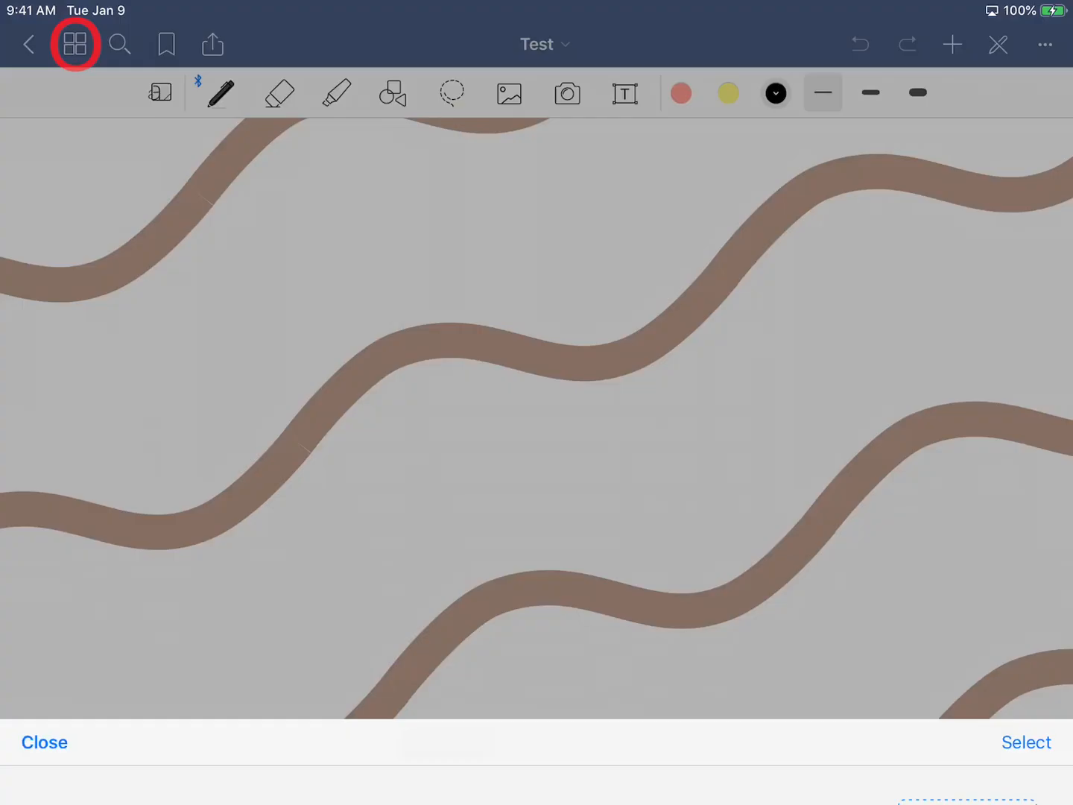
left_click(74, 45)
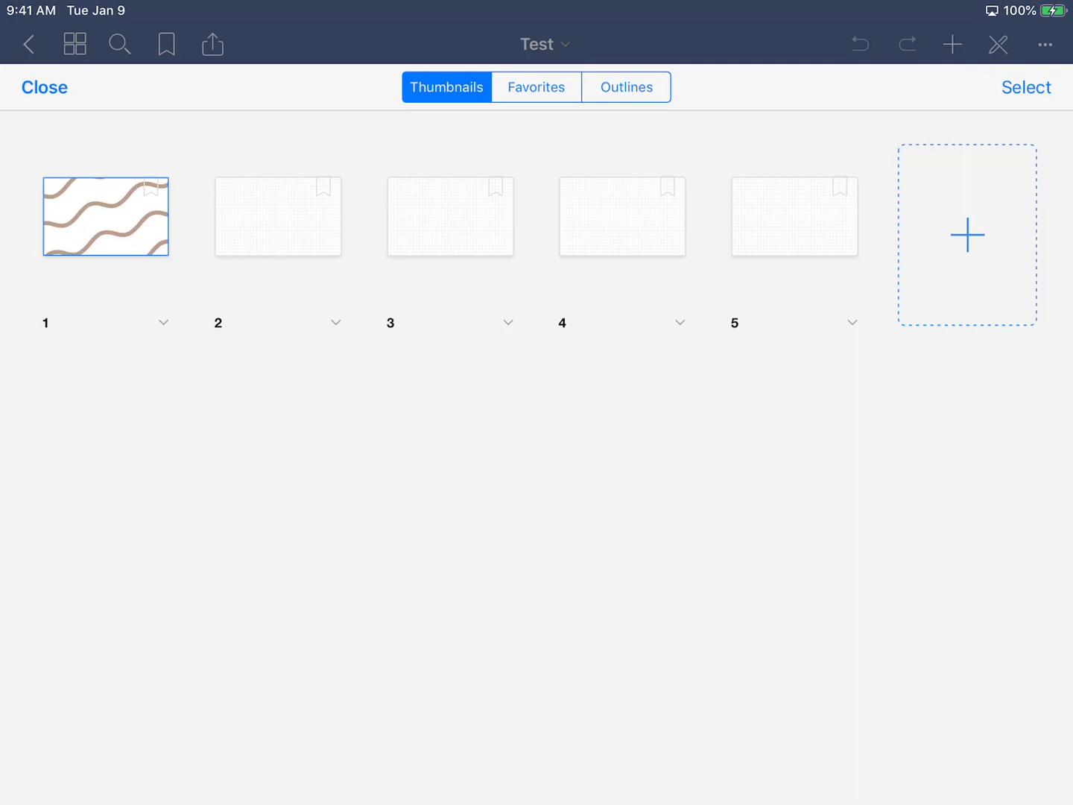
left_click(537, 86)
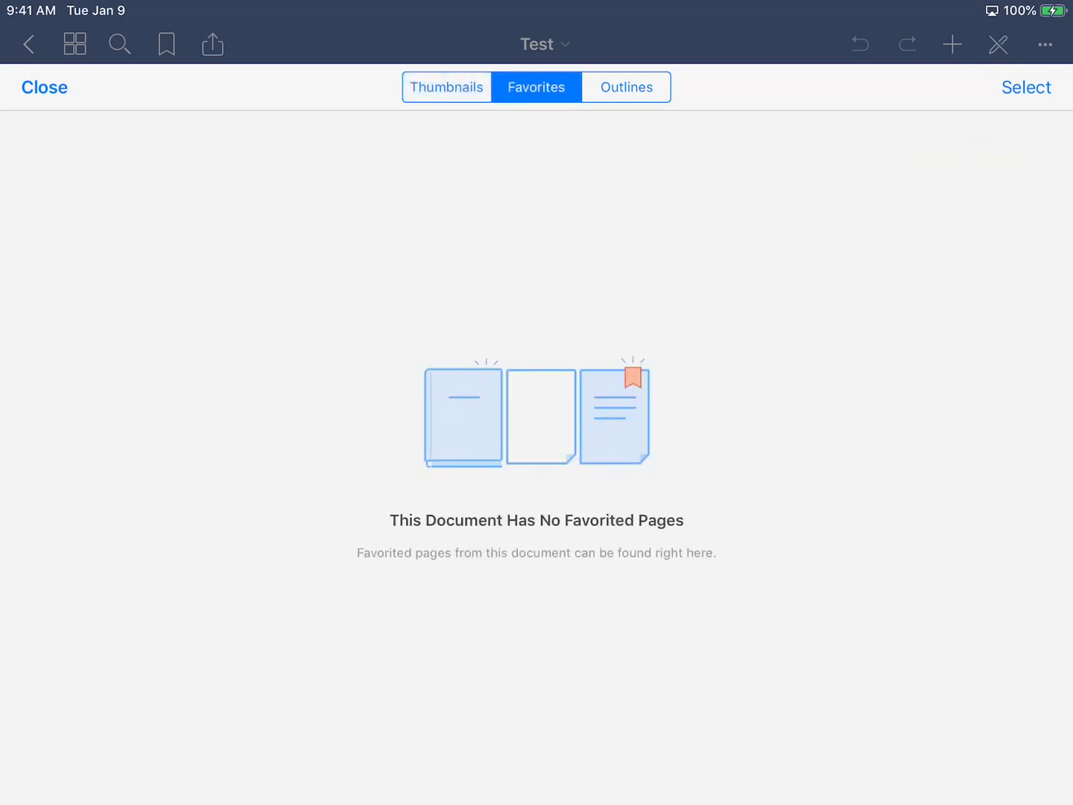
left_click(626, 87)
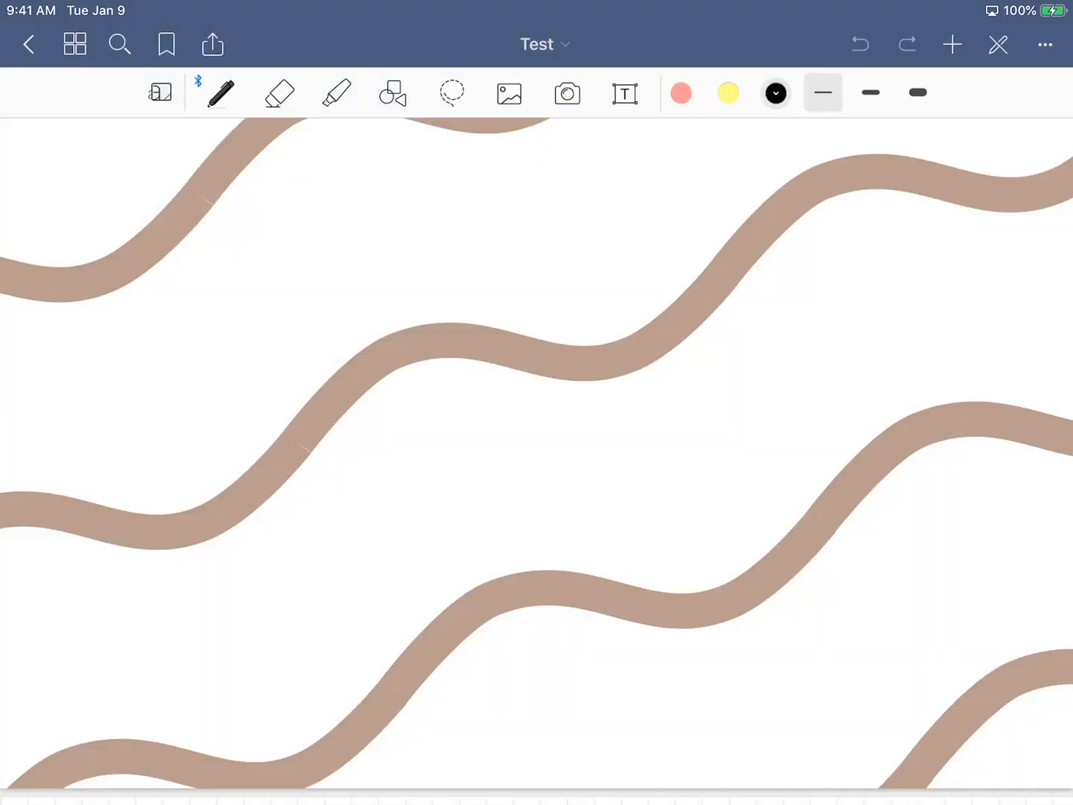
Step: Mark page 1 as a favorite and view the notebook's outline
left_click(119, 44)
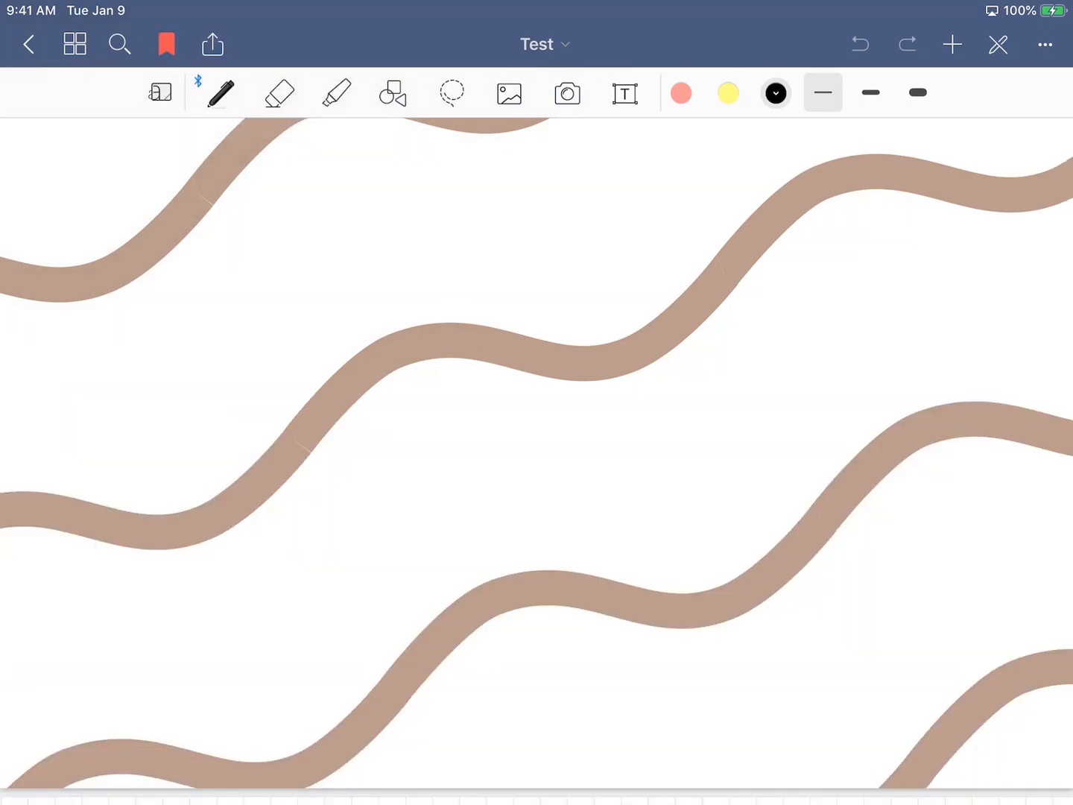
left_click(167, 44)
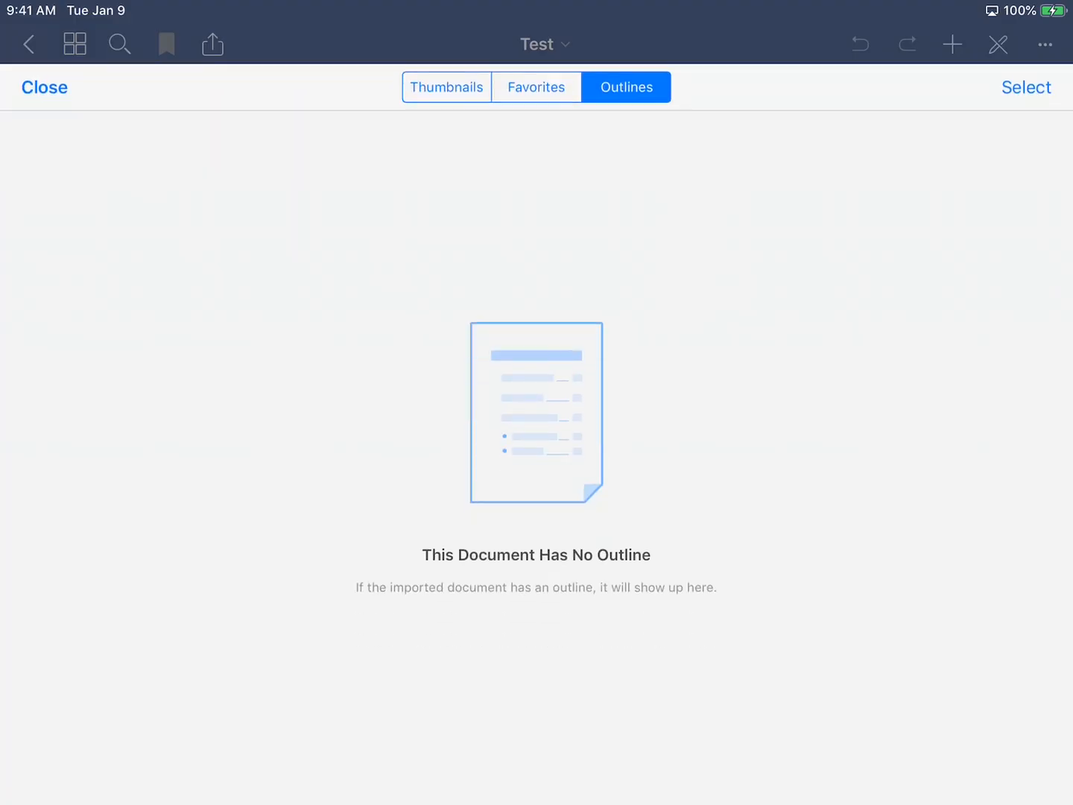
left_click(212, 45)
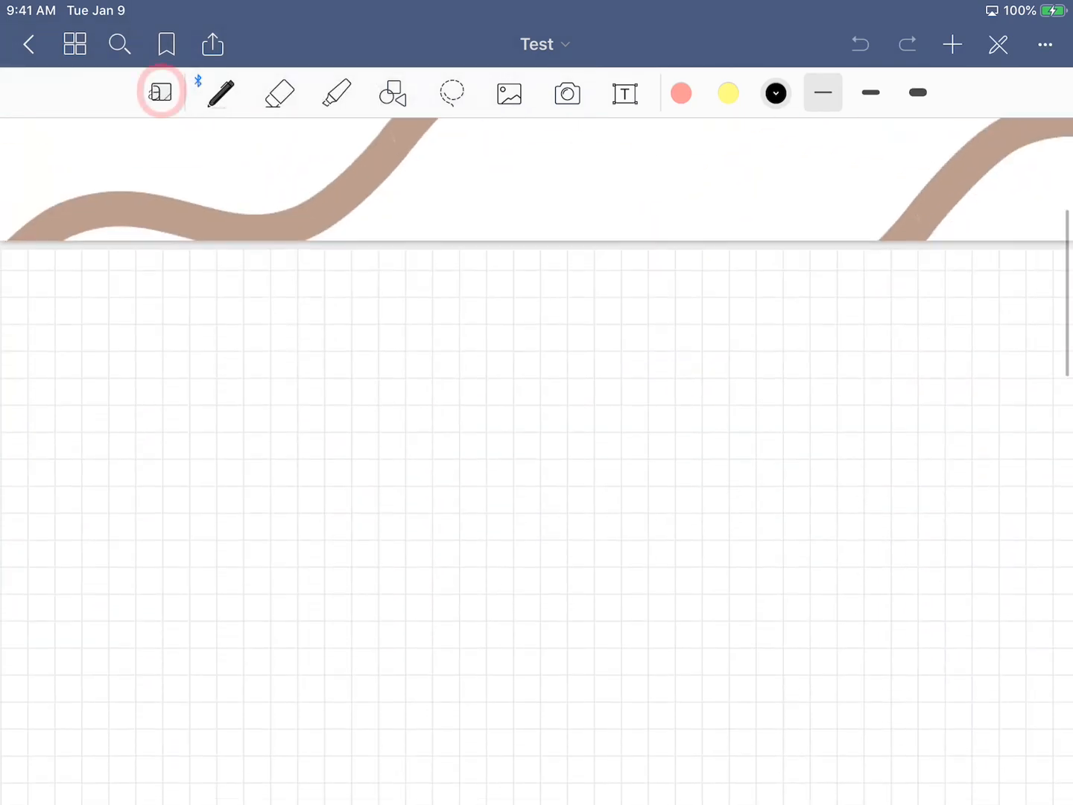
Step: Try the Zoom Window briefly, then show the pen style choices
left_click(161, 92)
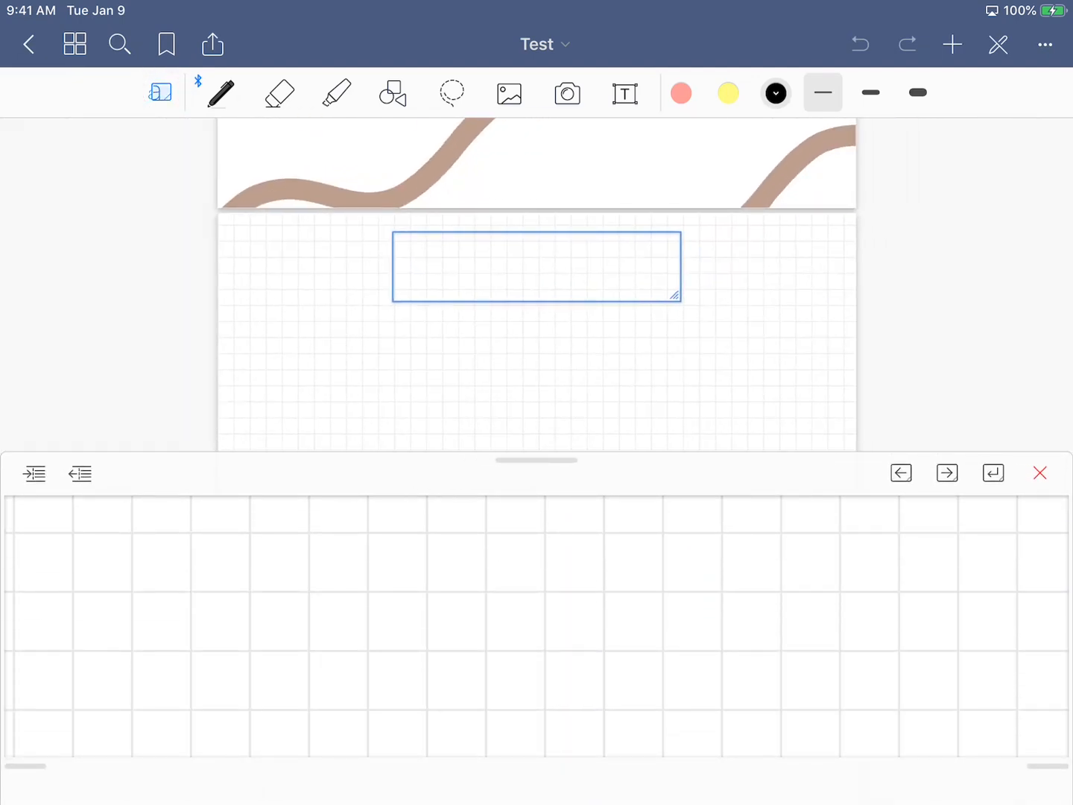
left_click(1040, 472)
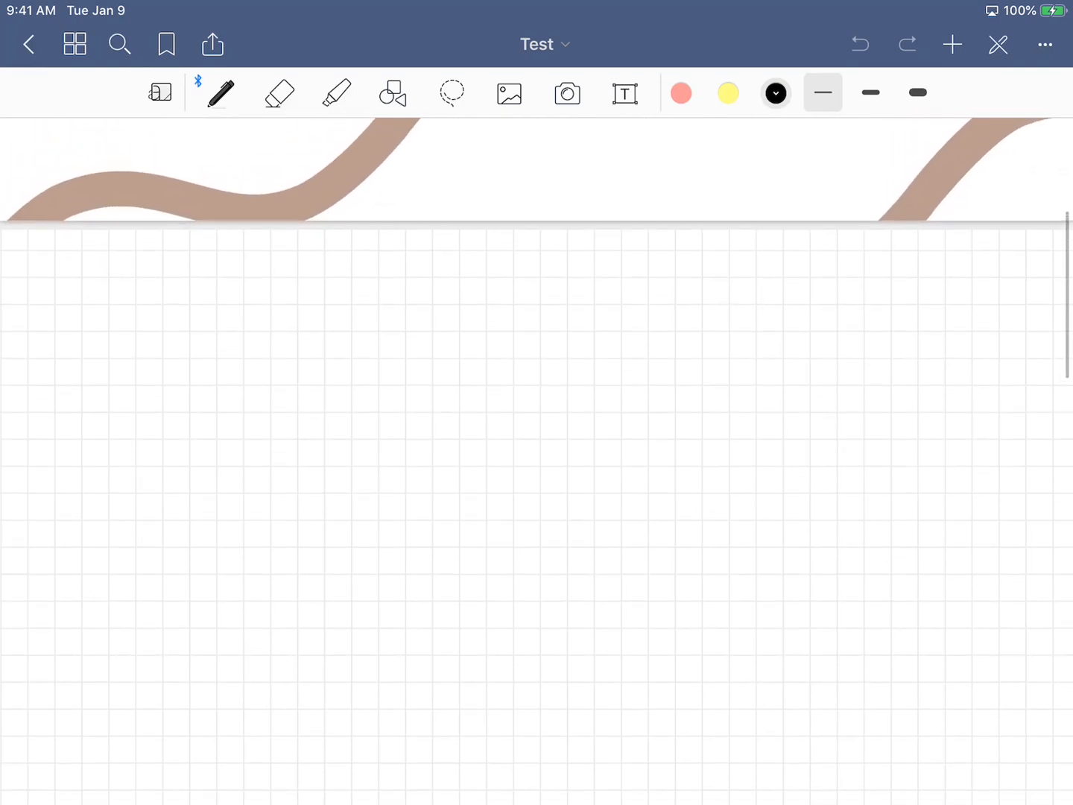
left_click(222, 92)
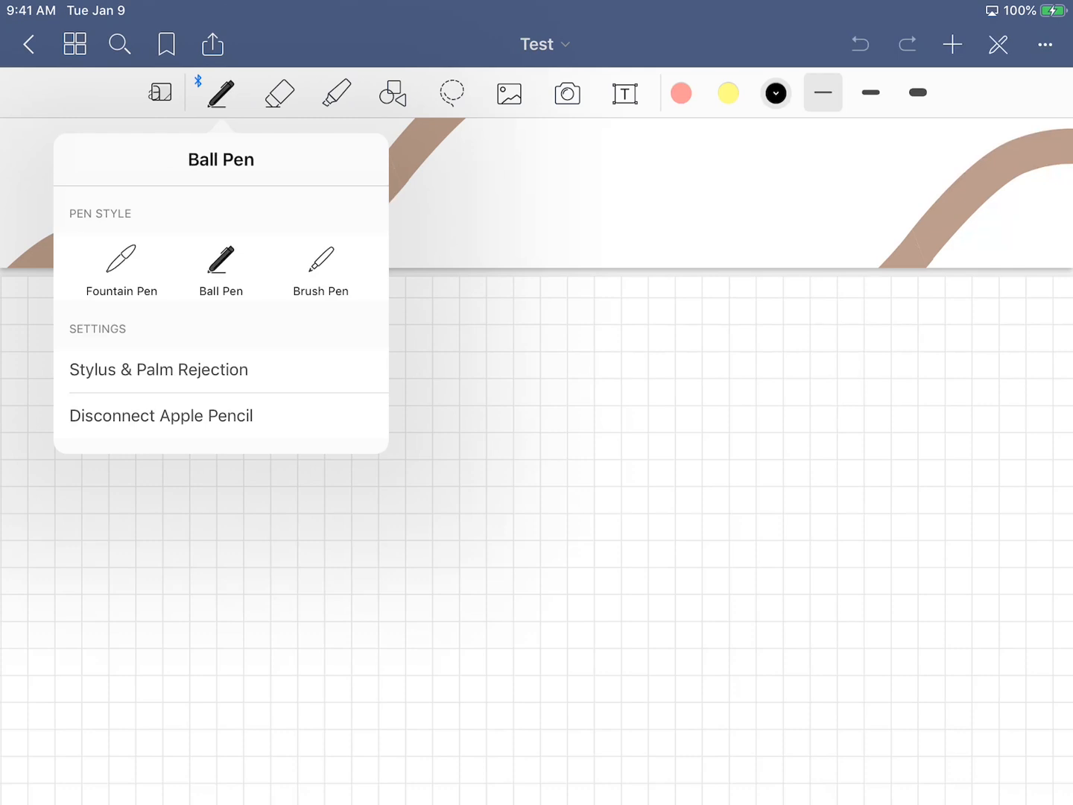
Step: Switch the pen to Brush Pen, view Stylus & Palm Rejection settings, then select the eraser
left_click(321, 263)
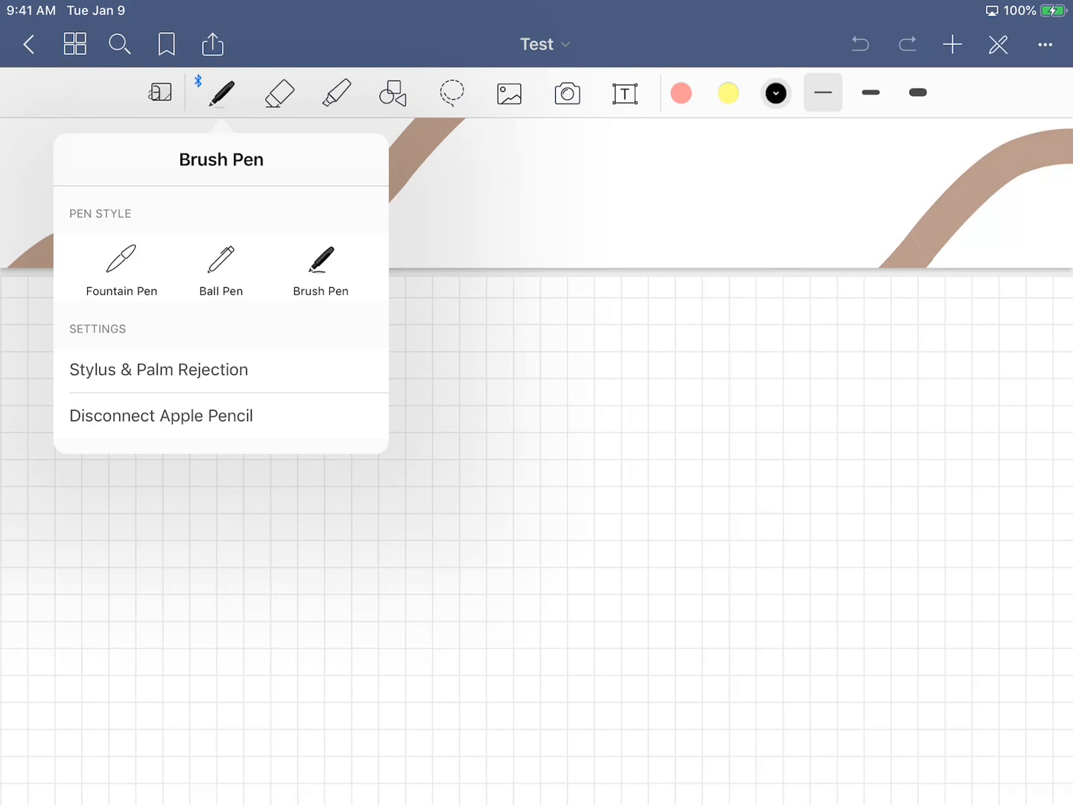
left_click(158, 370)
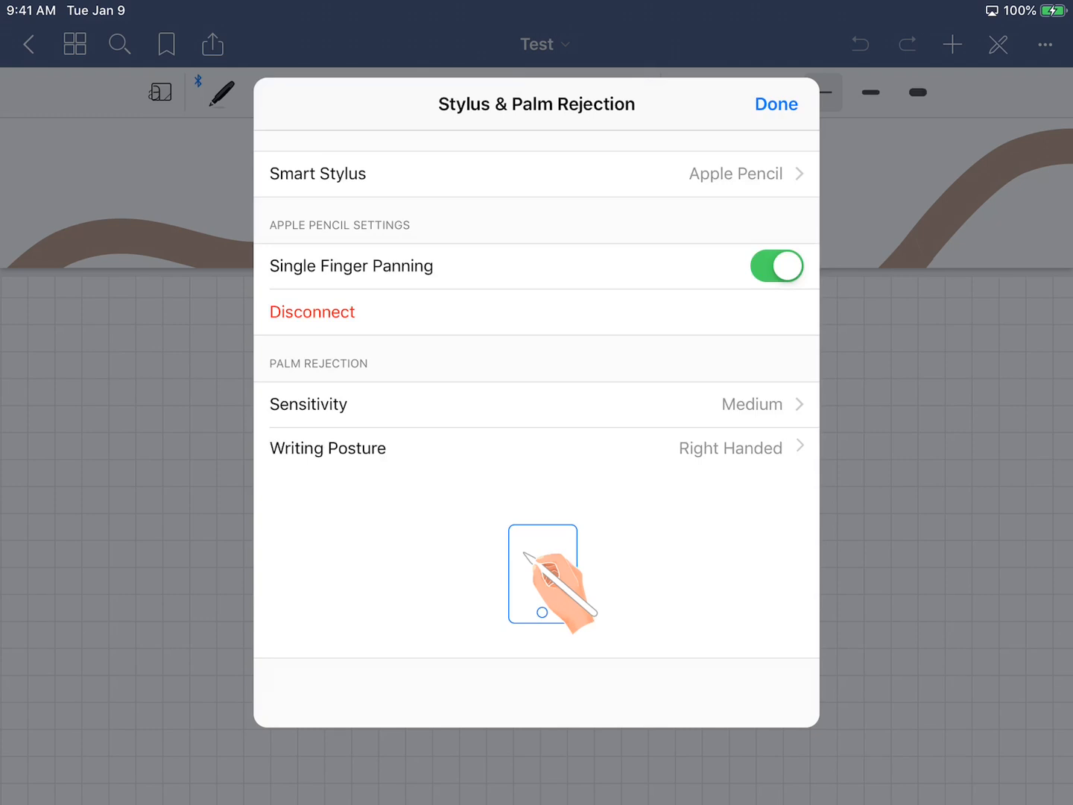
left_click(775, 104)
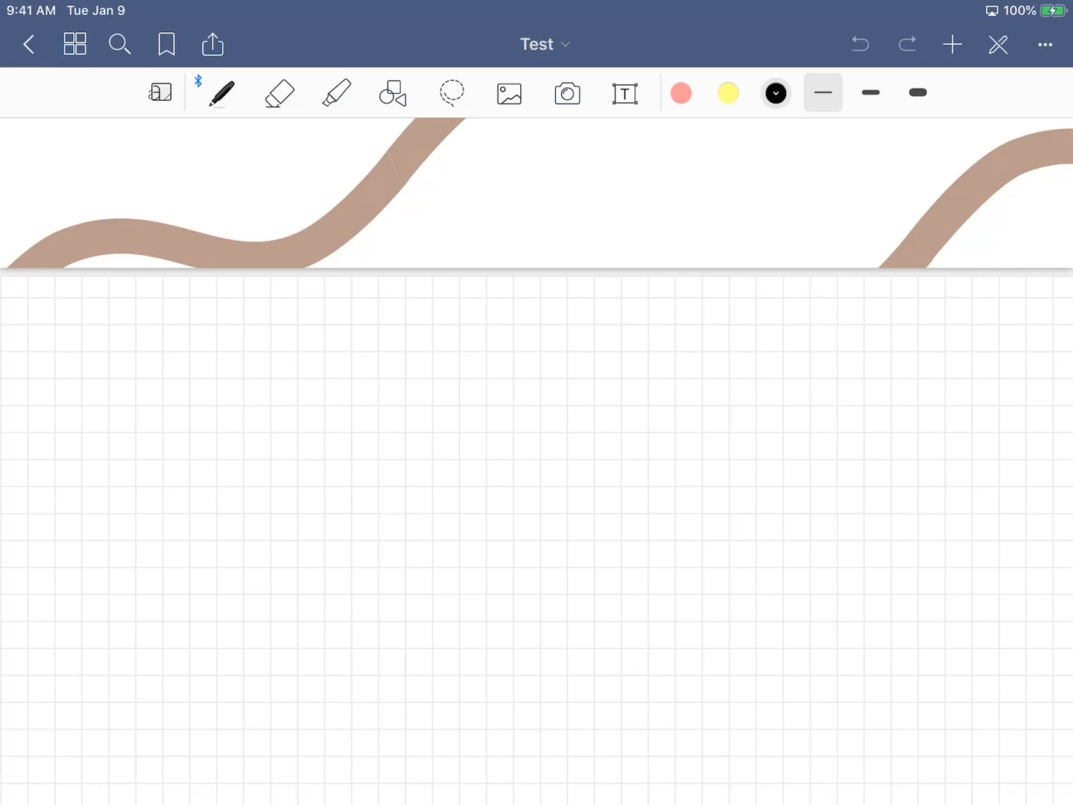
left_click(280, 93)
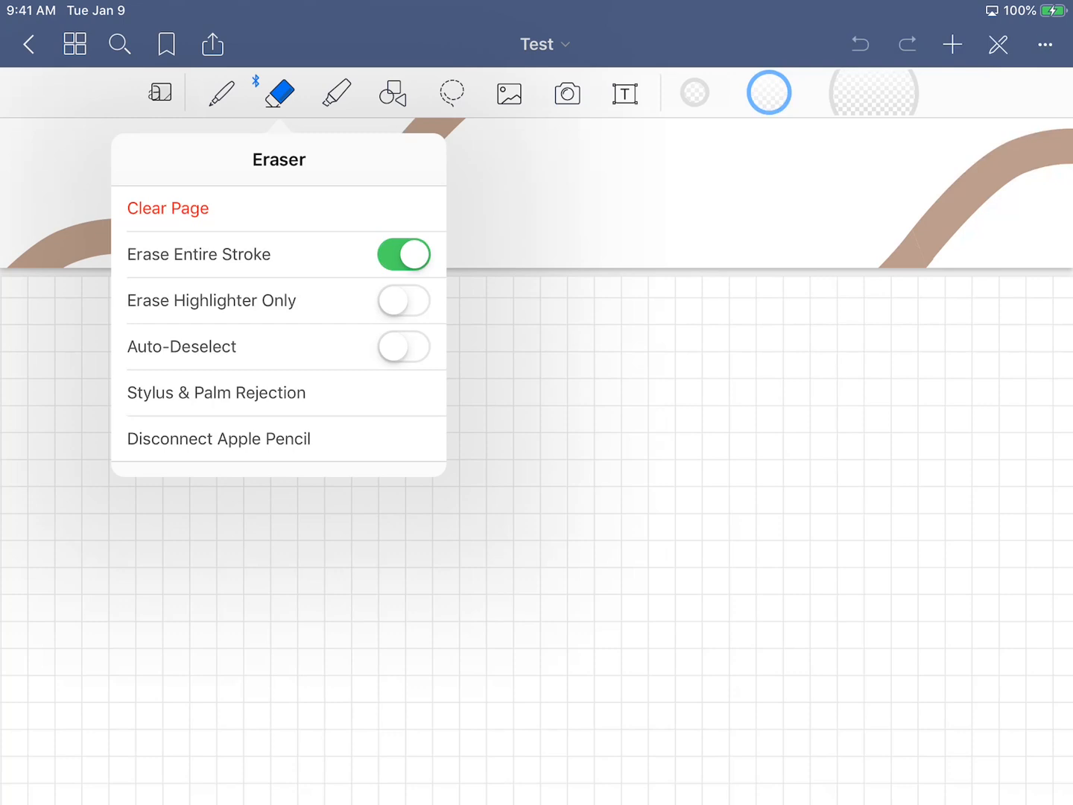
Step: Toggle Erase Highlighter Only on and off, then switch to Shapes and show recent photos
left_click(403, 301)
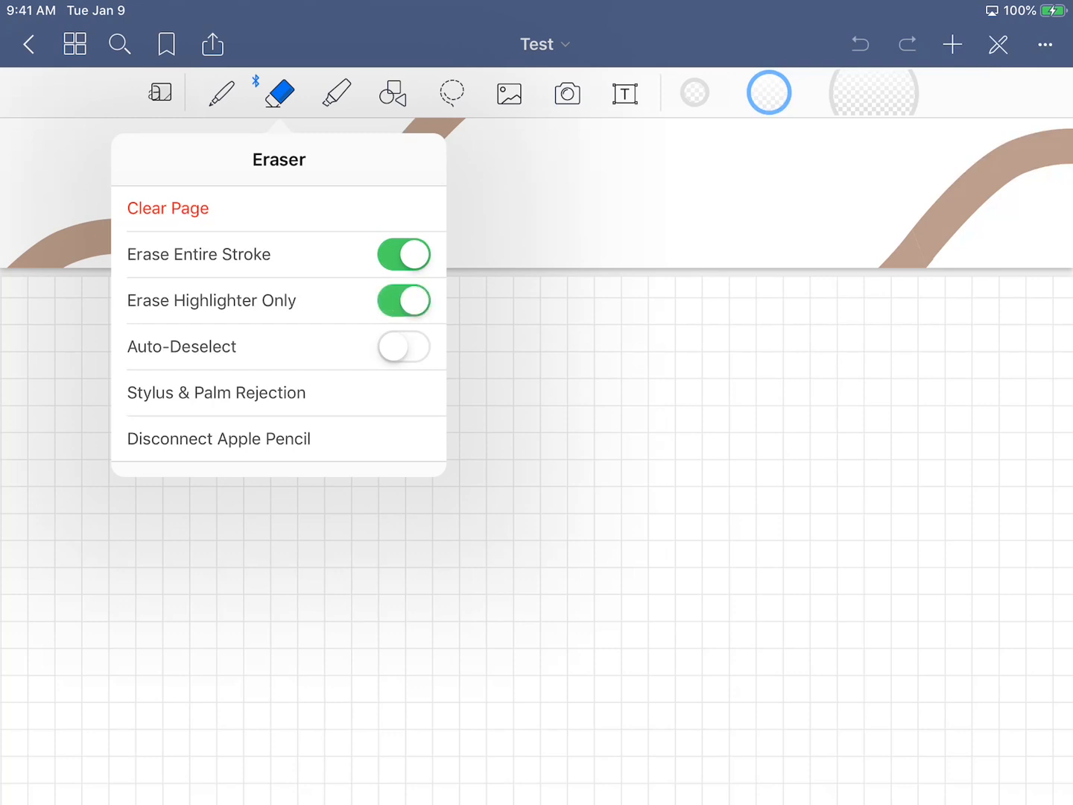
left_click(404, 301)
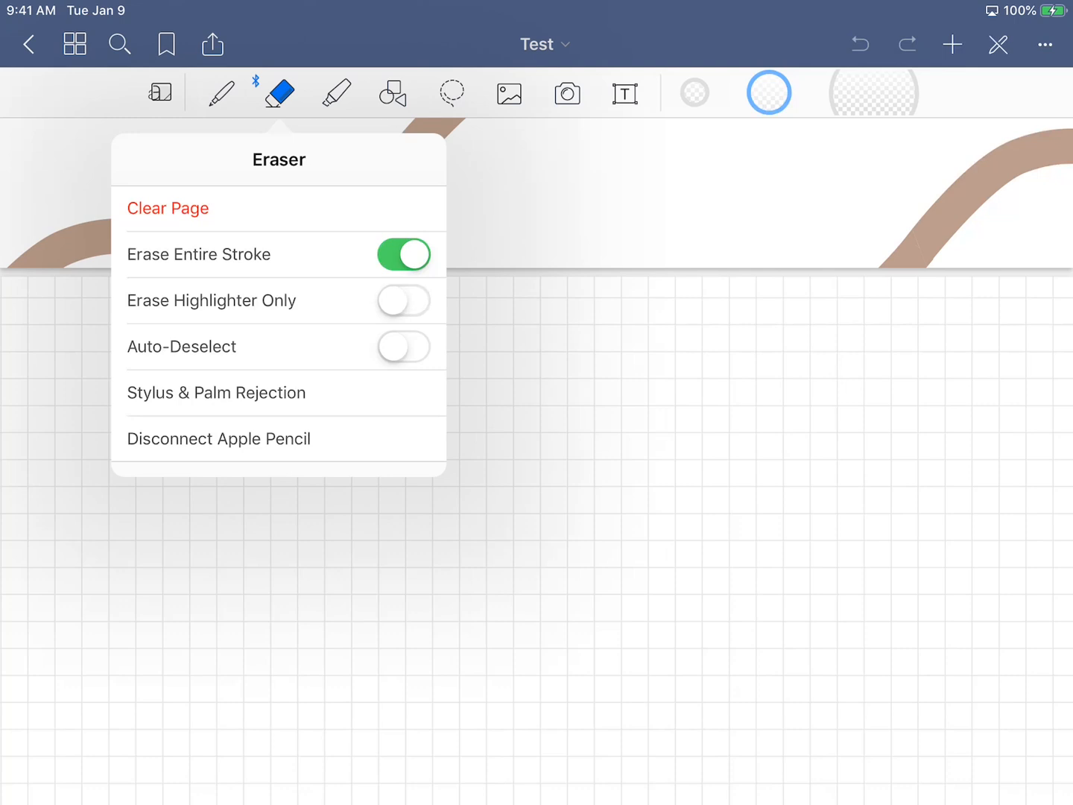
left_click(337, 92)
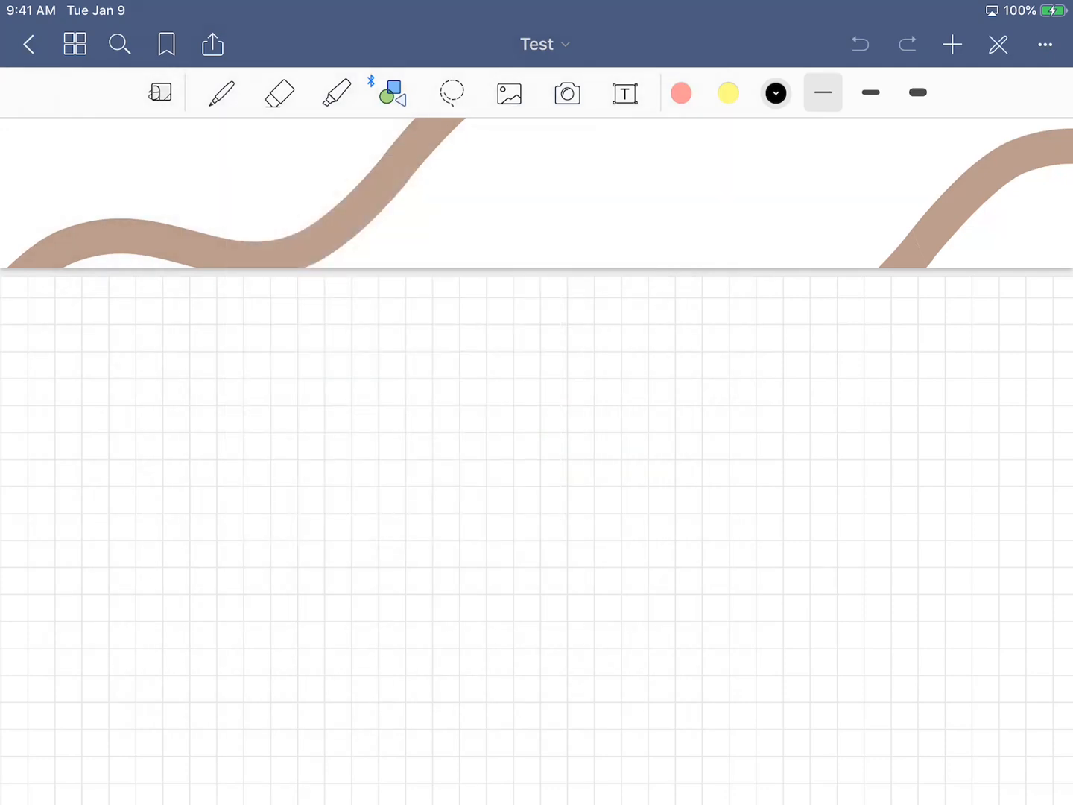
left_click(453, 92)
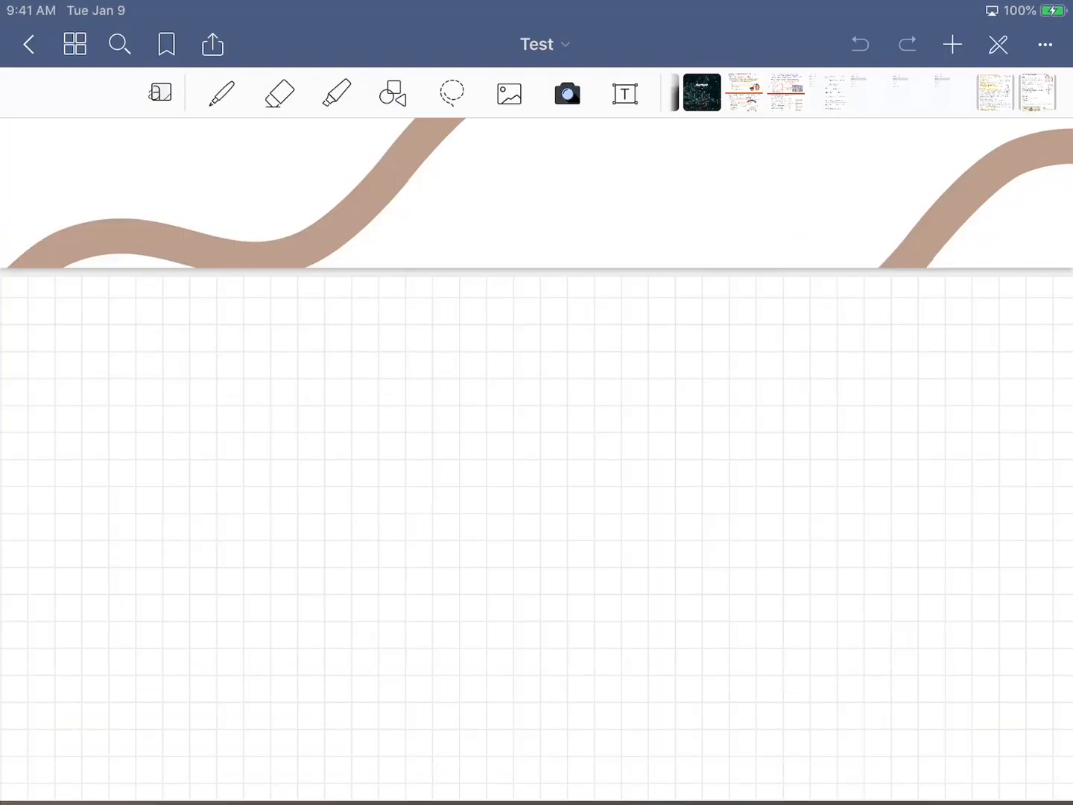
Step: Switch to the Text tool and toggle read-only viewing on and off
left_click(625, 92)
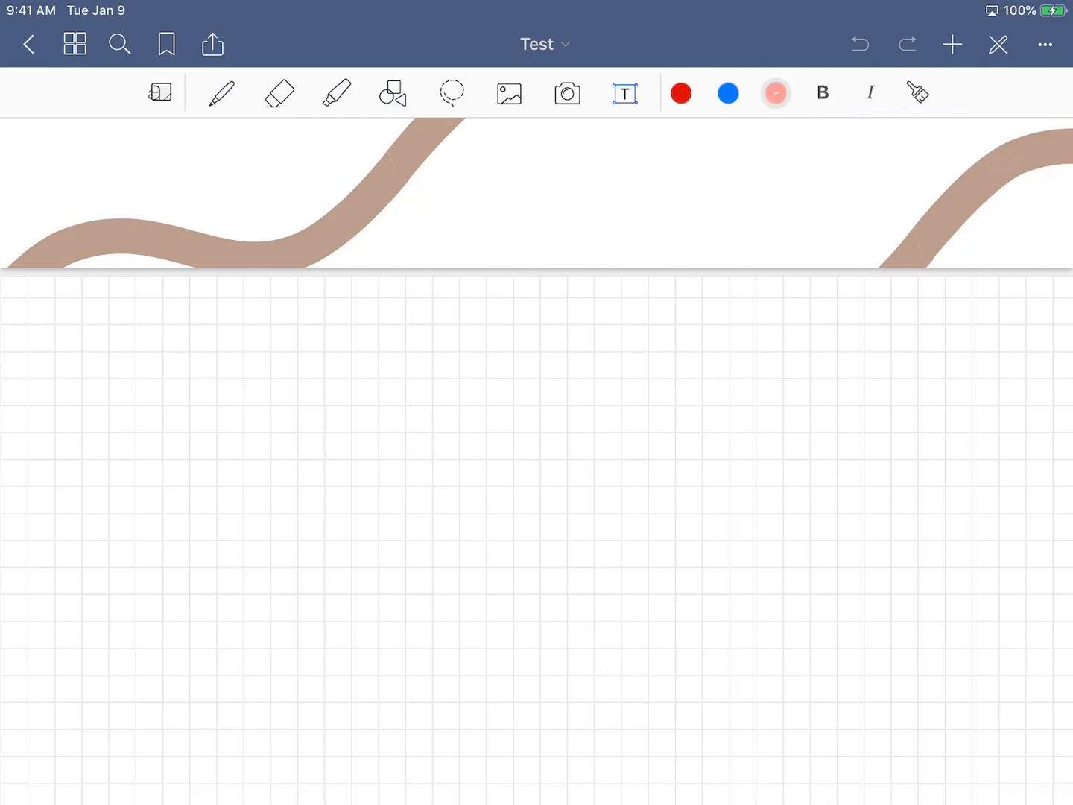
left_click(859, 45)
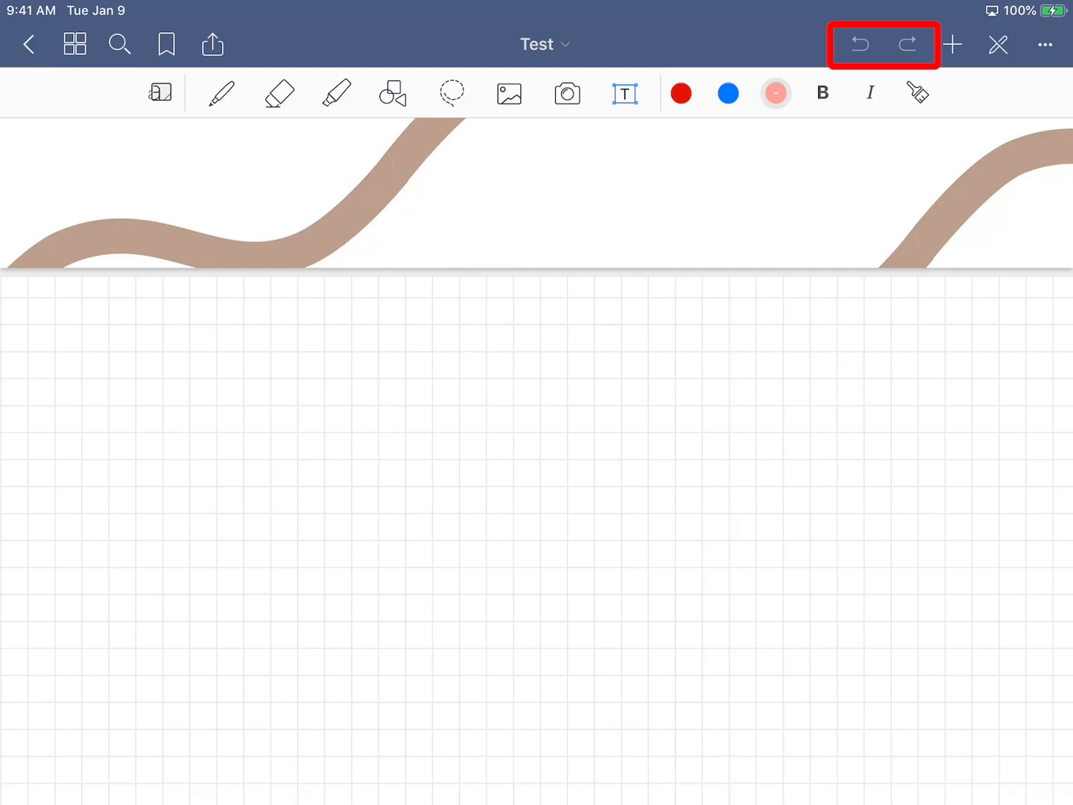
left_click(952, 45)
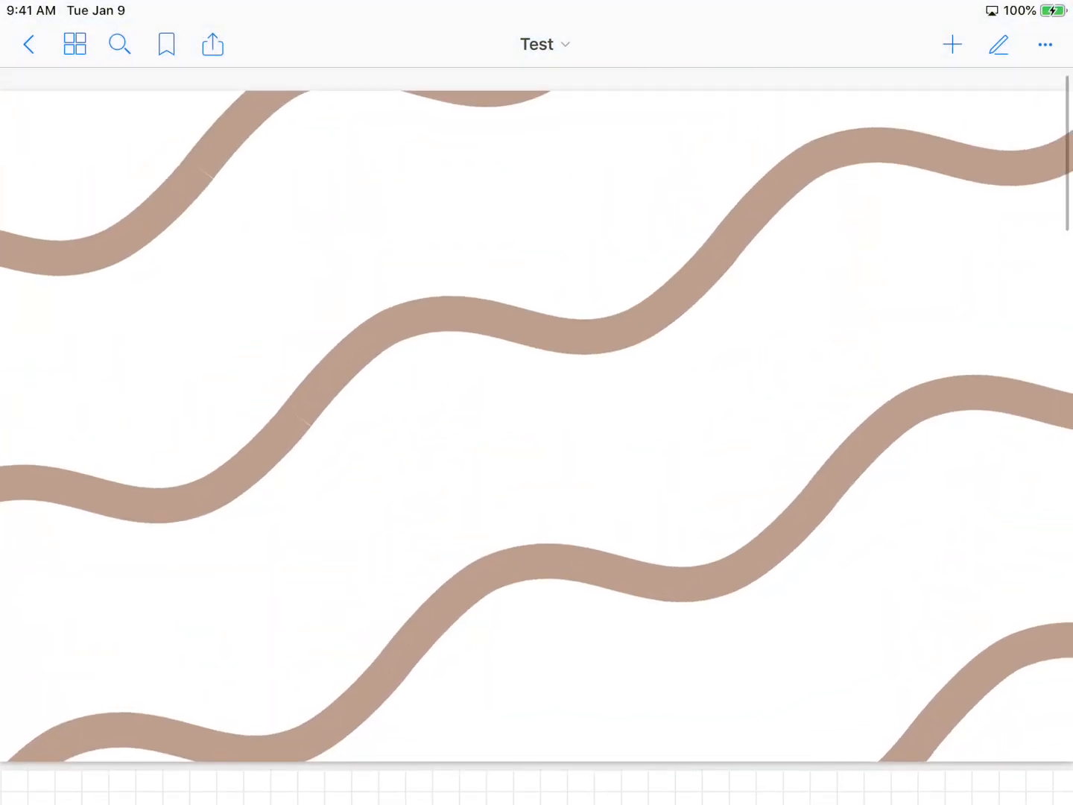
left_click(999, 45)
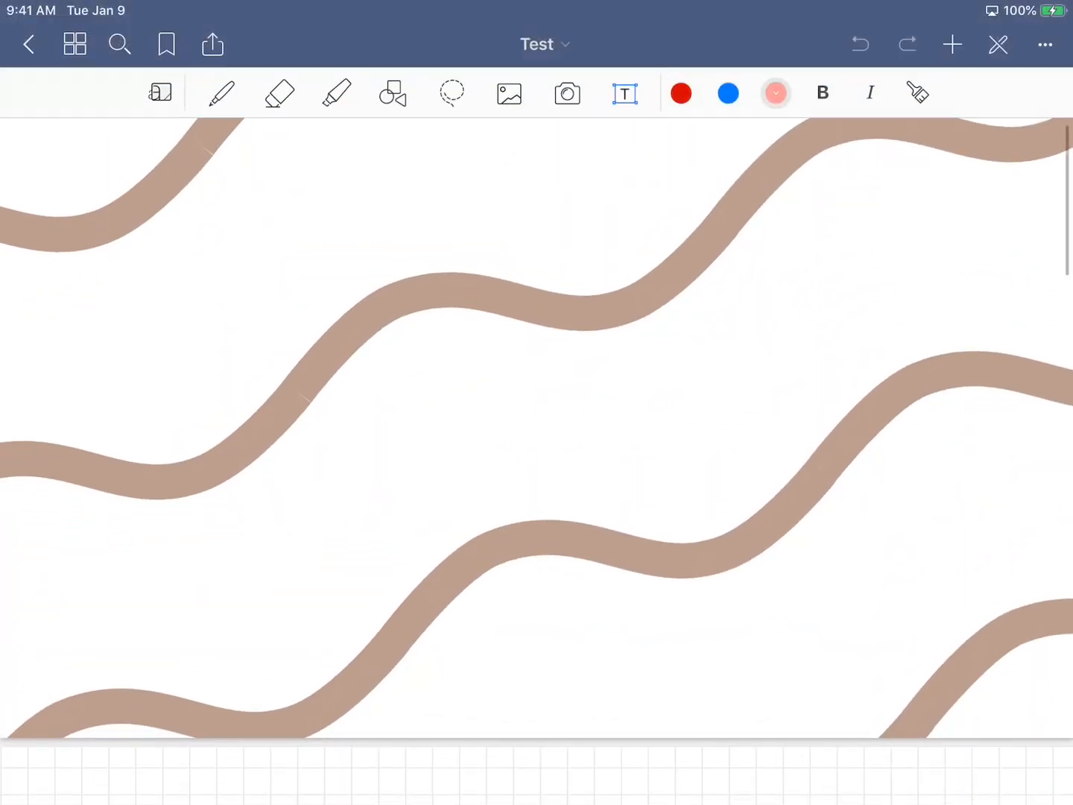
left_click(1043, 45)
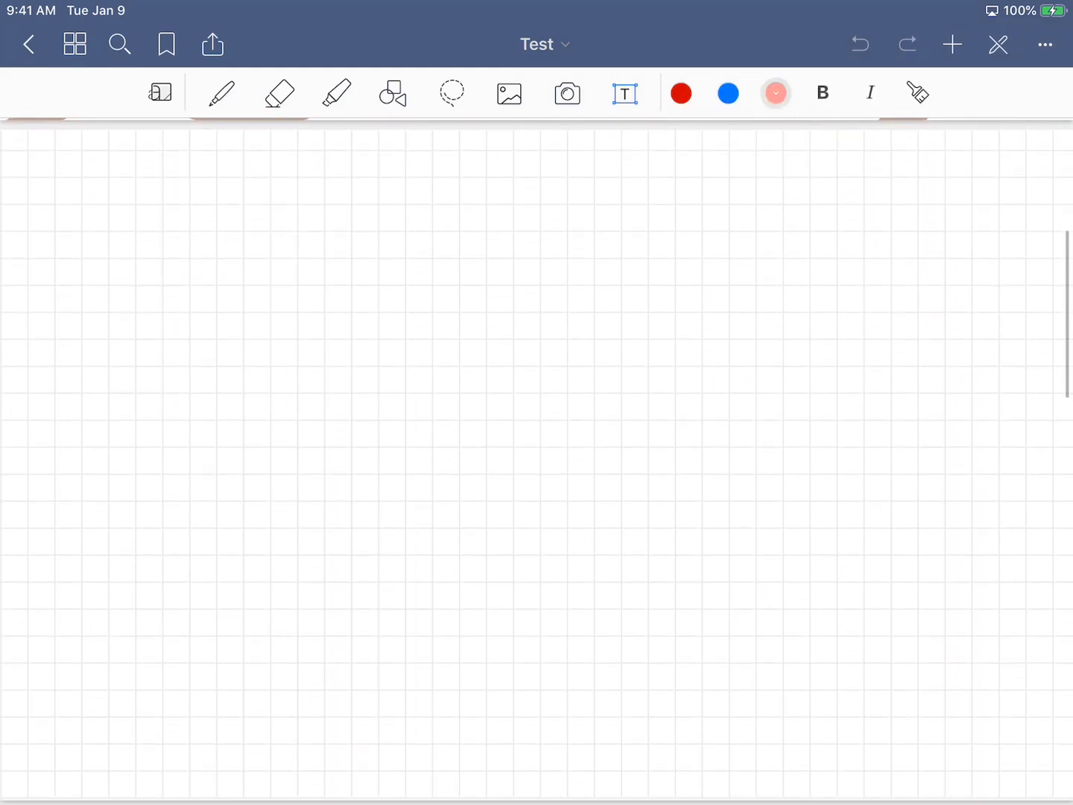
Step: Switch back to the pen and choose red from the preset pen colours
left_click(223, 93)
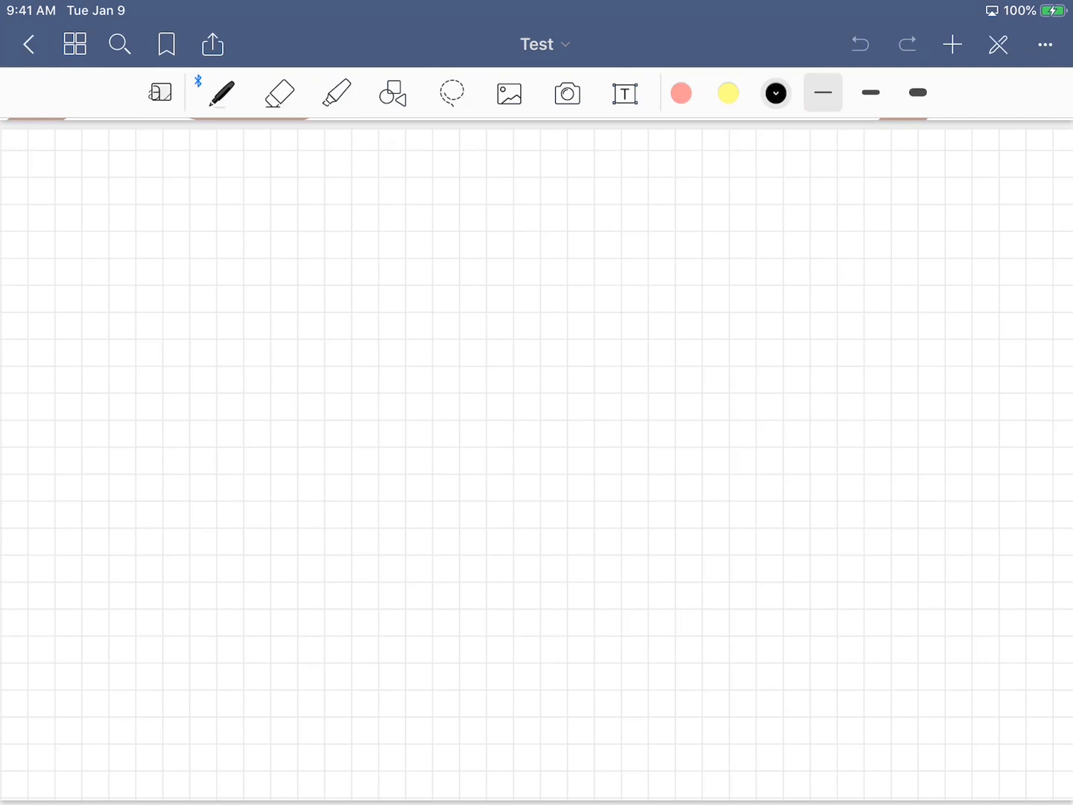
left_click(682, 92)
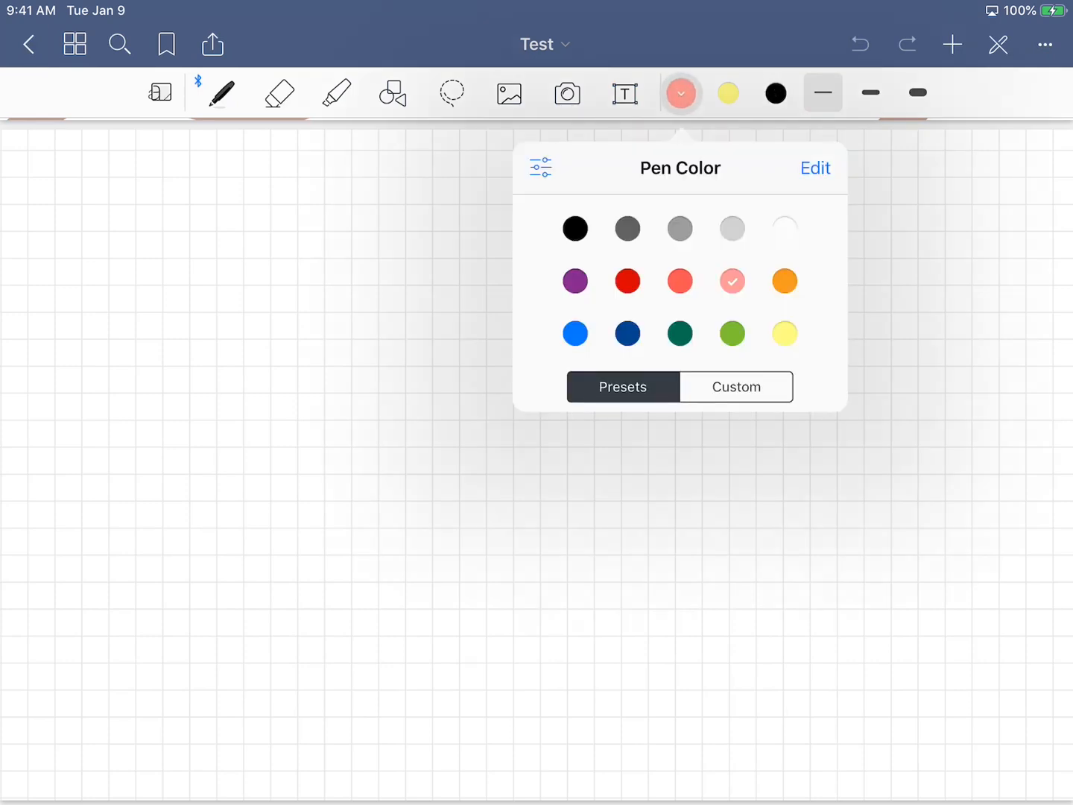
left_click(784, 332)
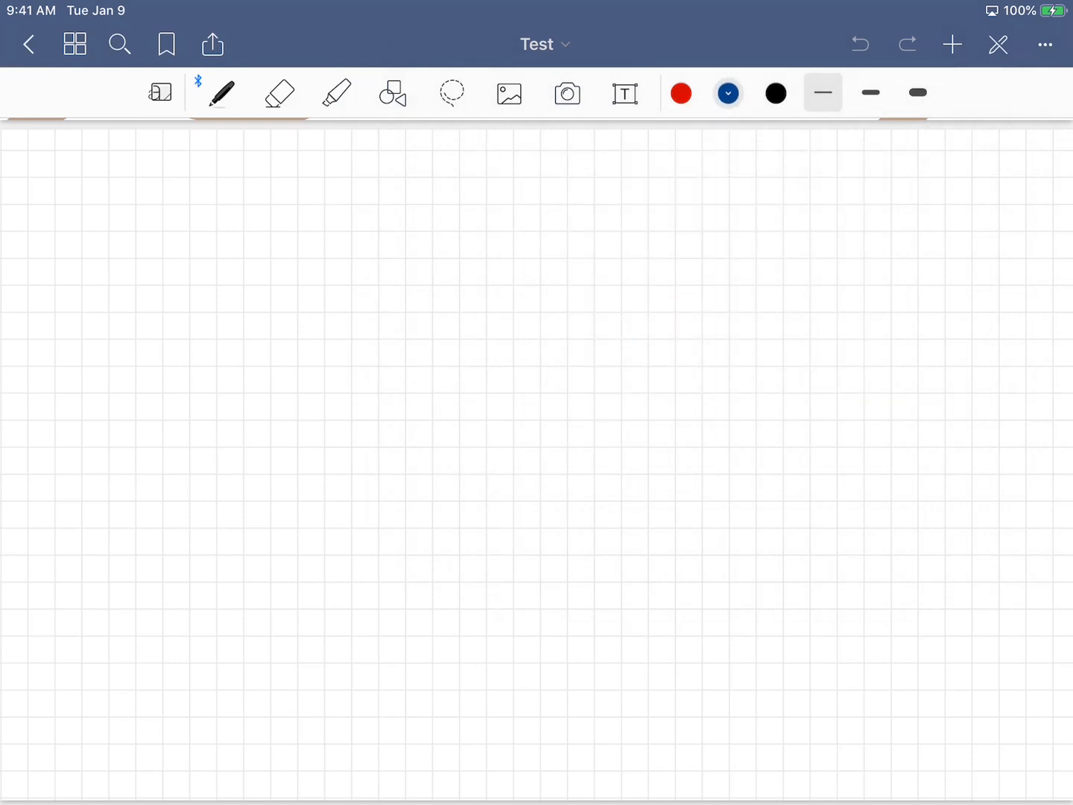
left_click(682, 93)
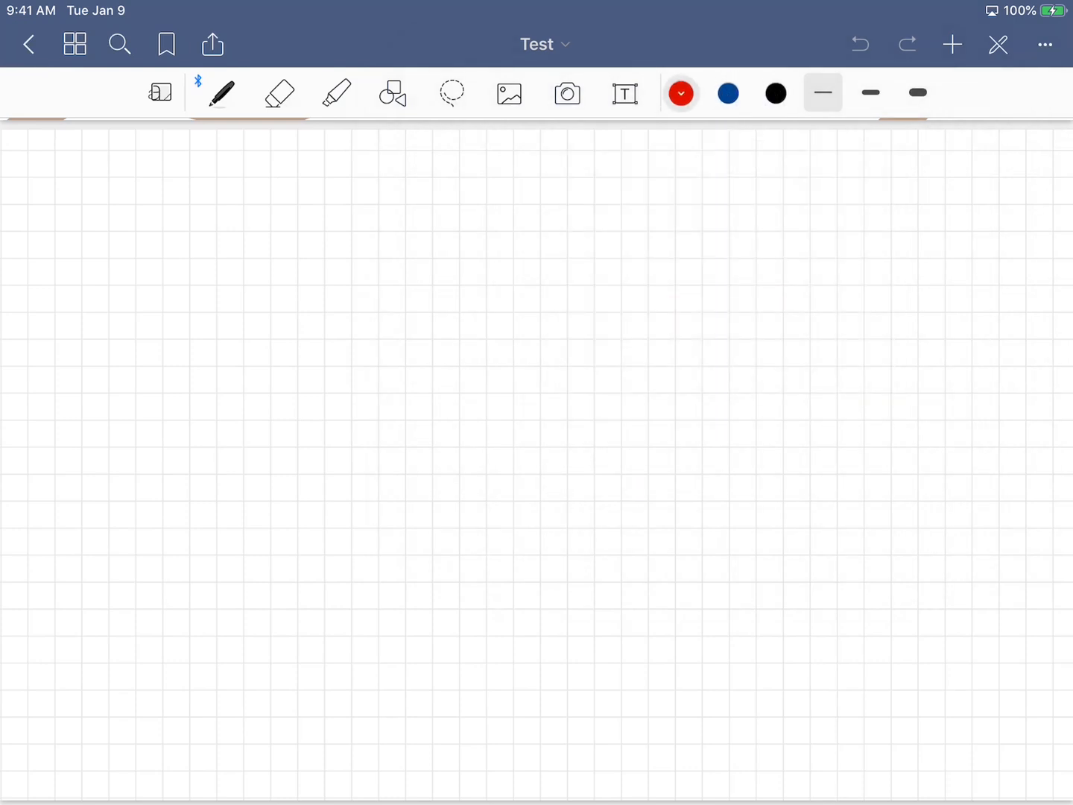
Step: Pick the saved dark near-black custom swatch and close the colour picker
left_click(775, 92)
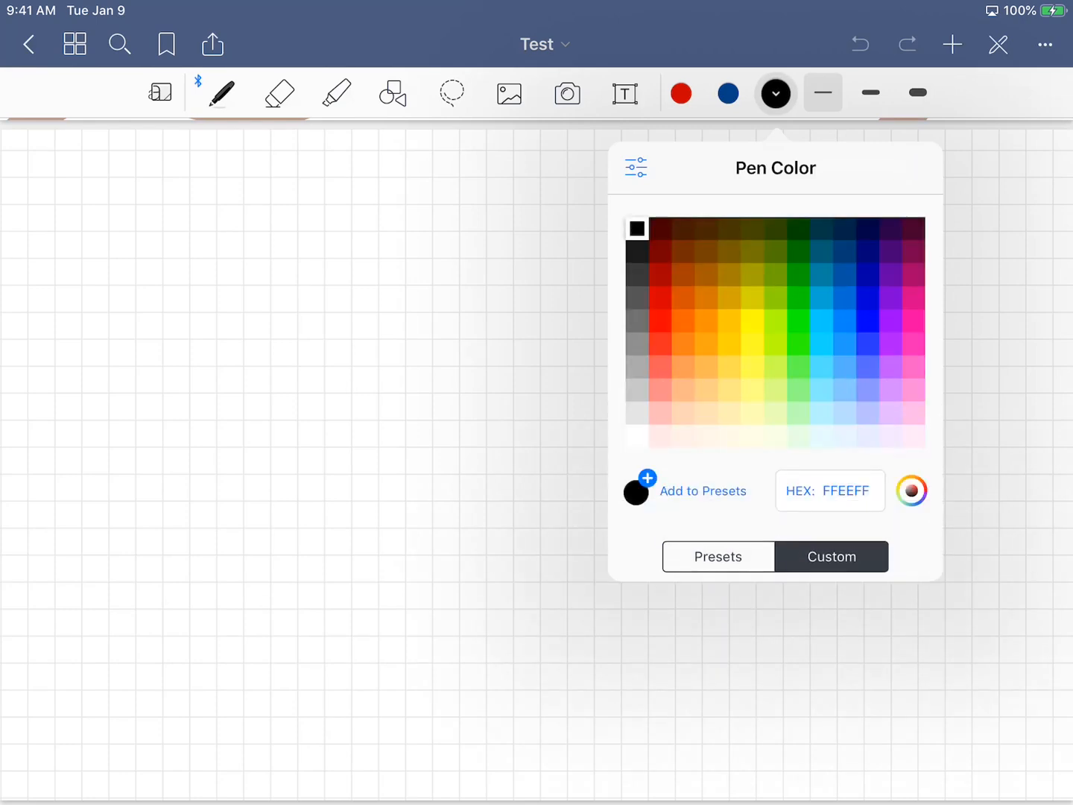
left_click(911, 490)
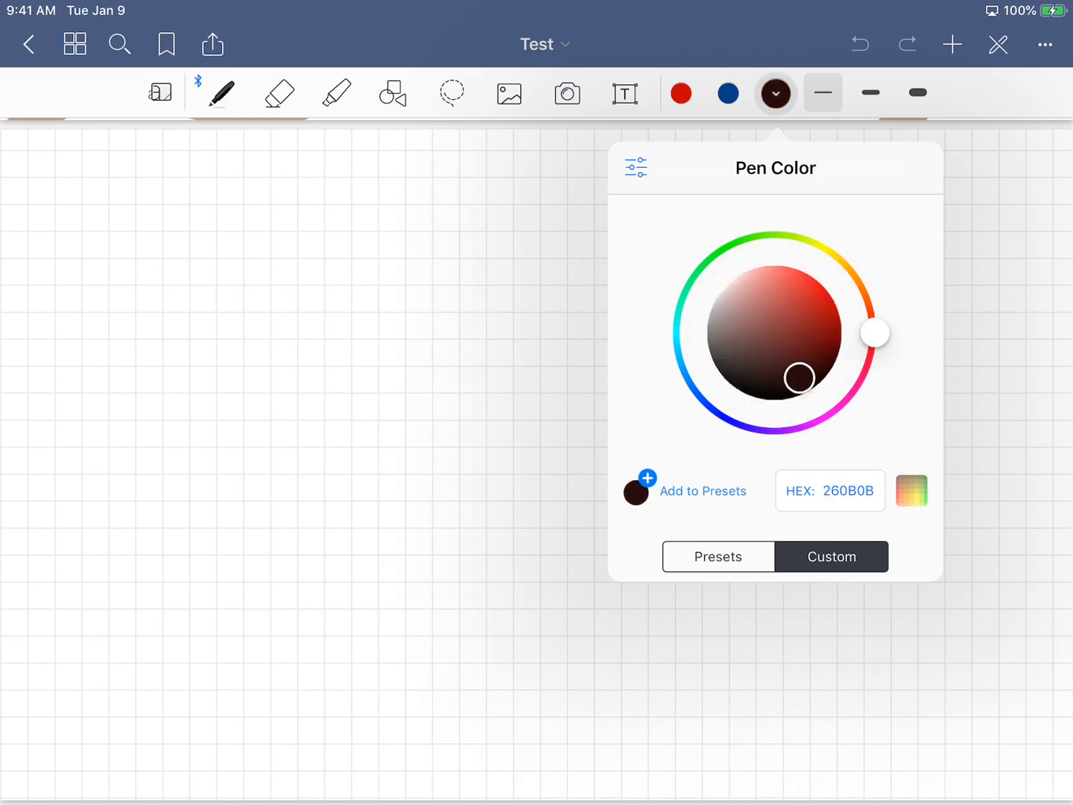
left_click(717, 556)
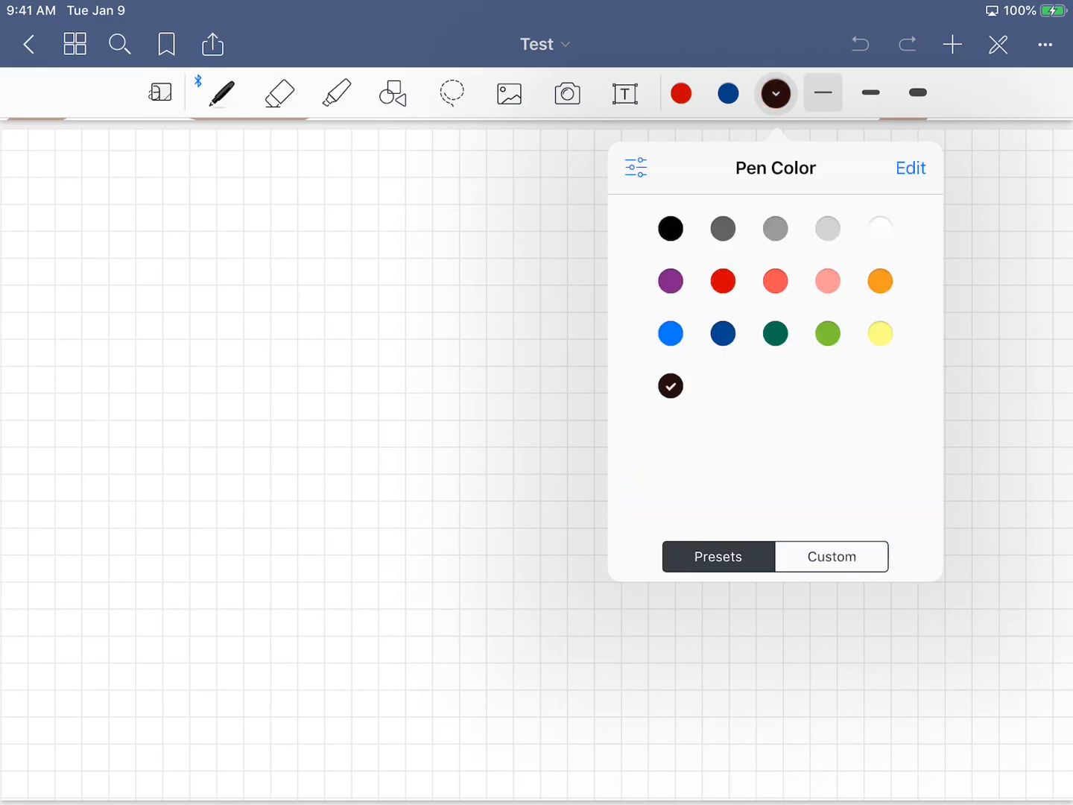
left_click(918, 92)
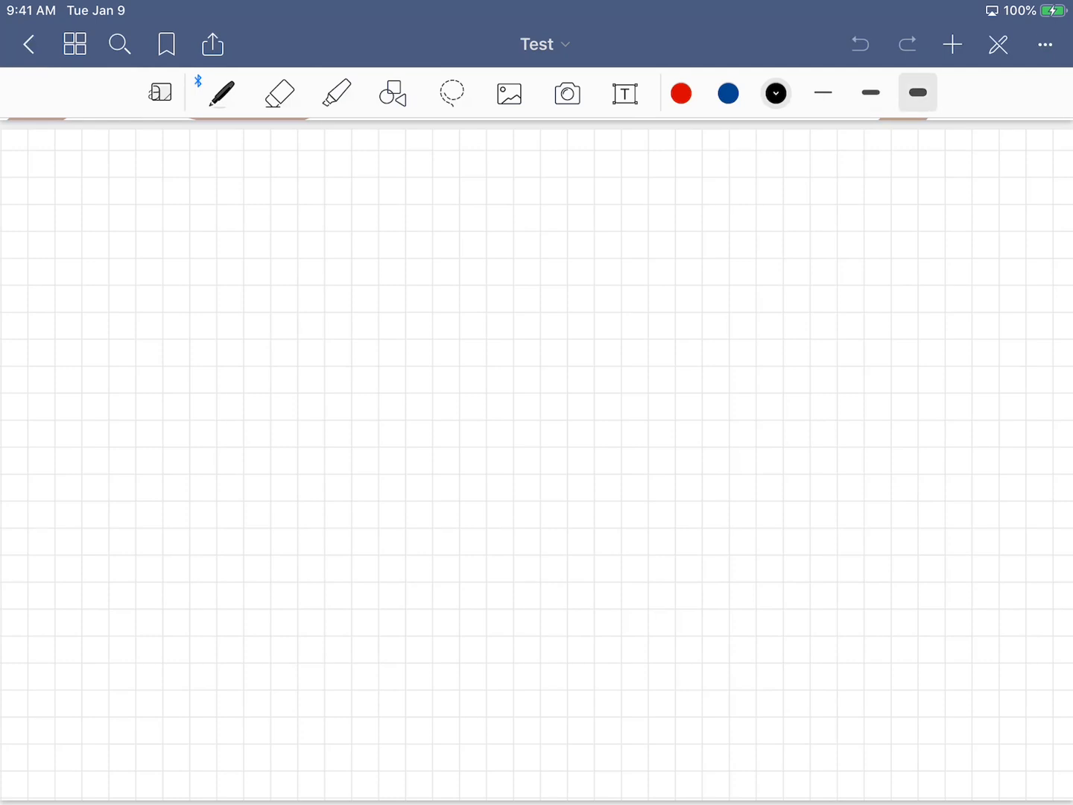
Step: Adjust the medium and thickest stroke presets, reducing the thick stroke to 1.3 mm
left_click(823, 93)
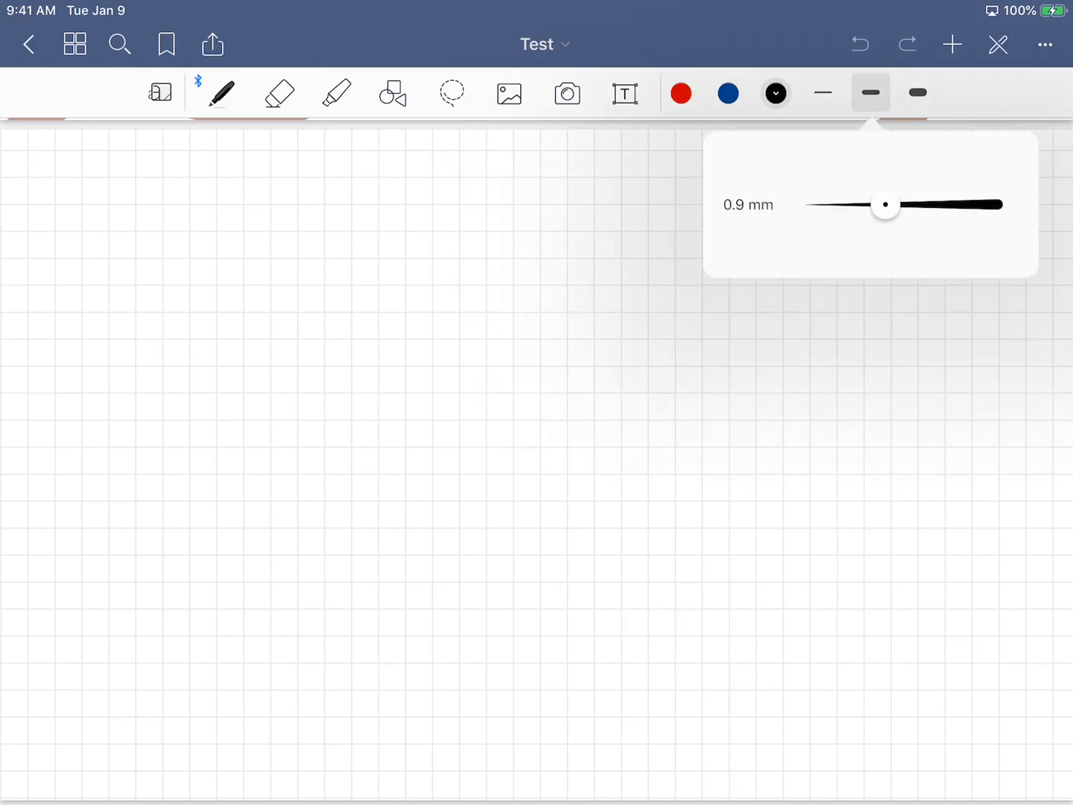
left_click(918, 93)
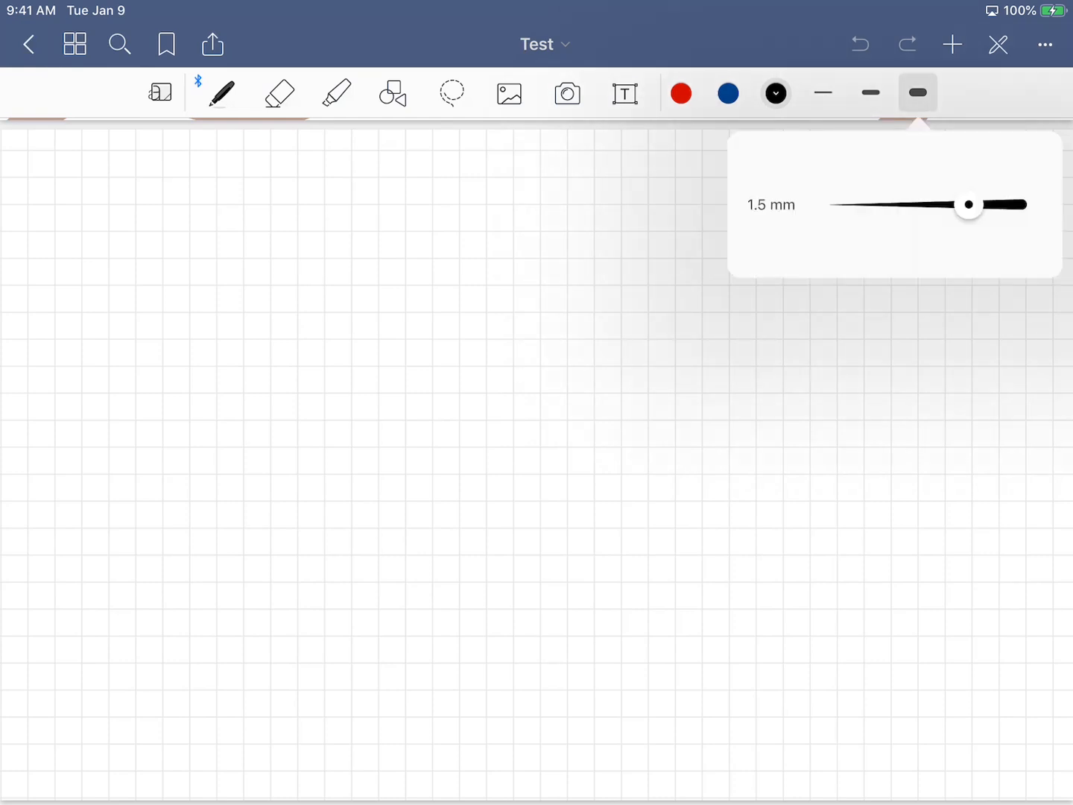
left_click_drag(969, 205, 951, 169)
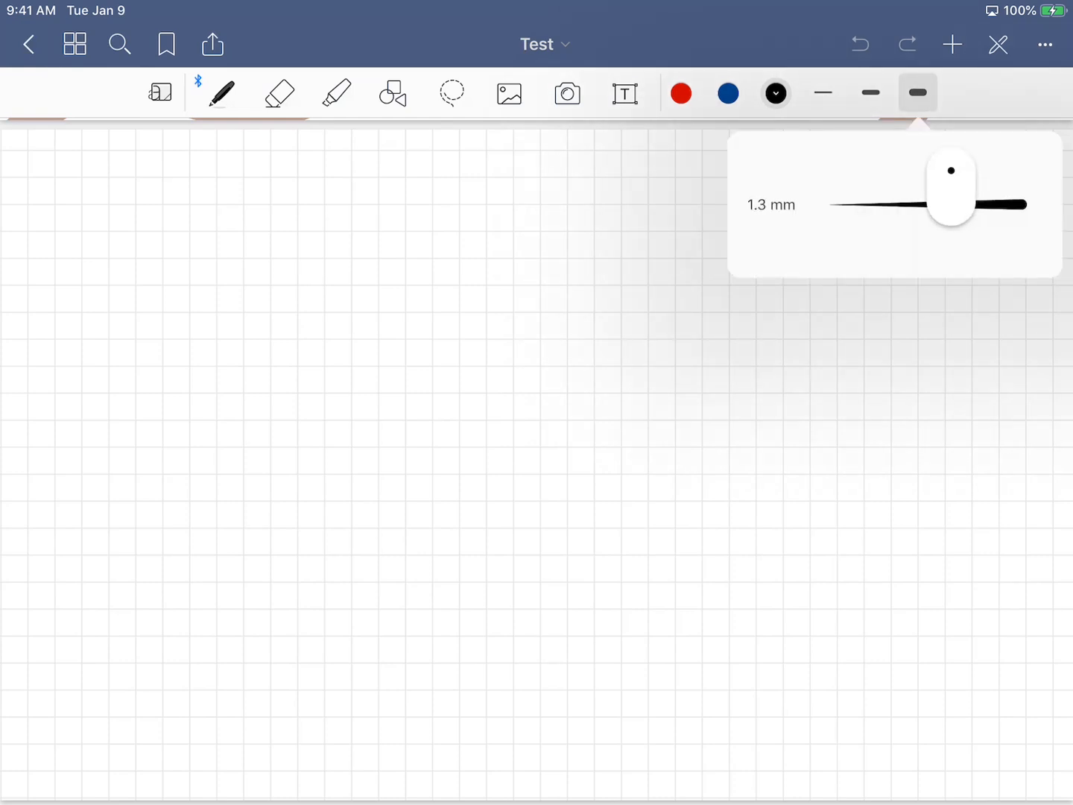
left_click_drag(951, 191, 883, 204)
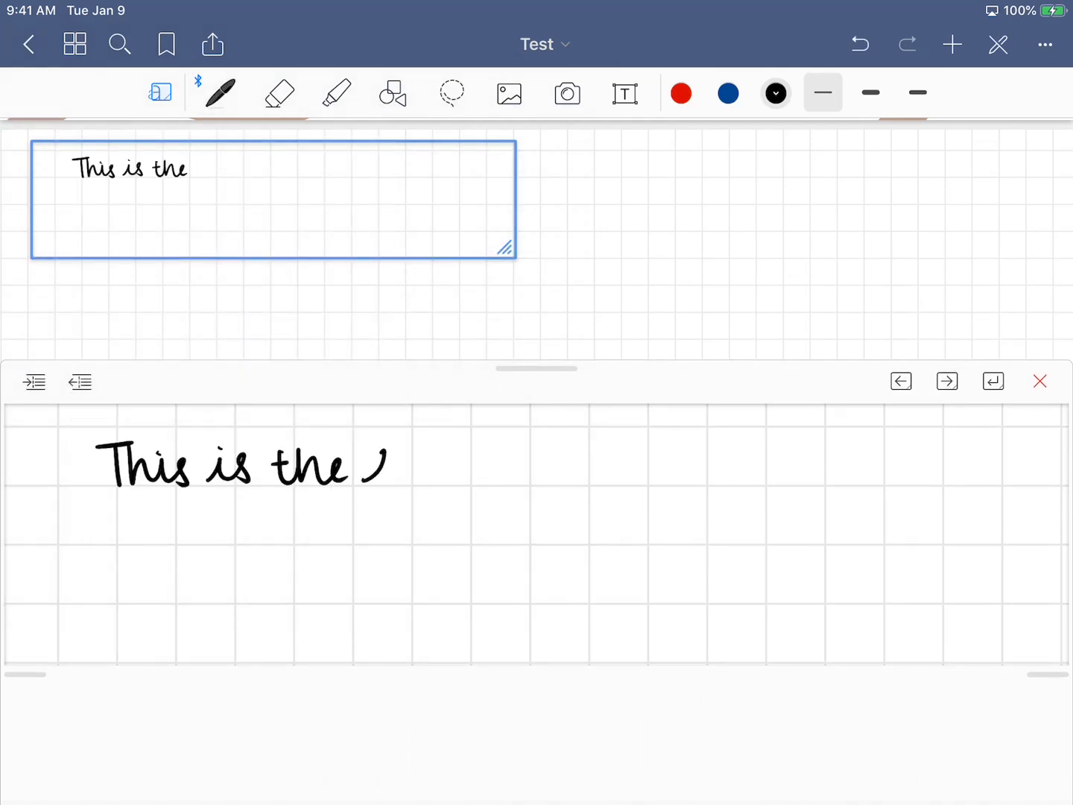
Step: Handwrite the fountain, ball and brush pen sample lines, then switch to the highlighter
type("fountain pen co.")
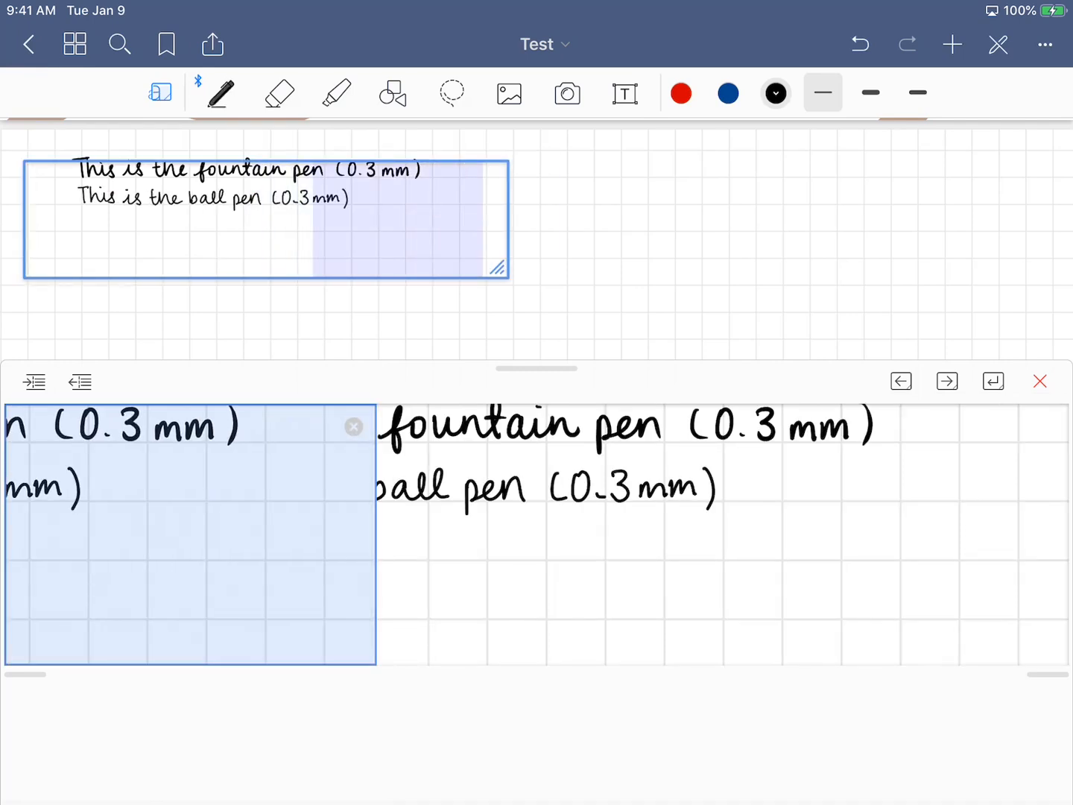
type("This is the brush pen!")
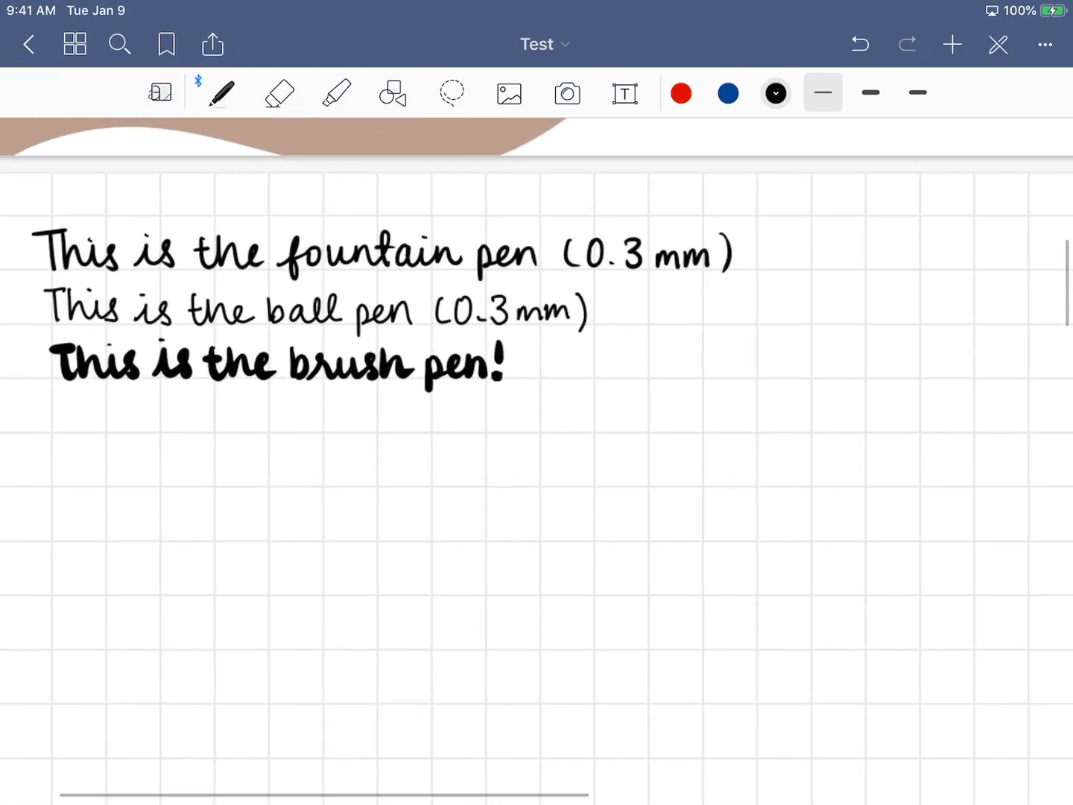
left_click(336, 92)
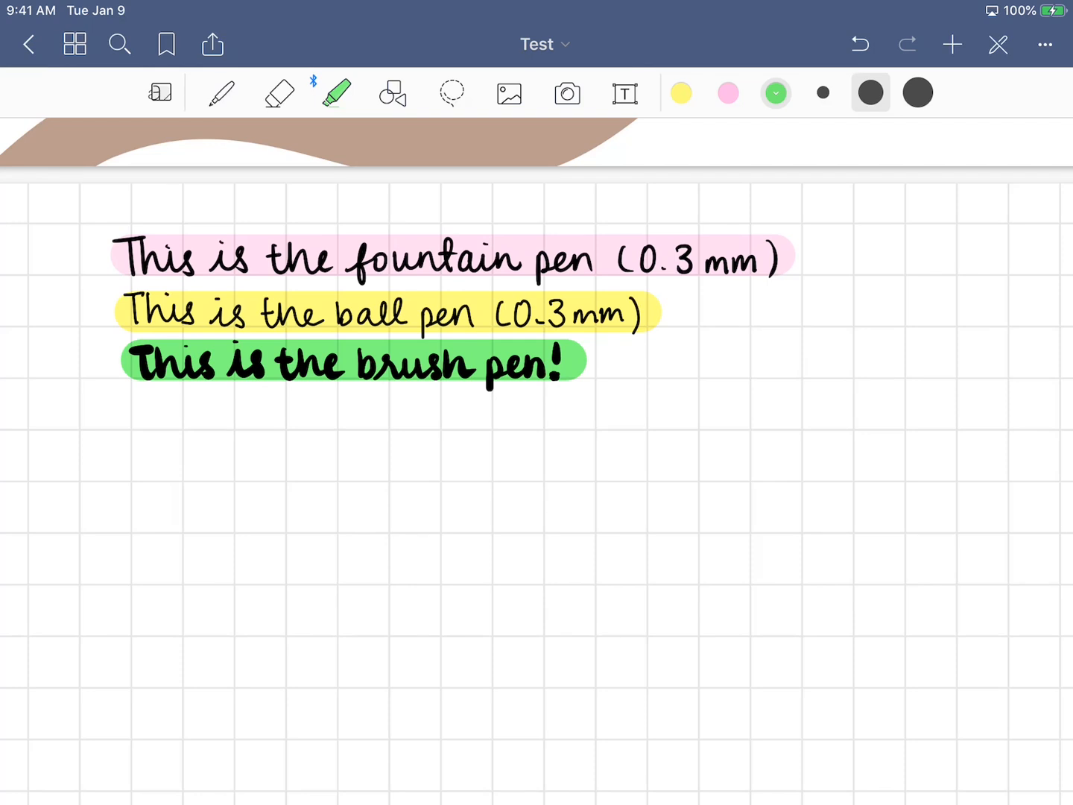
Step: Erase the highlights and lasso the three handwritten lines to convert them to text
left_click(278, 93)
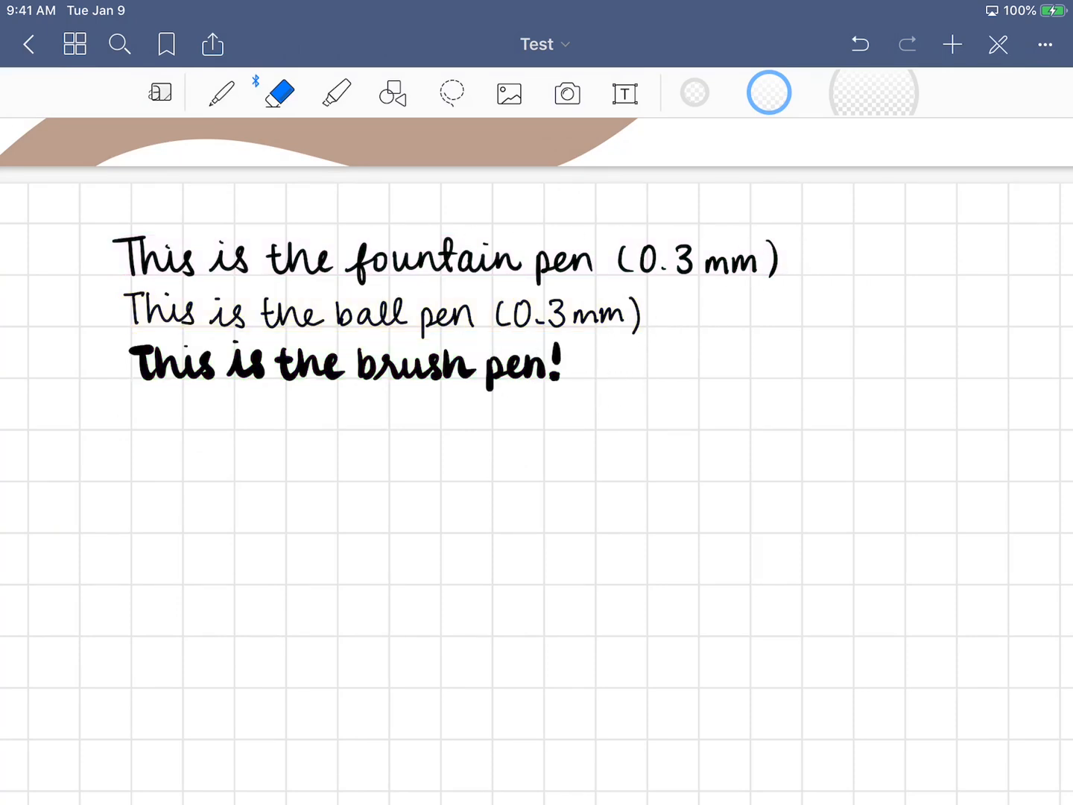
left_click(451, 93)
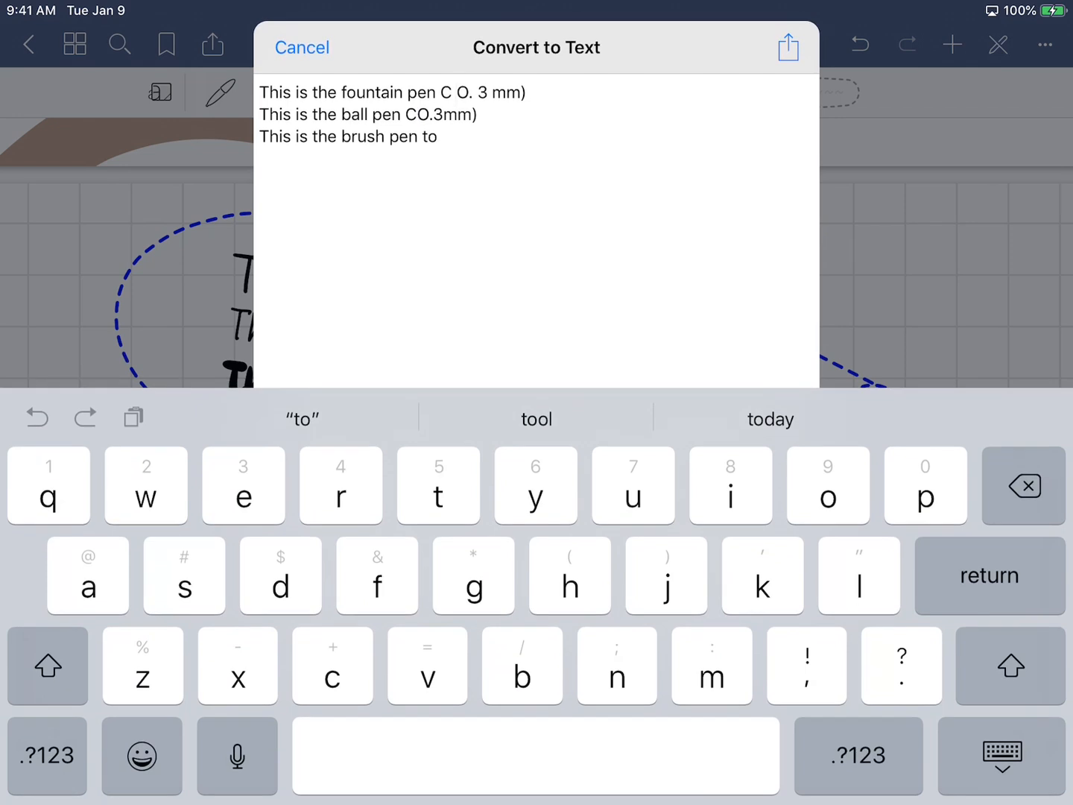
Step: Dismiss the Convert to Text preview of the three pen lines
left_click(301, 48)
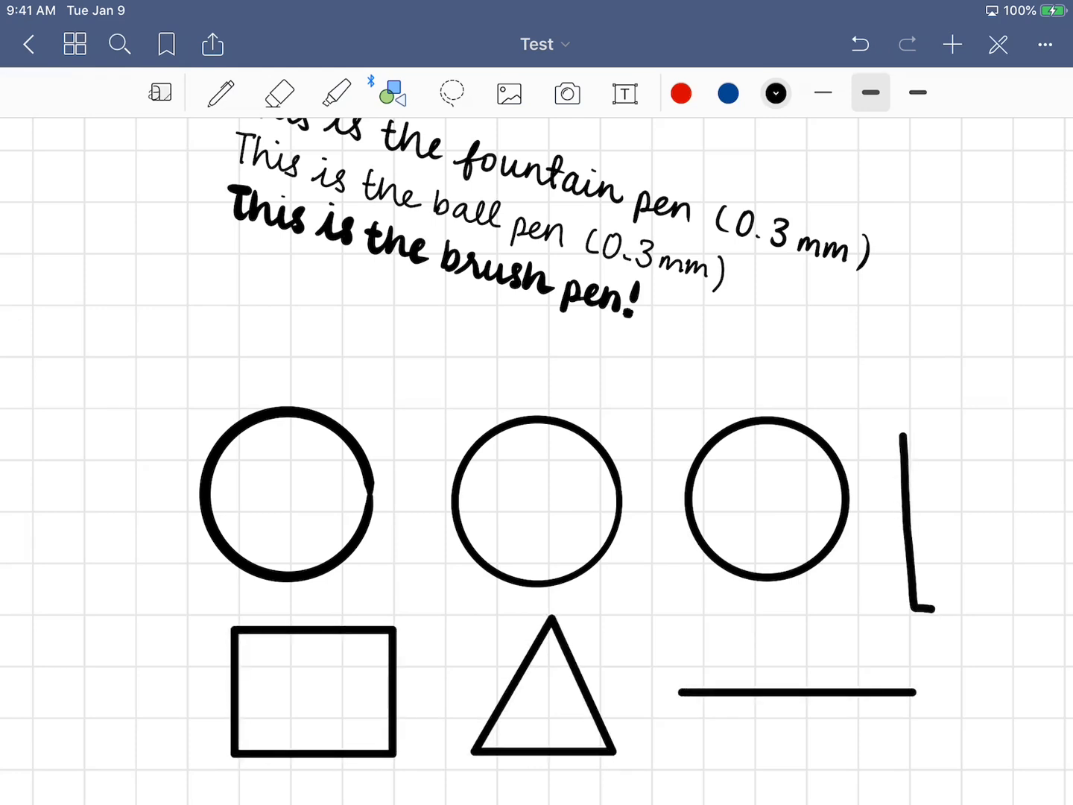
Step: Draw a tall four-sided shape, try red filled shapes, then undo them
left_click_drag(902, 432, 969, 603)
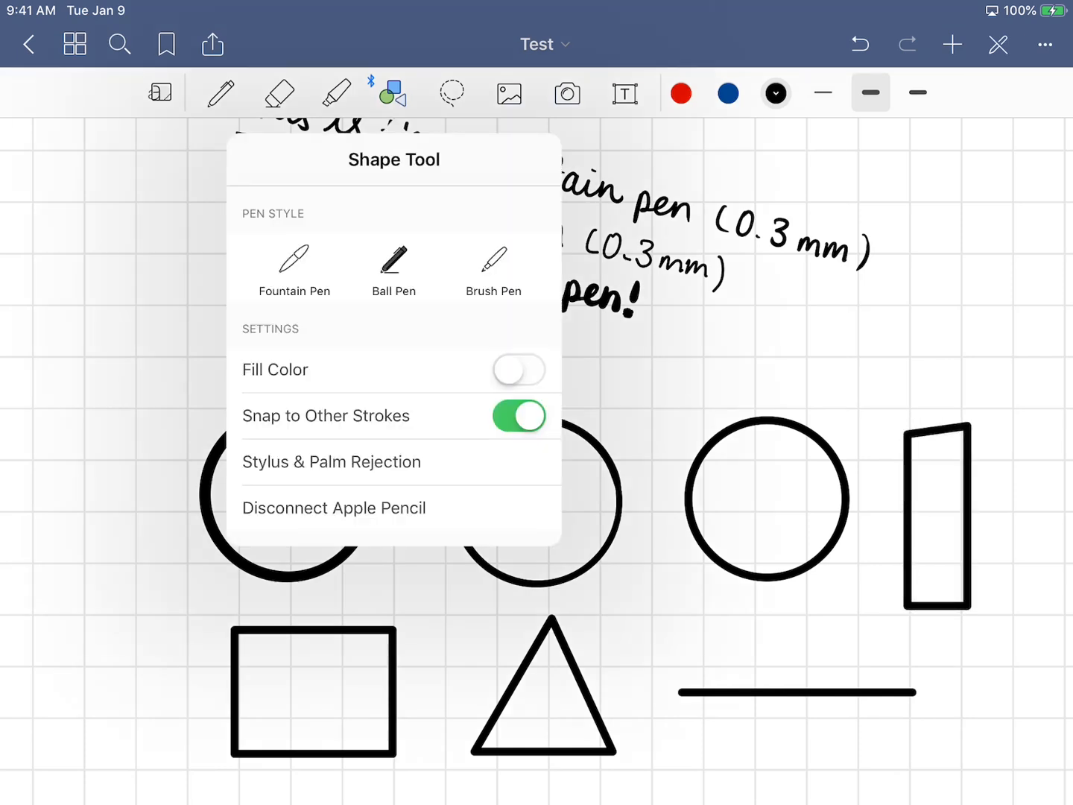
left_click(519, 370)
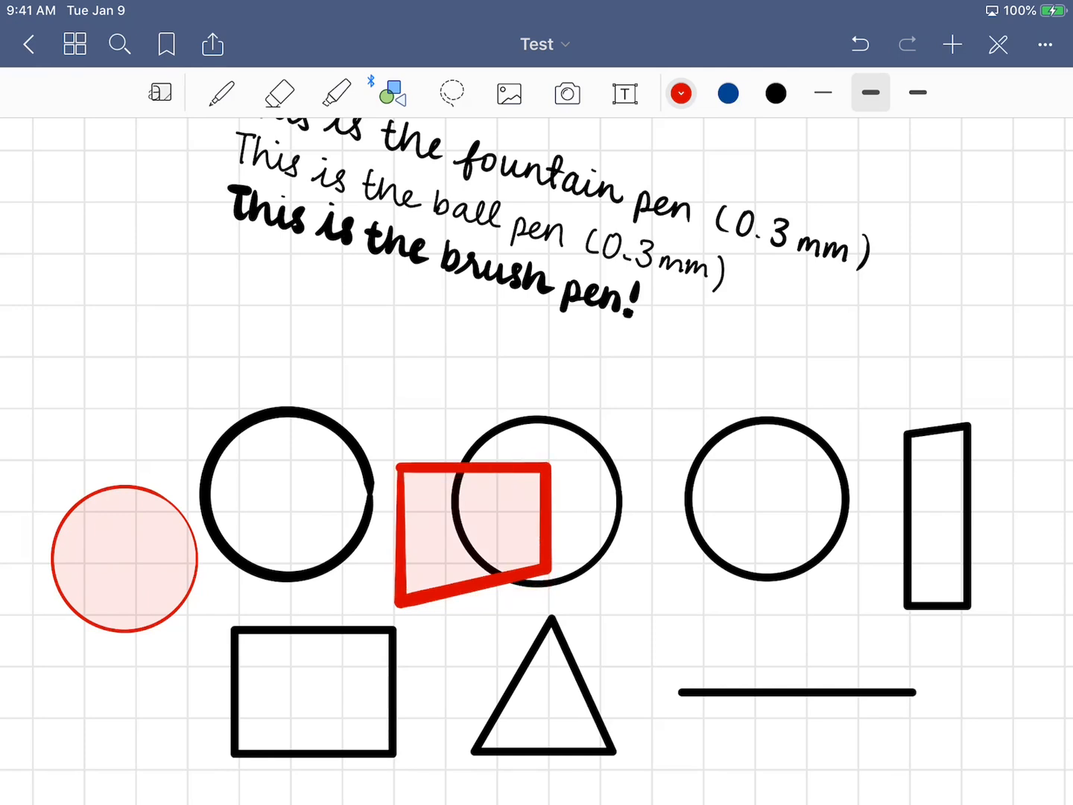
left_click(858, 45)
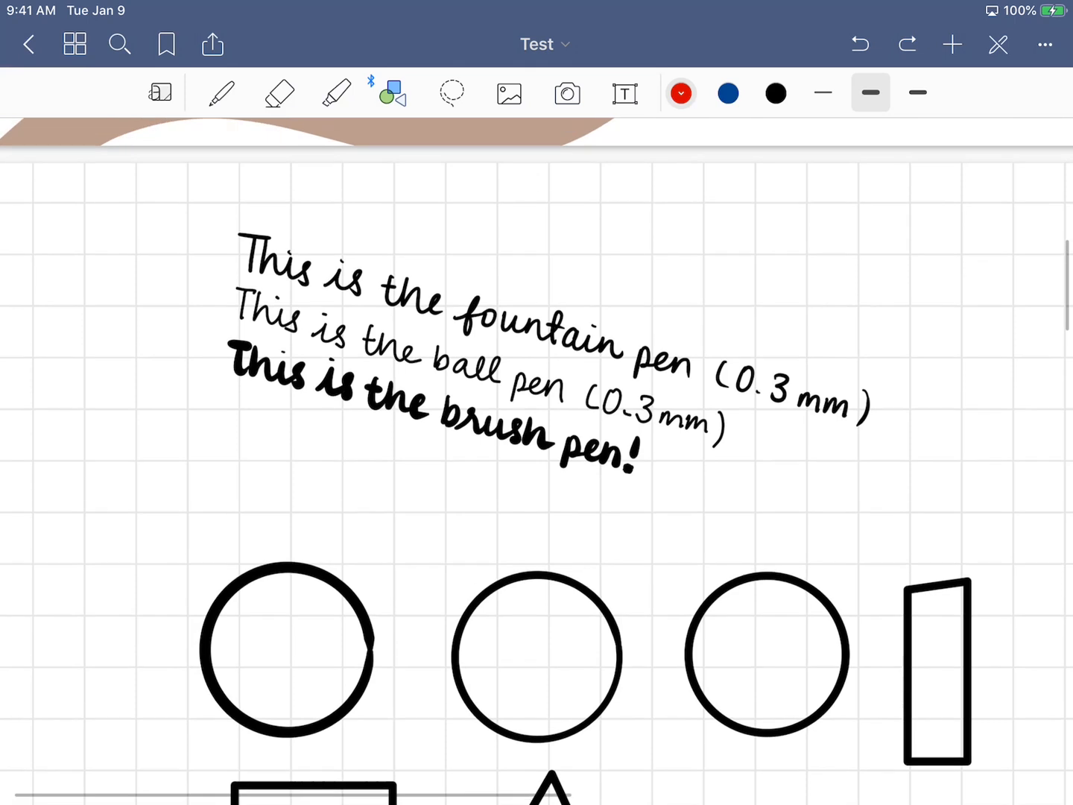
left_click(510, 93)
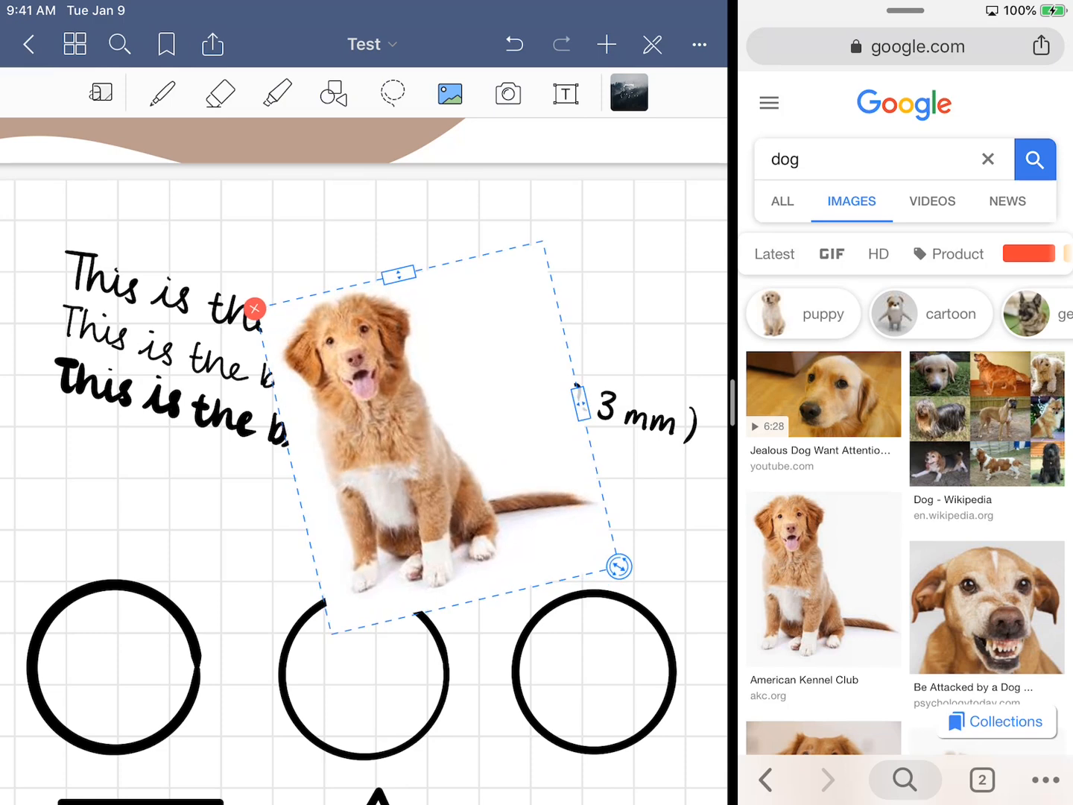
Step: Delete the inserted dog photo and choose the Text tool
left_click(253, 307)
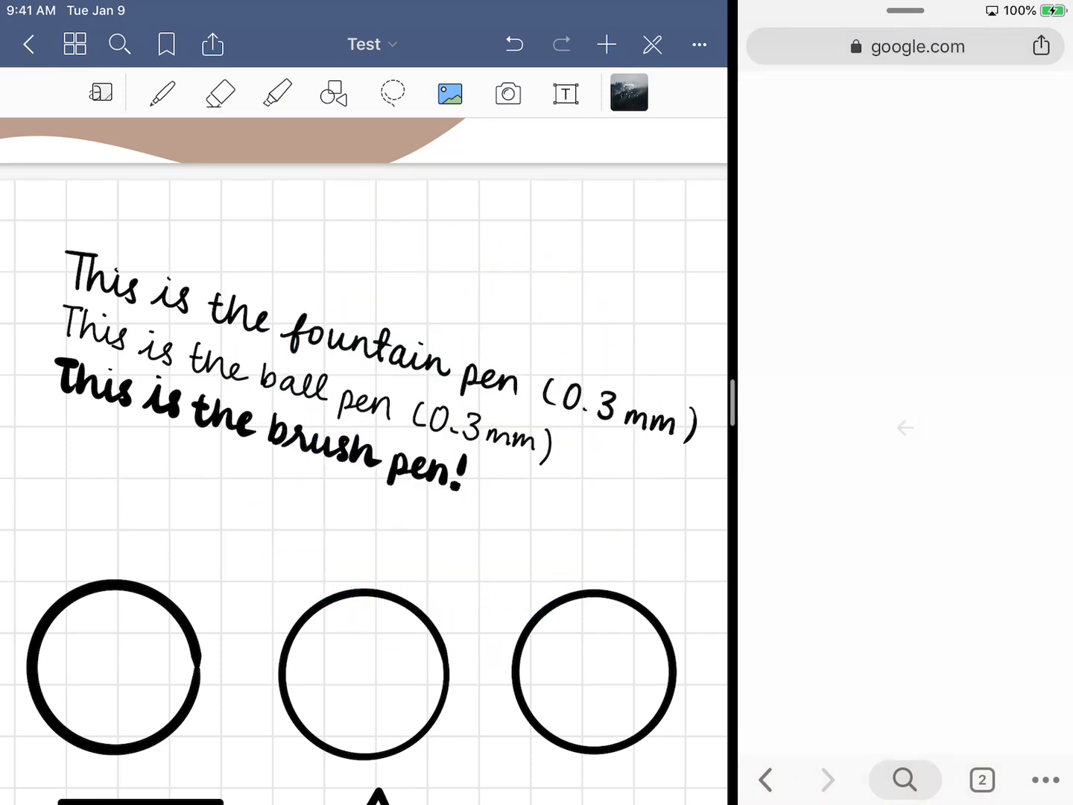
left_click(566, 92)
type("Hello there!")
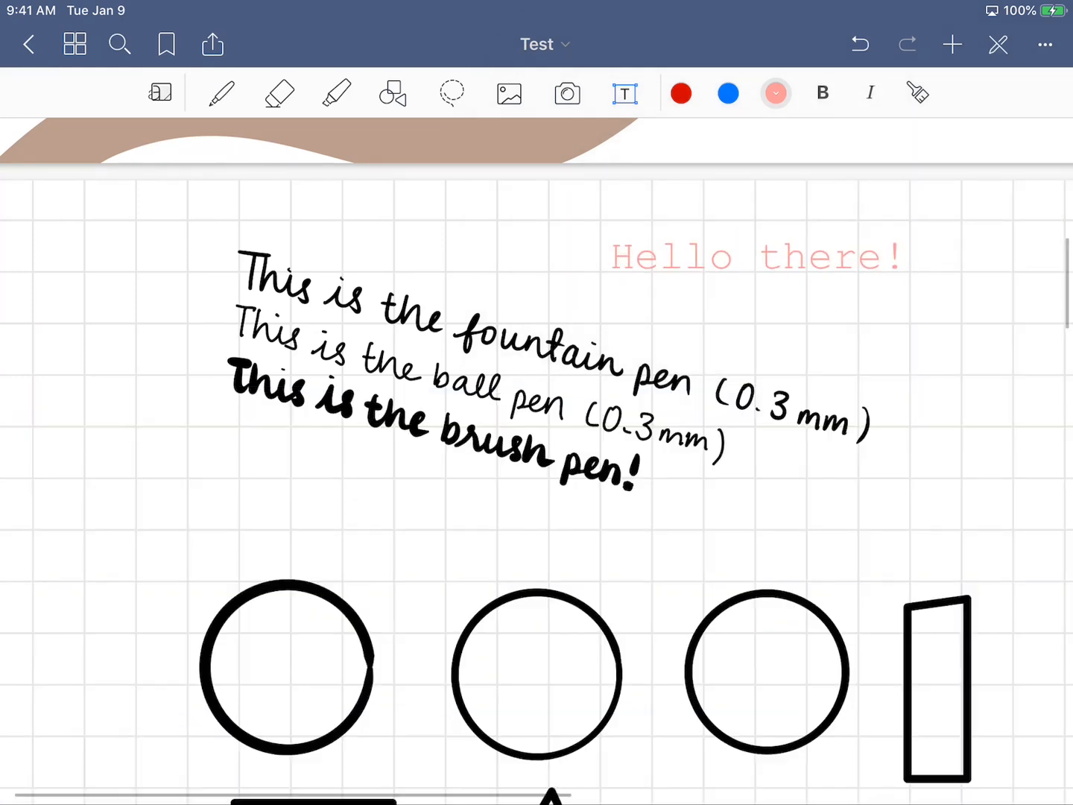
Step: Search the notebook for 'ball pen', show the Page 2 match, then open app settings
left_click(120, 44)
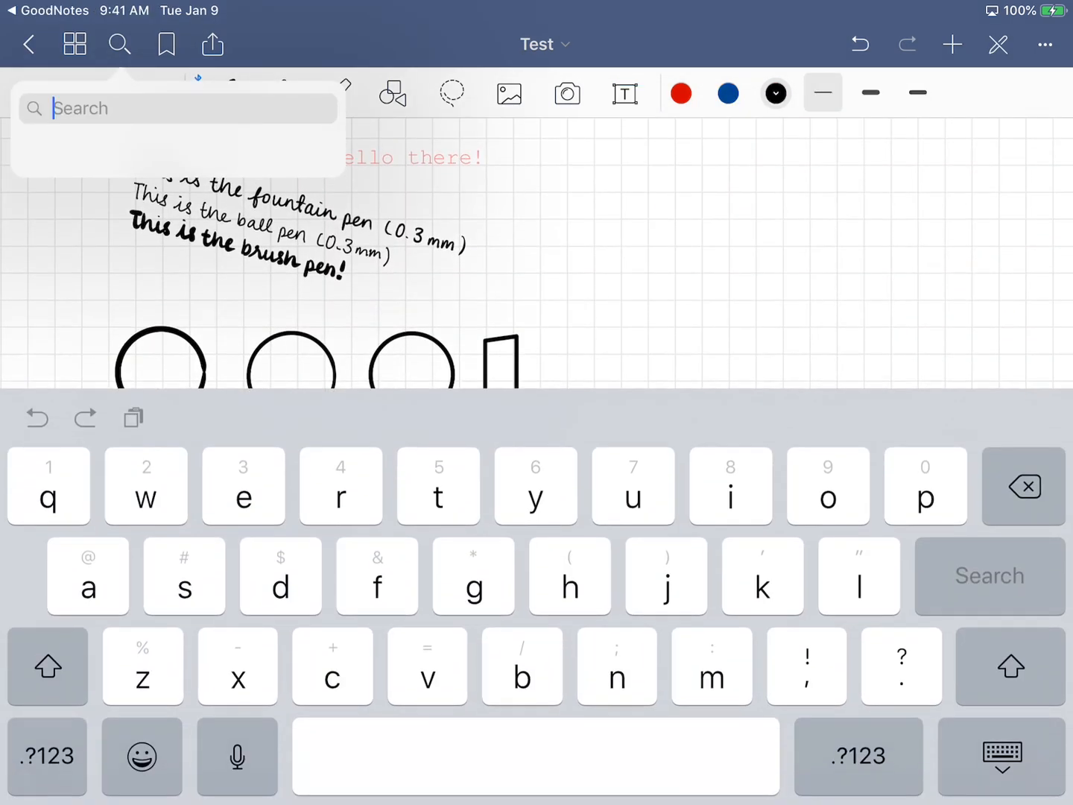
type("ball pen")
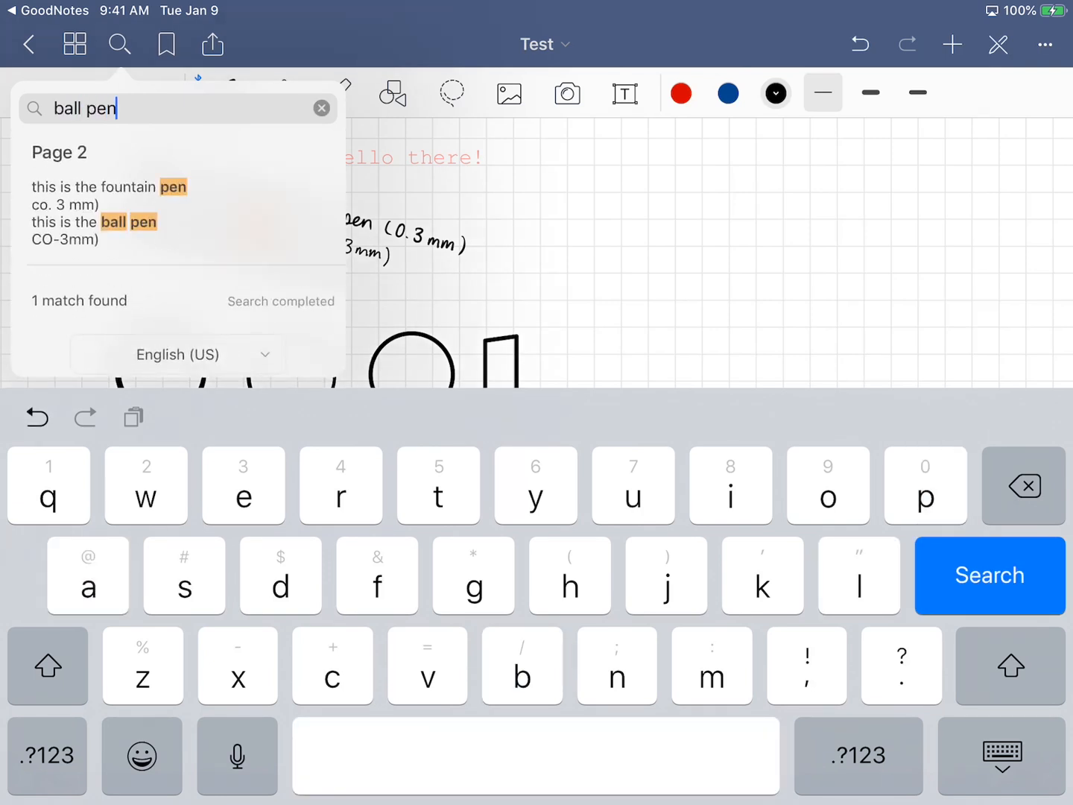
left_click(989, 576)
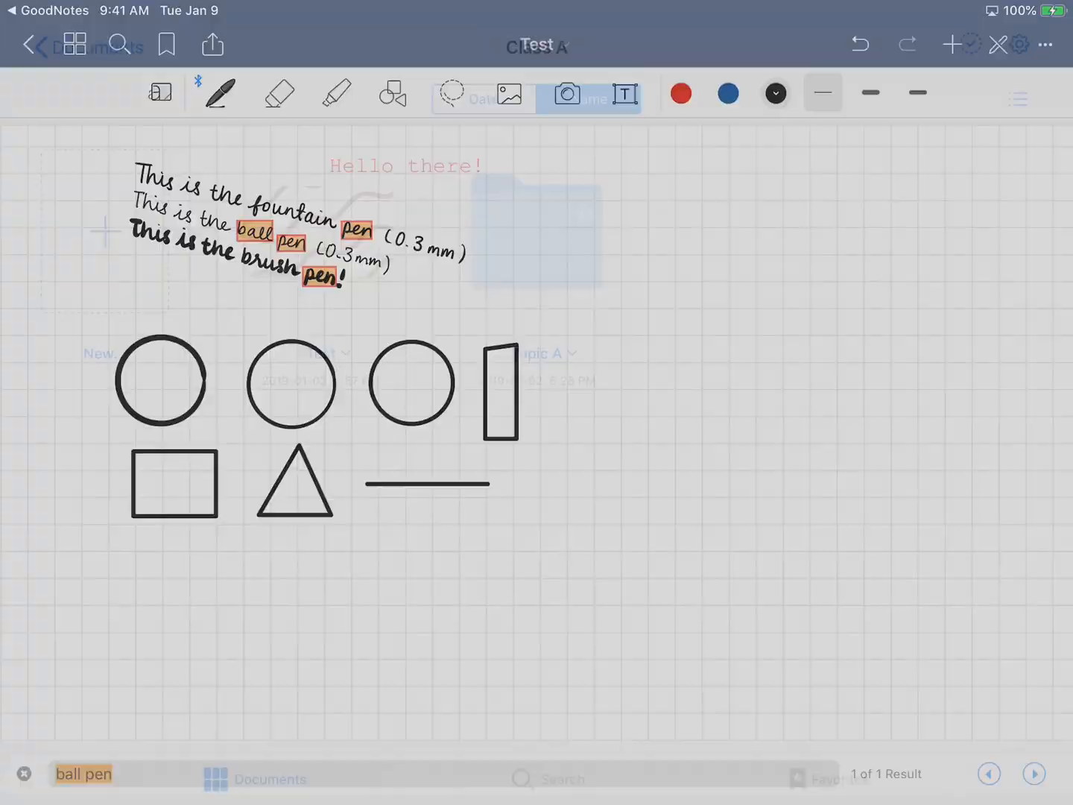
left_click(1023, 44)
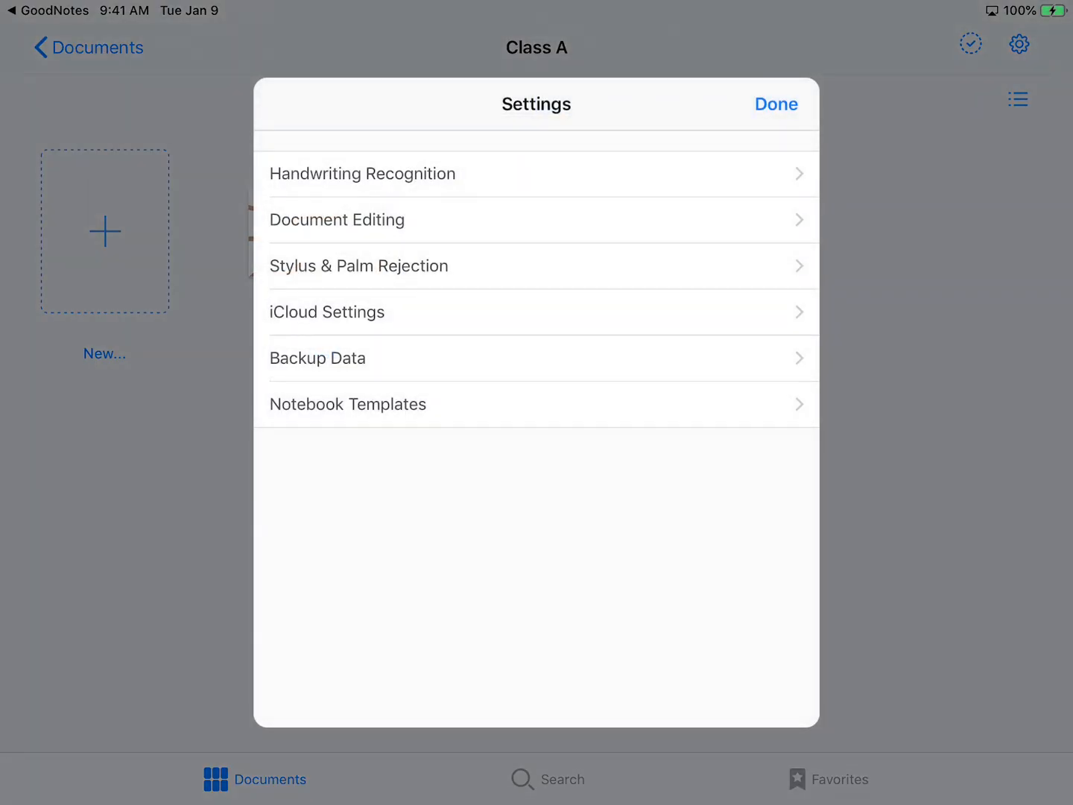
Step: View the Backup Data settings, then open the GoodNotes app menu from Documents
left_click(337, 219)
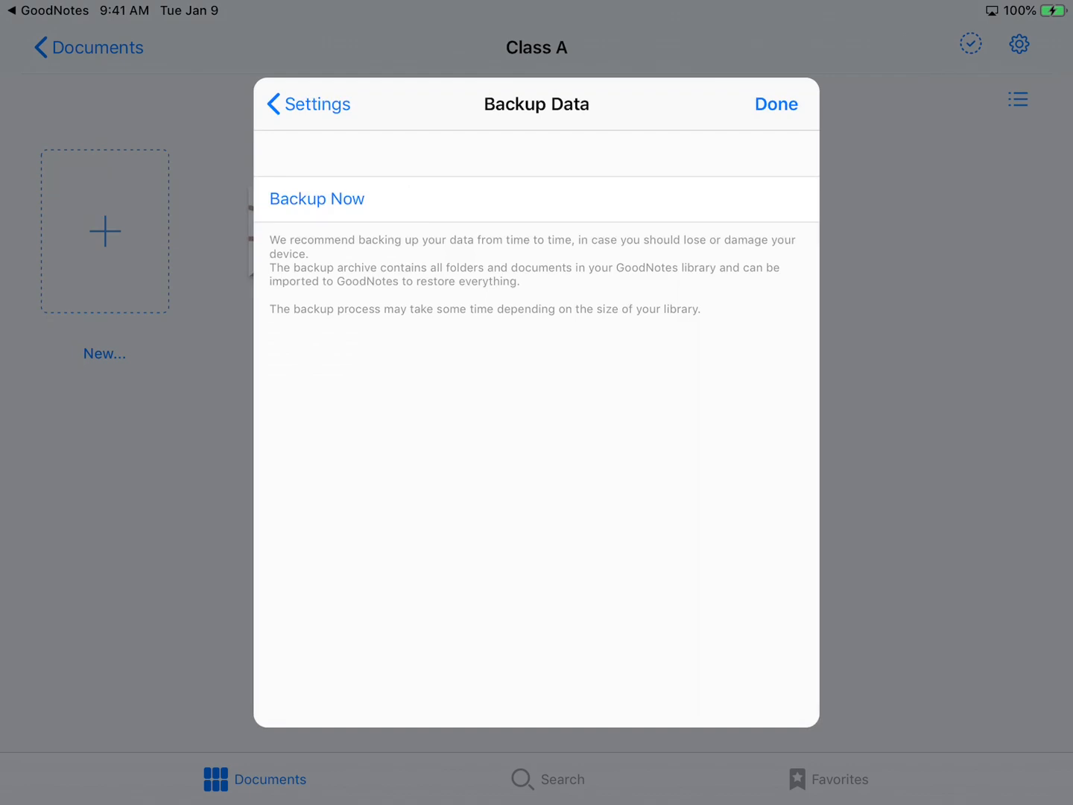
left_click(1019, 43)
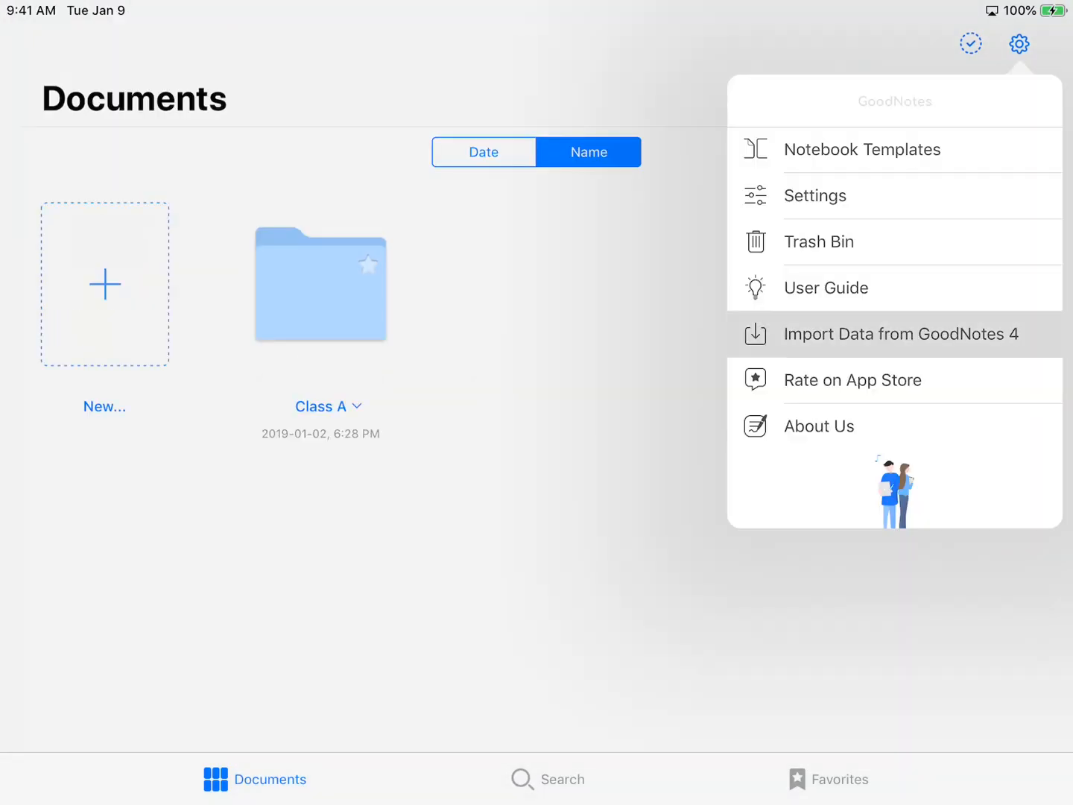
Step: Start Import Data from GoodNotes 4 and decline it with Not now
left_click(900, 334)
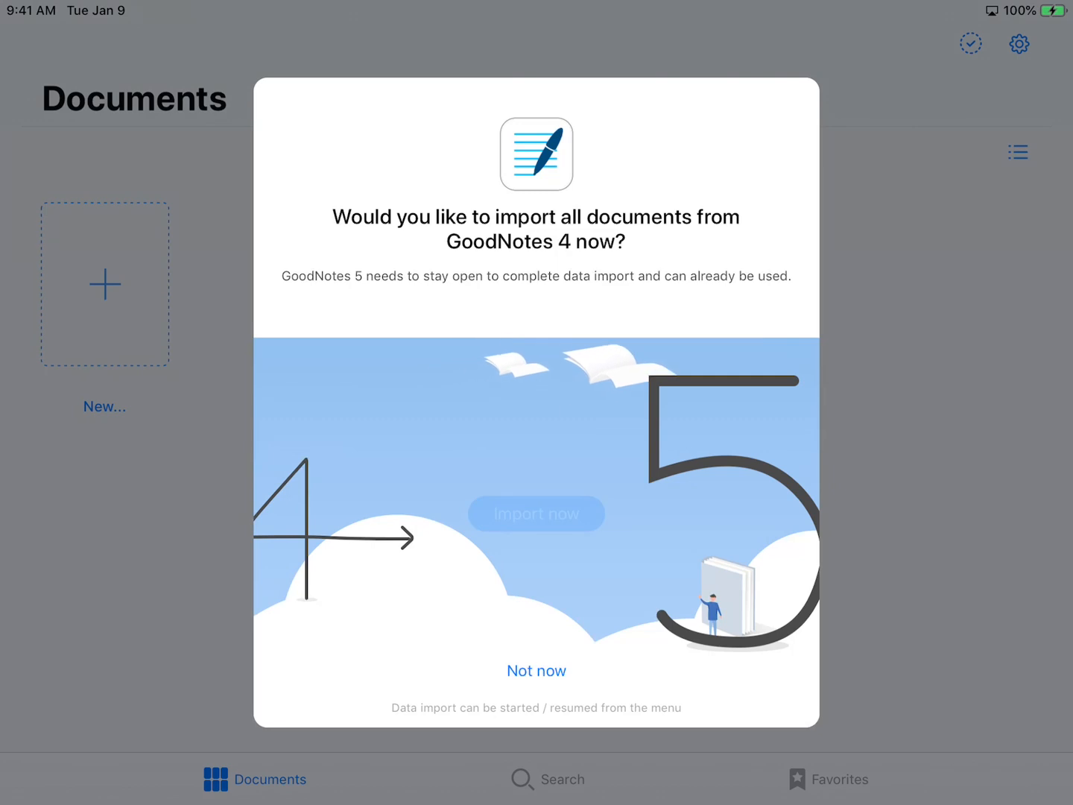
left_click(536, 671)
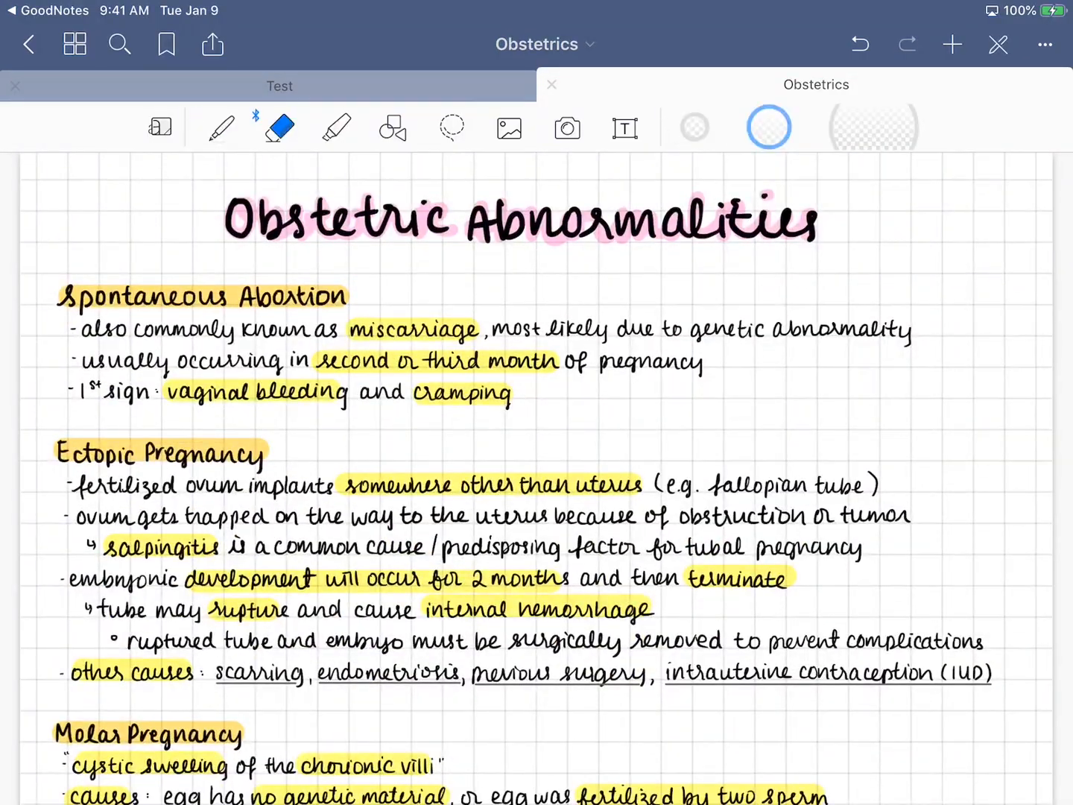
left_click(280, 128)
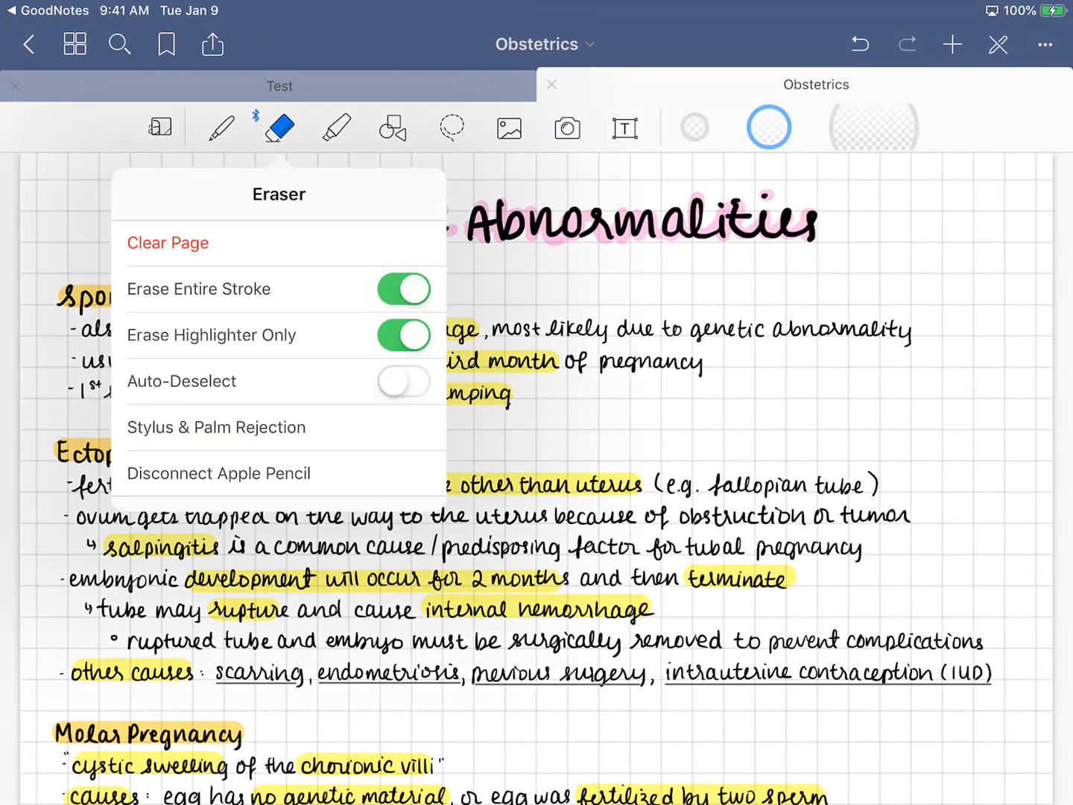
left_click(579, 239)
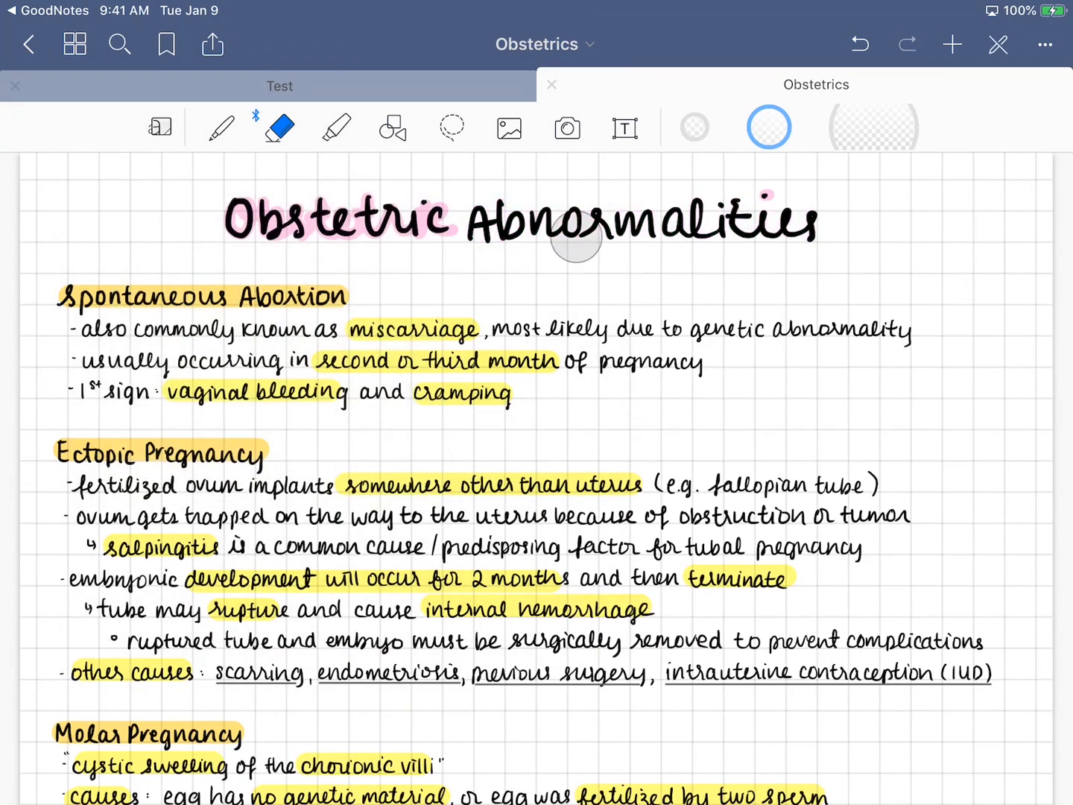